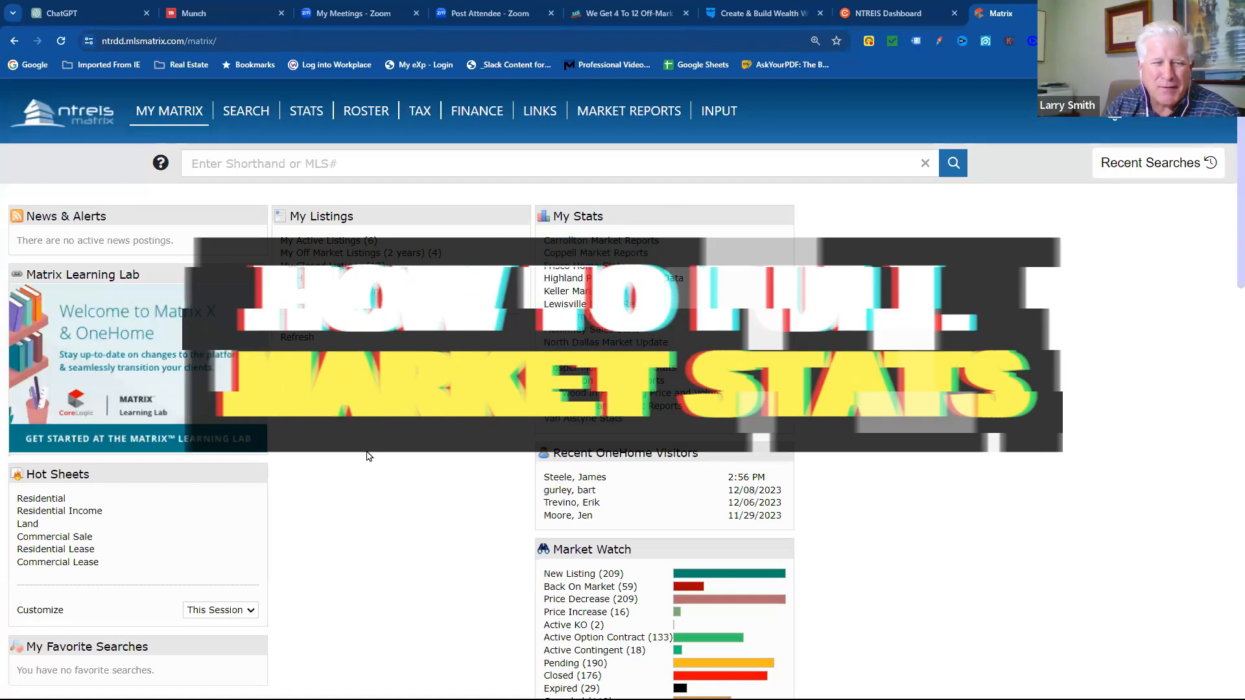
# - Go to the Stats search page showing system presets, my presets and the criteria form
pyautogui.click(420, 110)
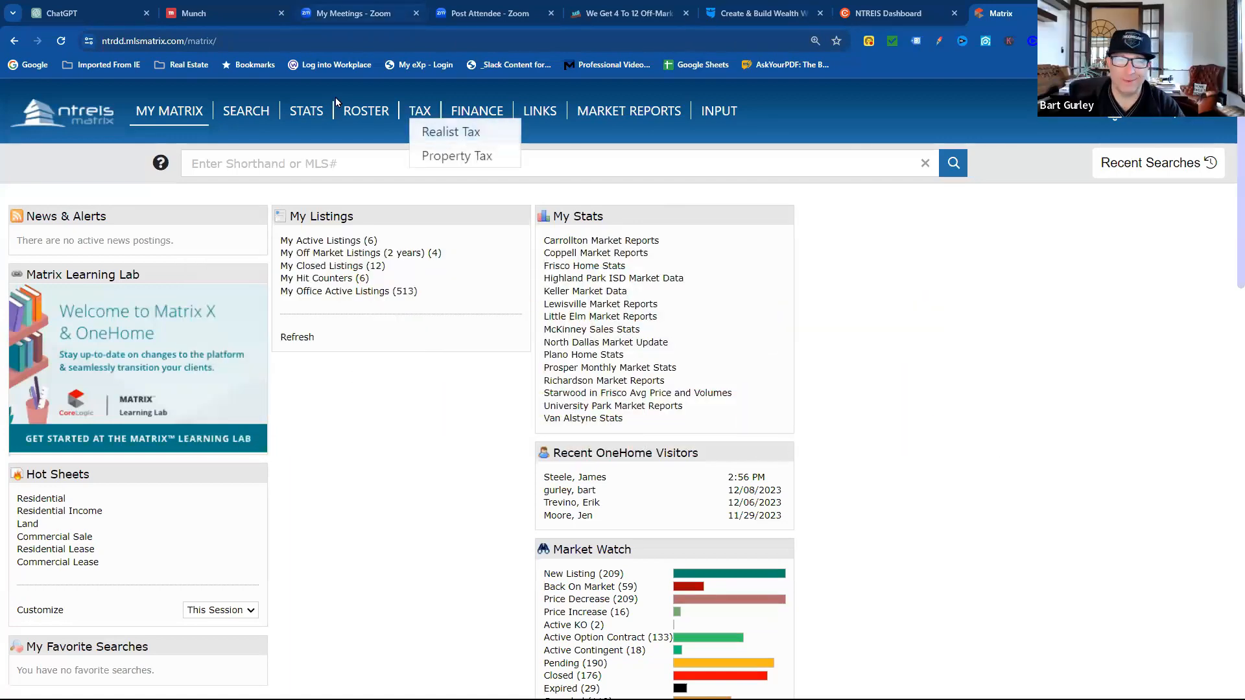
pyautogui.click(307, 110)
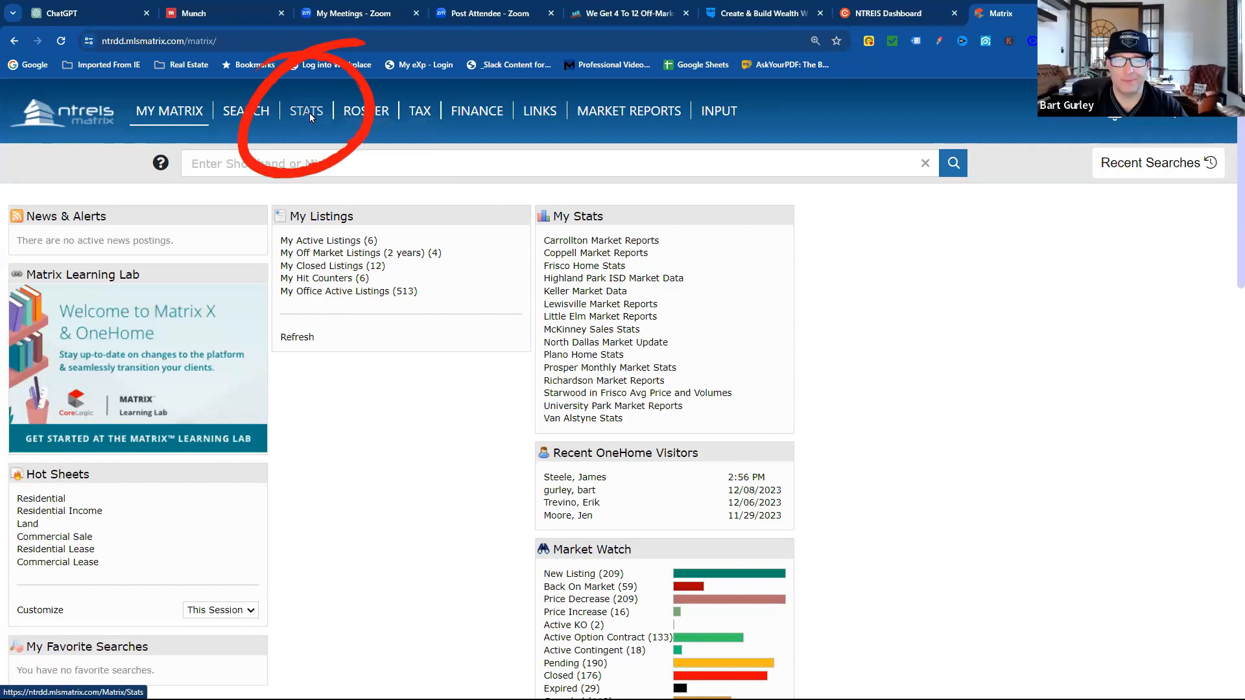
pyautogui.click(307, 110)
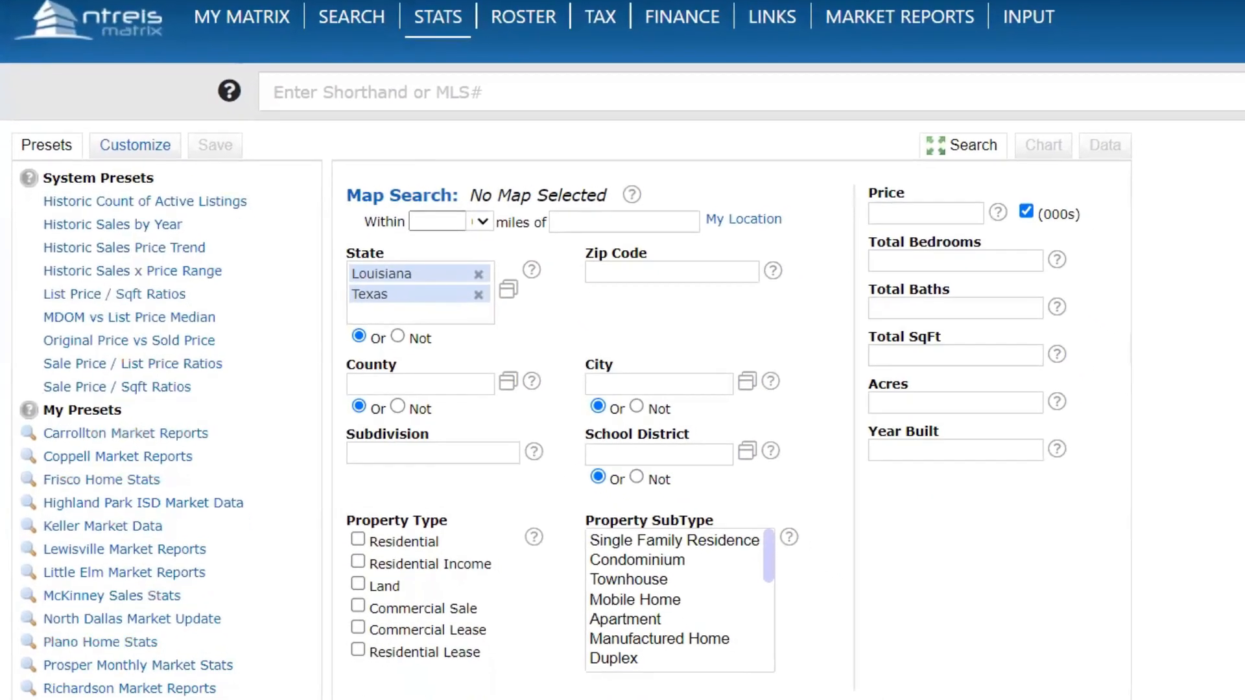
pyautogui.scroll(-3)
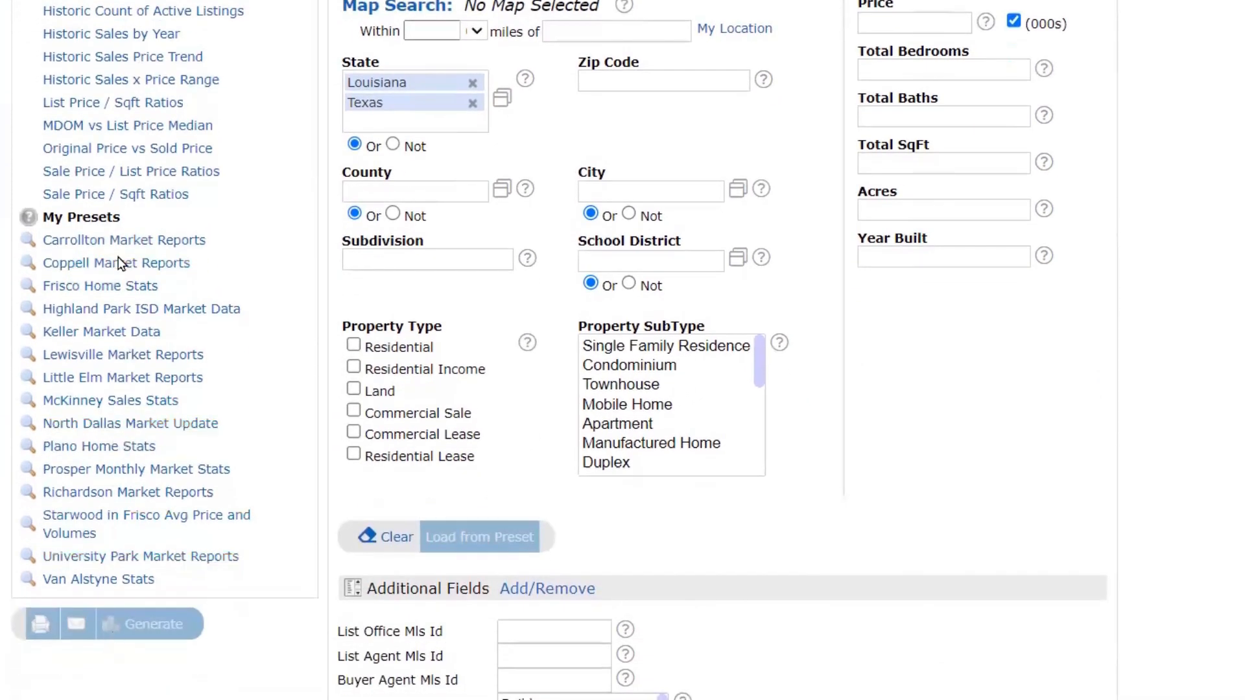
pyautogui.scroll(3)
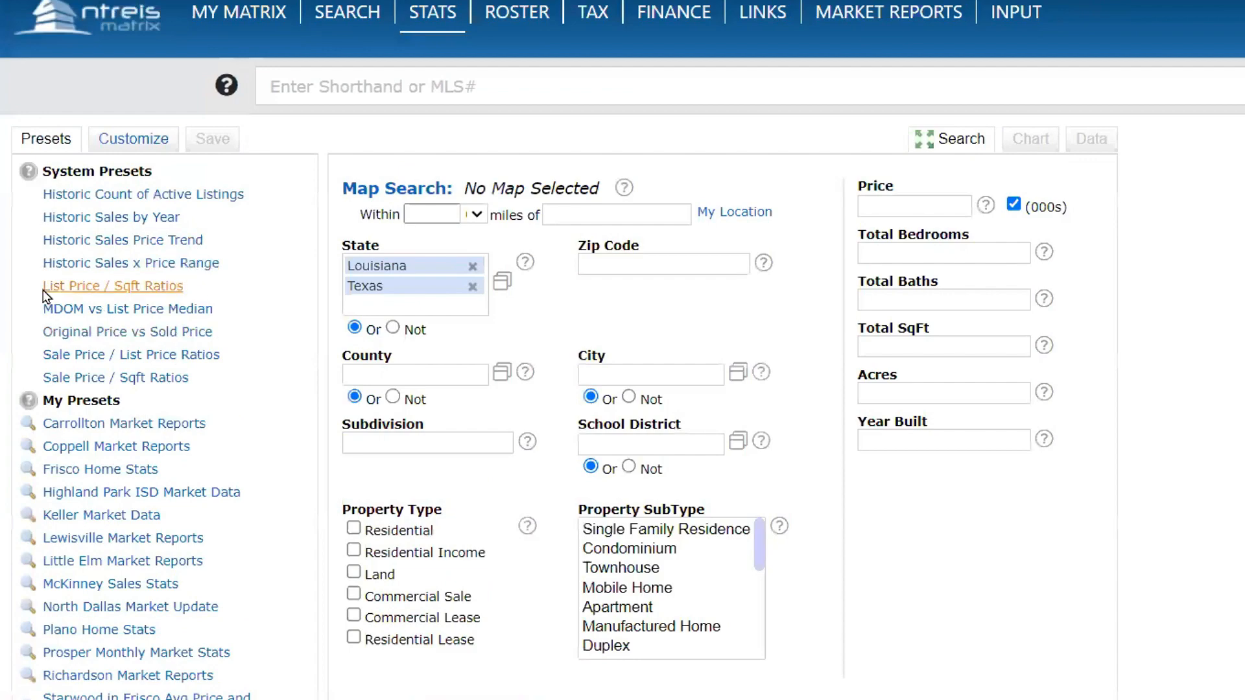
pyautogui.moveTo(176, 203)
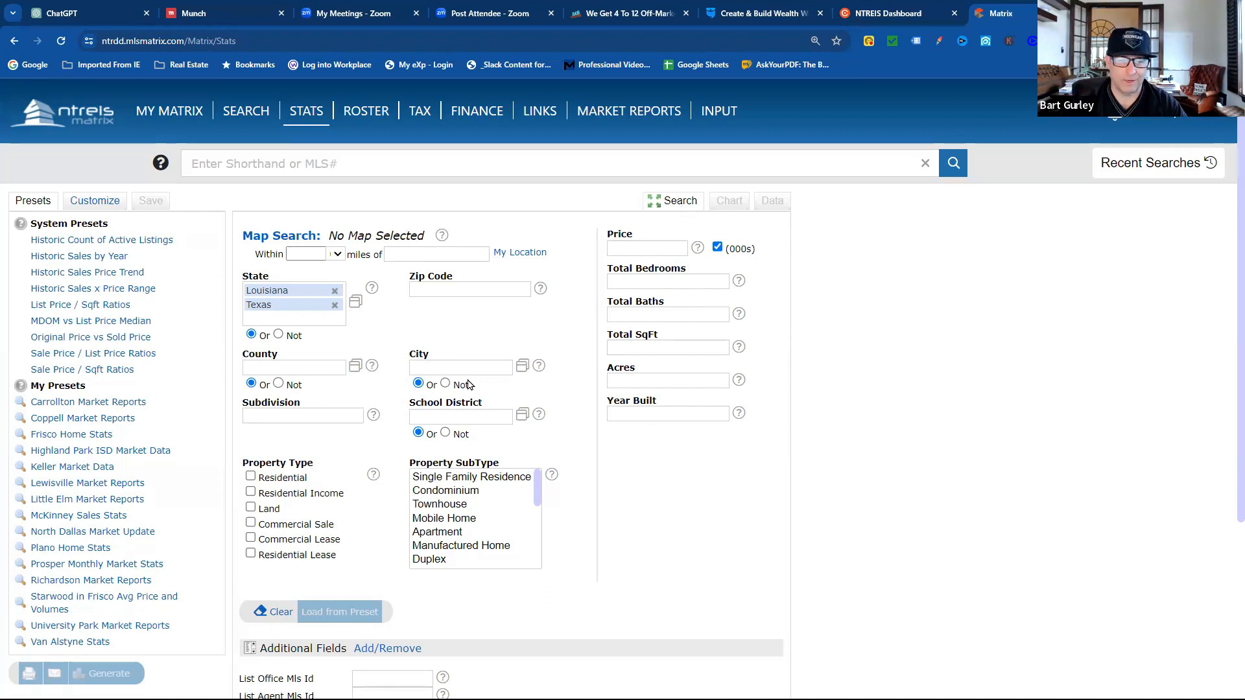
pyautogui.moveTo(556, 485)
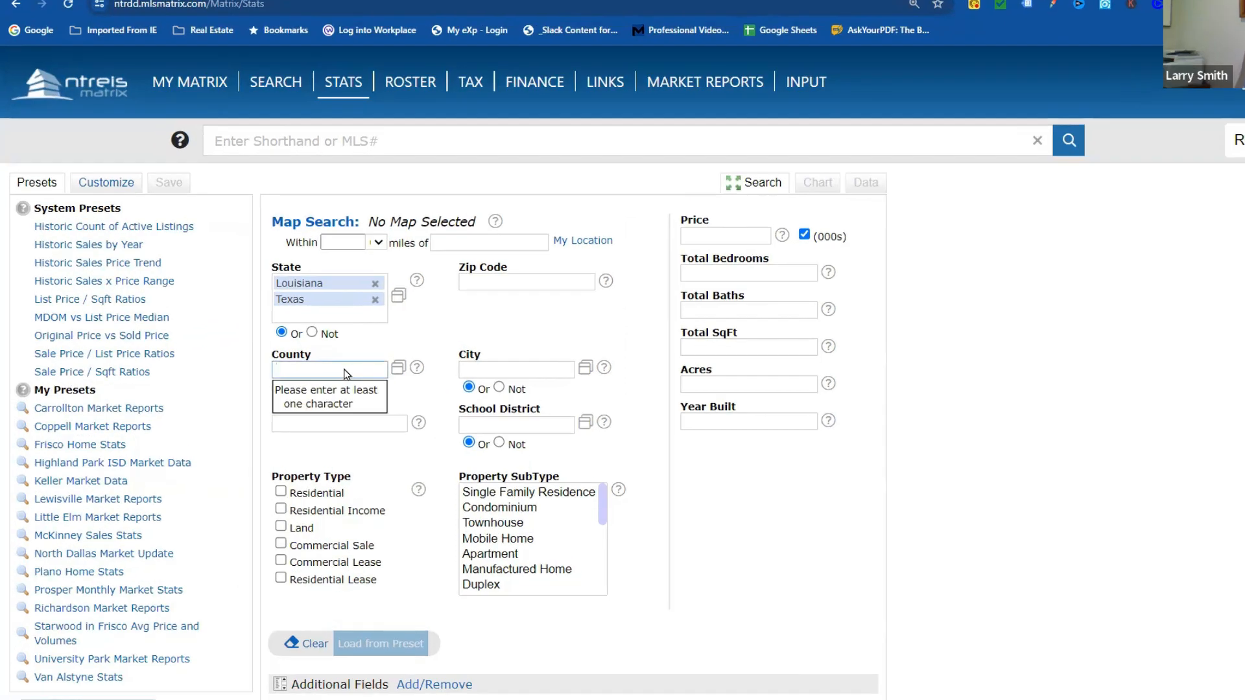
# - Add Denton as the county and Residential as the property type in the stats criteria
pyautogui.write('denton')
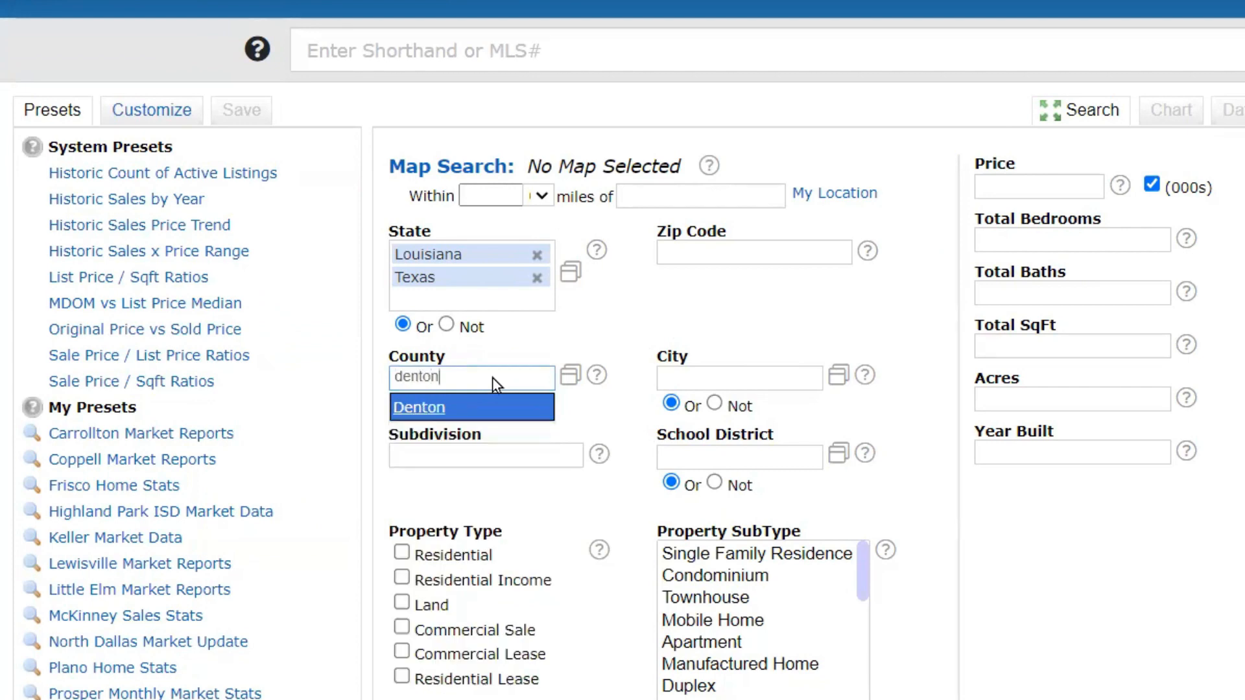
pyautogui.click(420, 406)
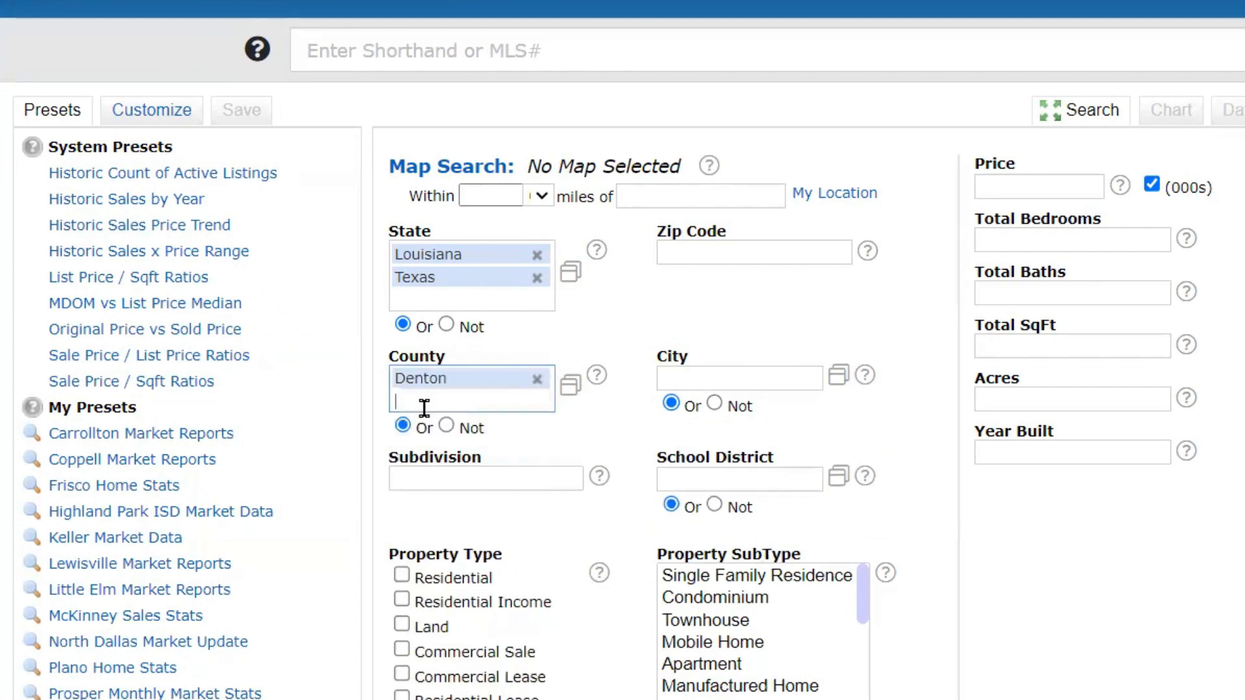
pyautogui.moveTo(710, 319)
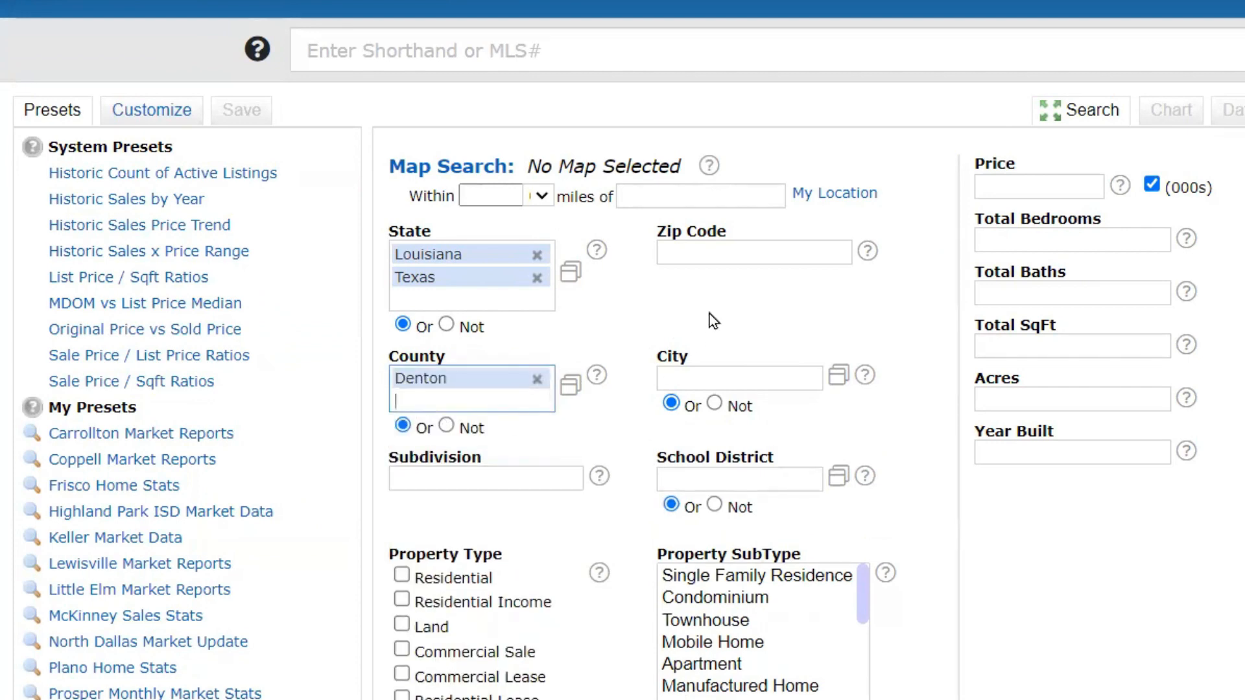
pyautogui.scroll(-3)
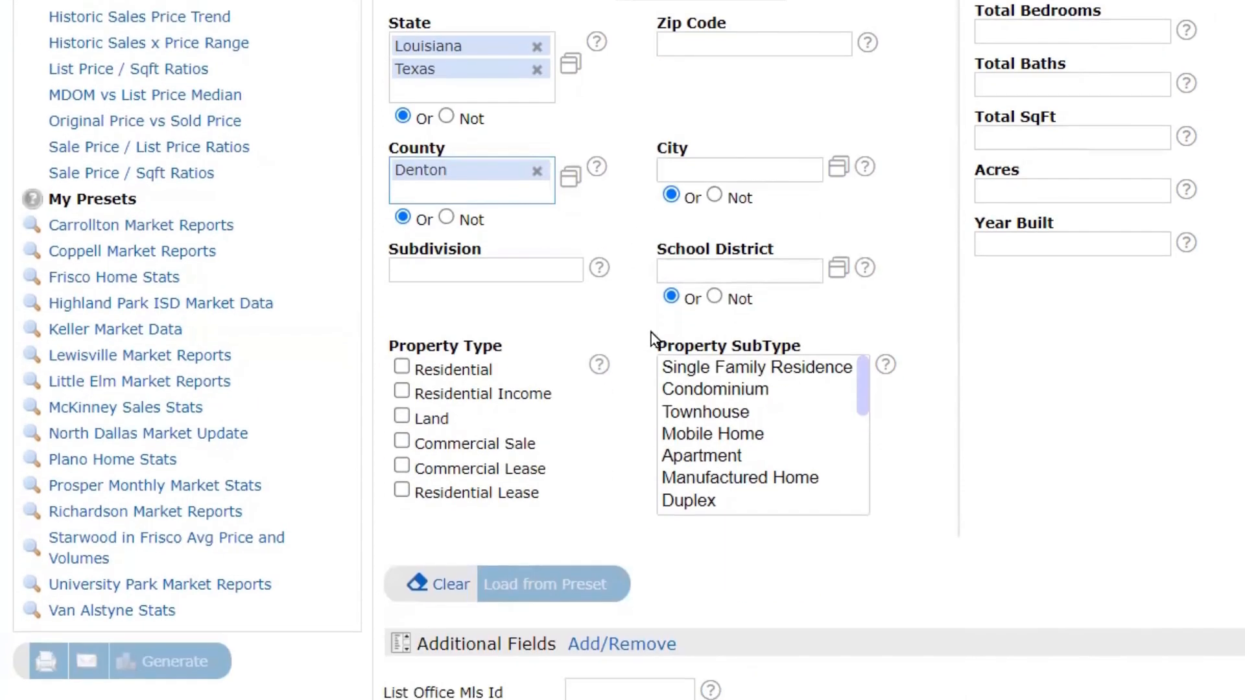
pyautogui.moveTo(606, 473)
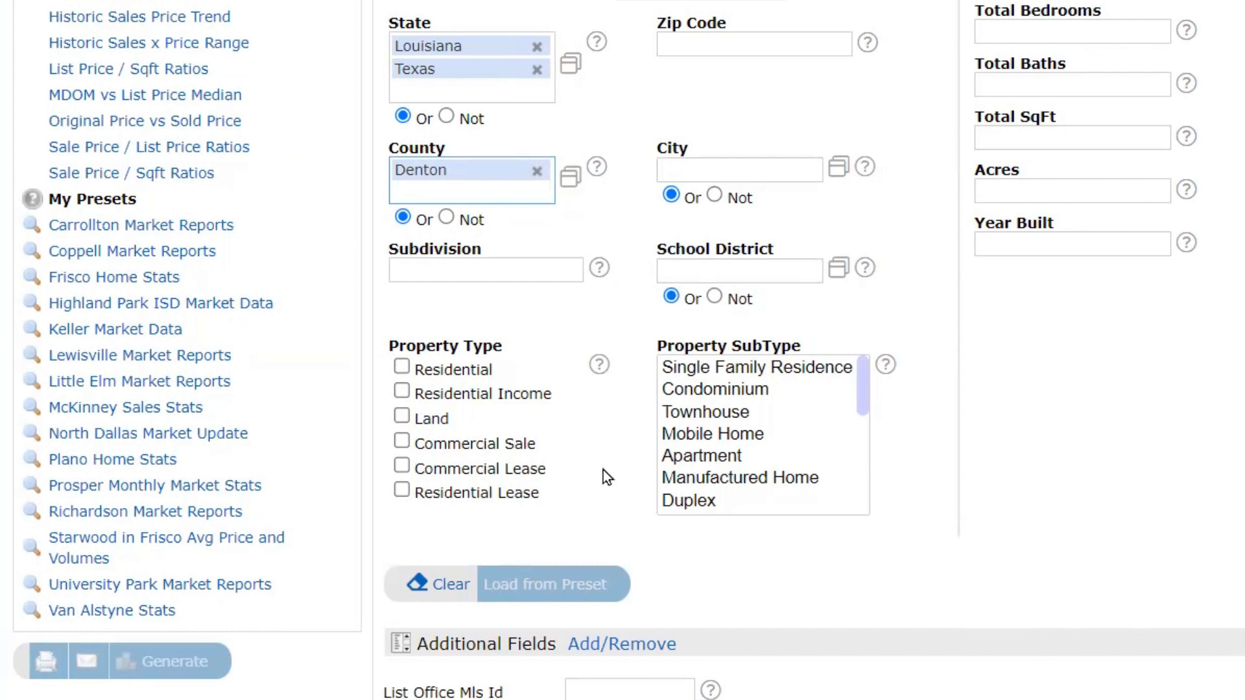
pyautogui.moveTo(607, 473)
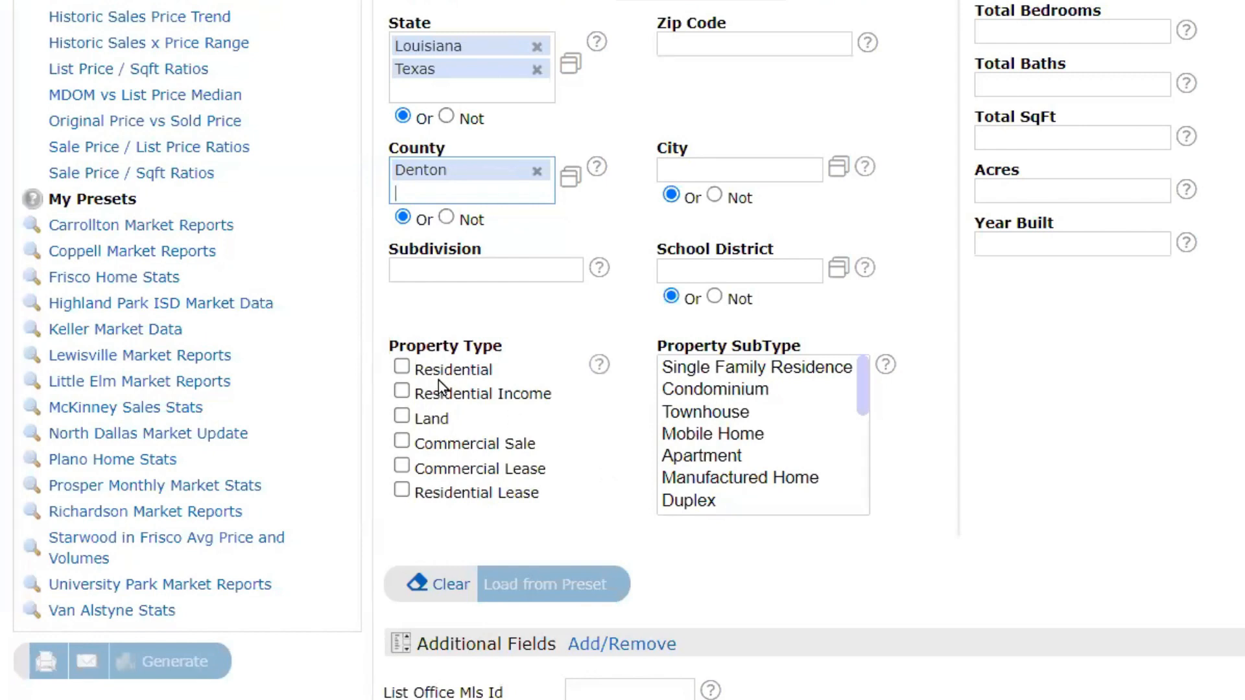
pyautogui.moveTo(612, 440)
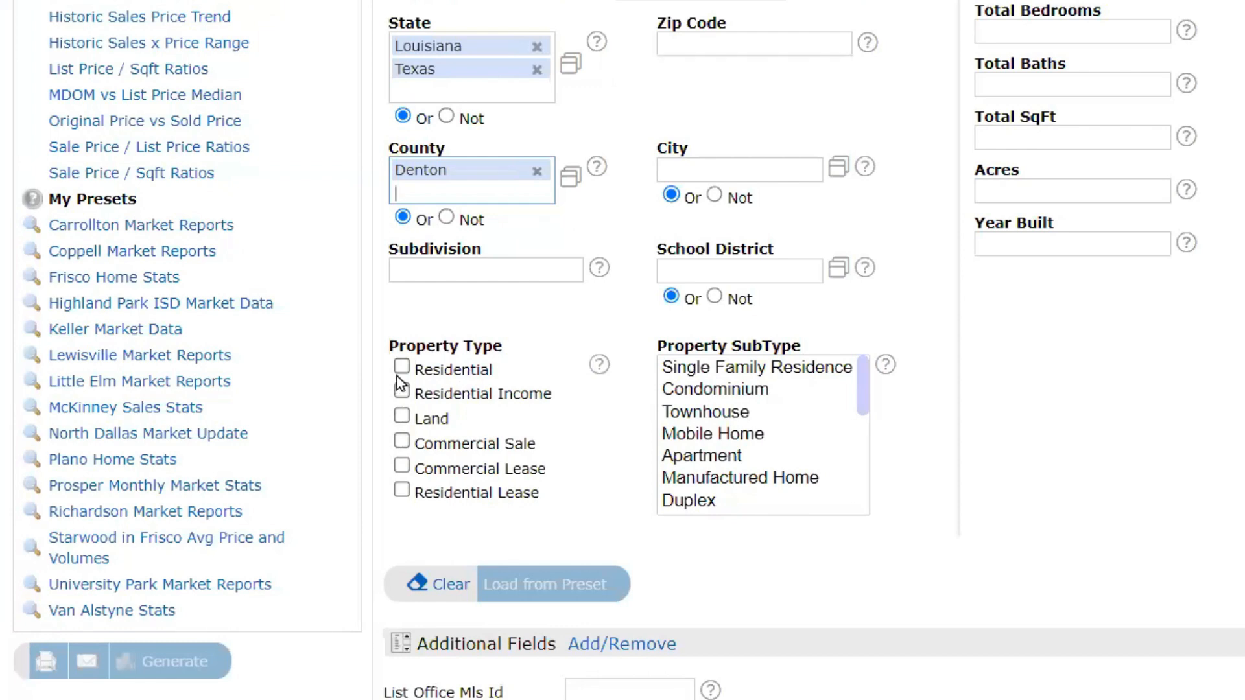
pyautogui.click(402, 365)
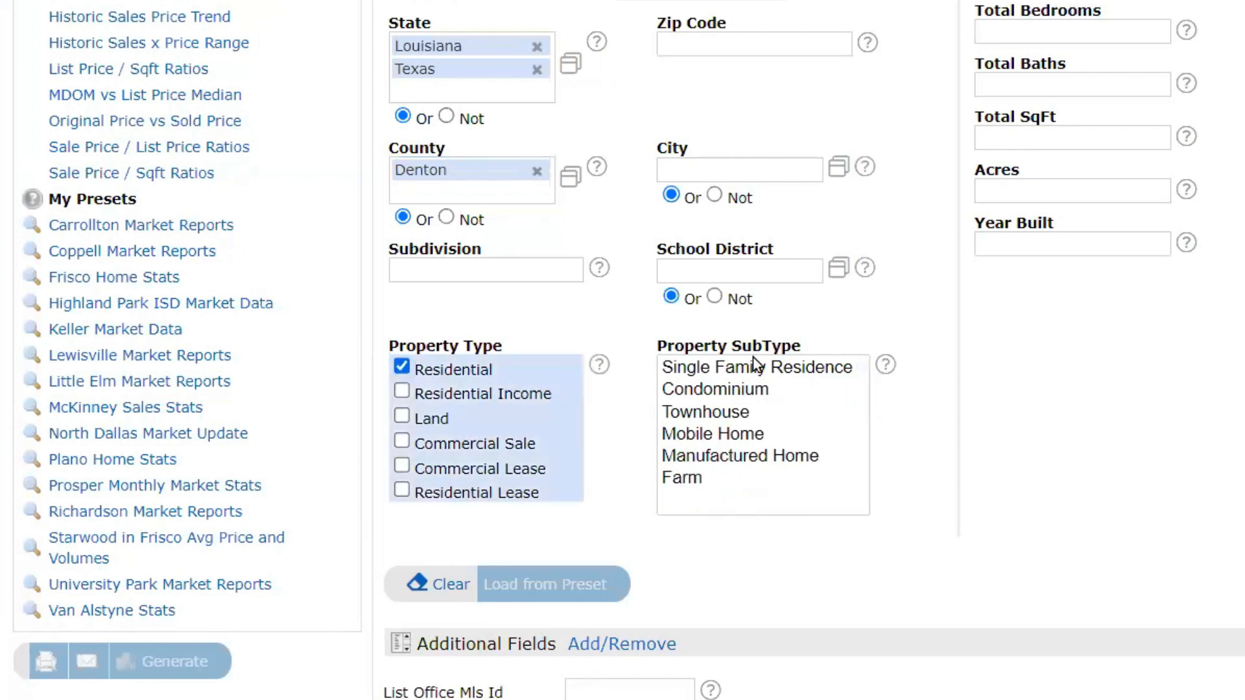
pyautogui.scroll(-3)
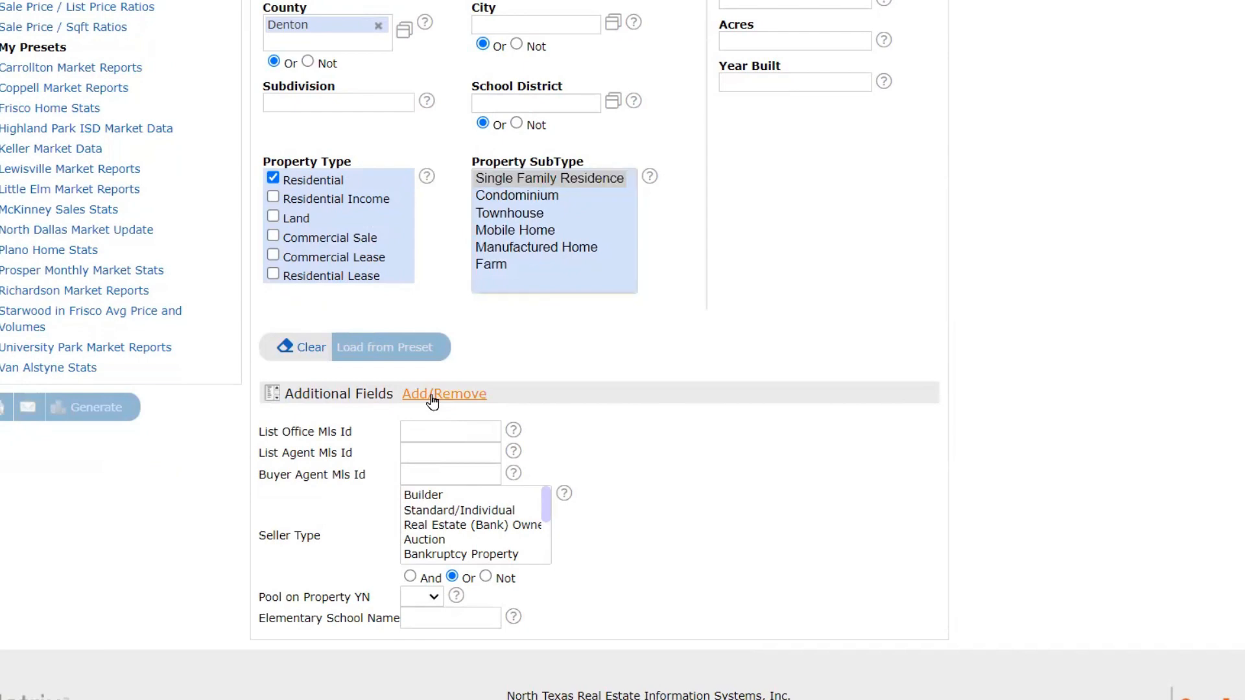
# - From the Add/Remove fields list, search 'pool' and pick Pool on Property YN
pyautogui.click(443, 392)
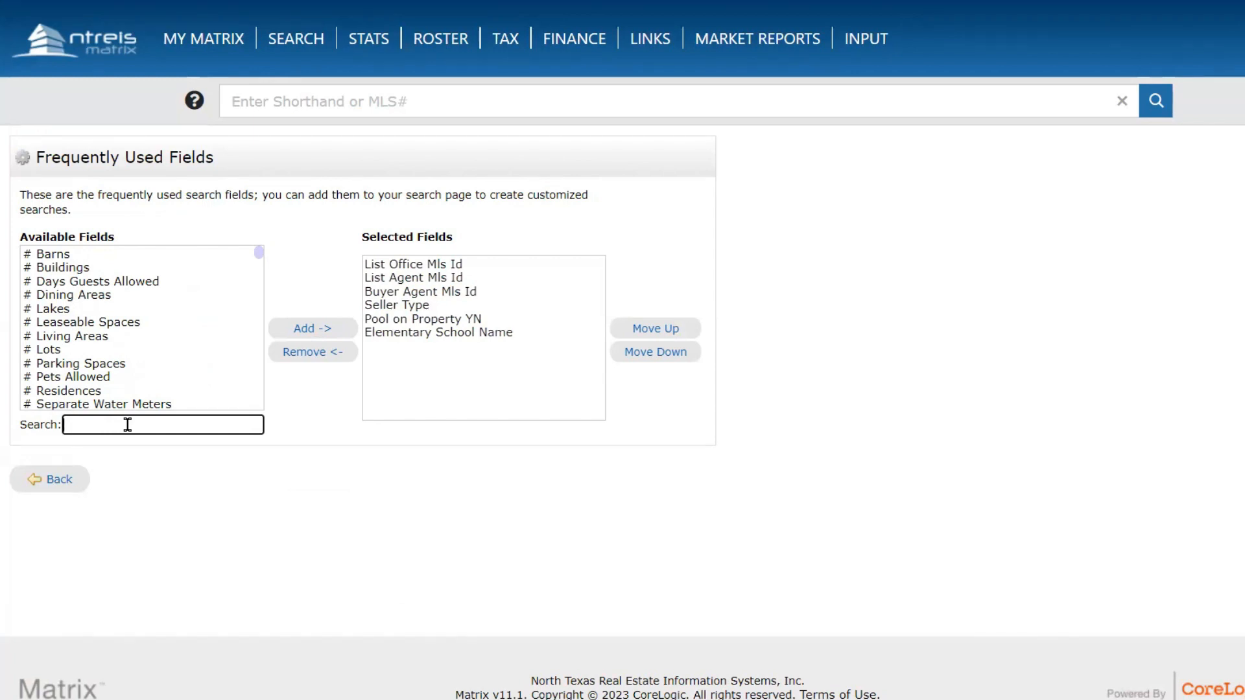
pyautogui.write('pool')
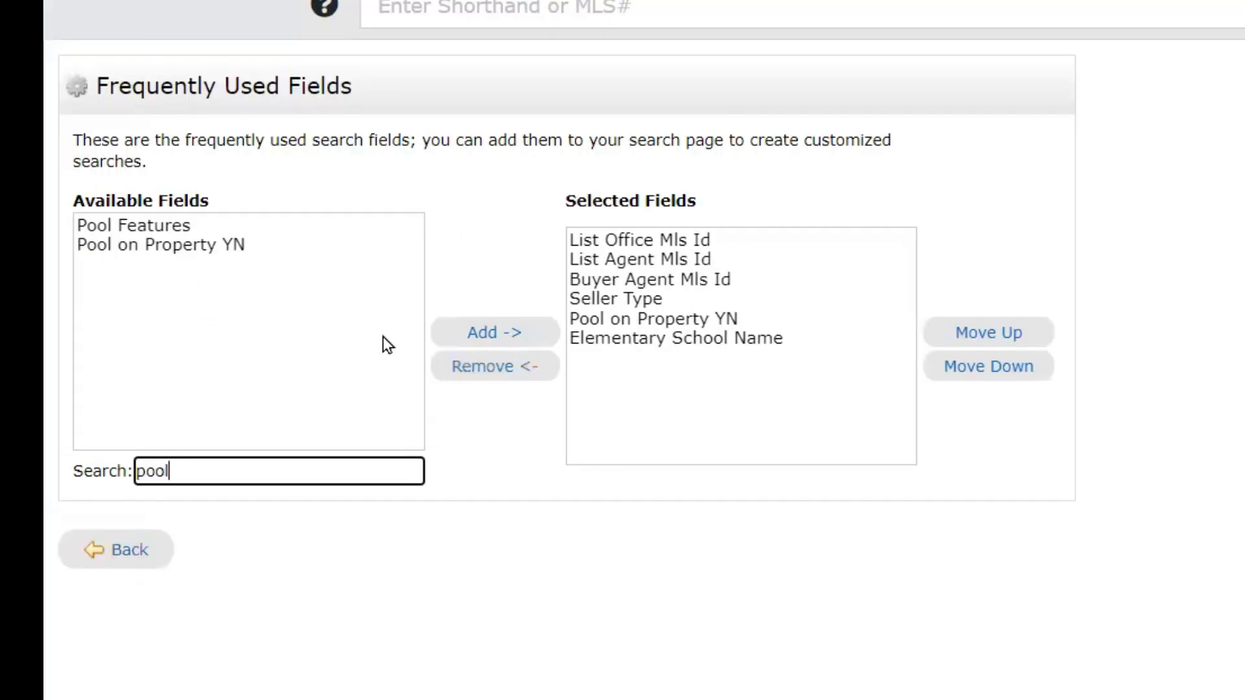
pyautogui.click(160, 244)
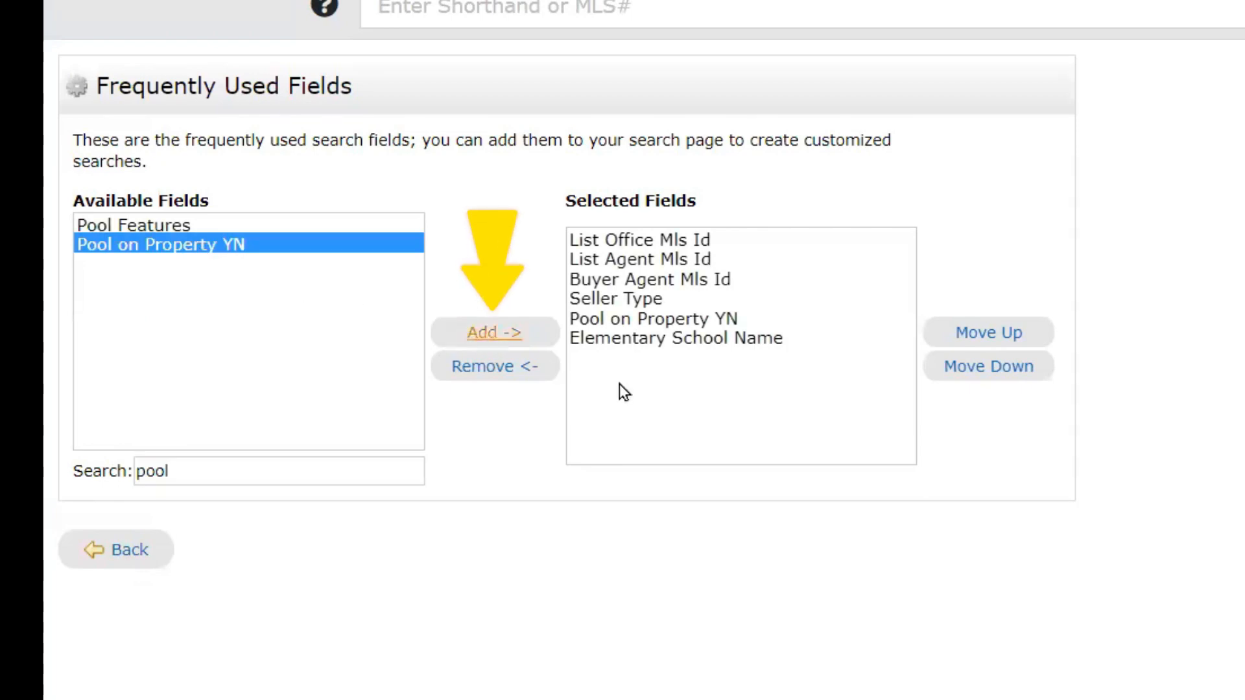
pyautogui.moveTo(120, 549)
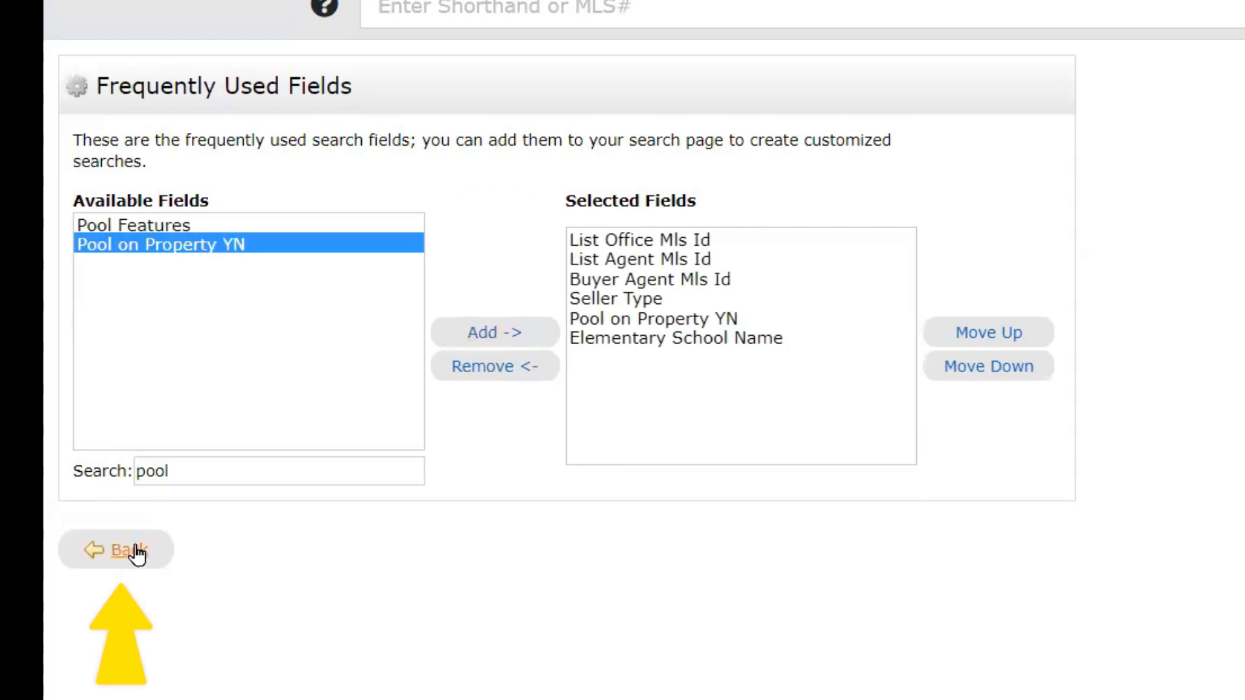
# - Return to the stats criteria page, now listing Pool on Property YN under Additional Fields
pyautogui.click(116, 549)
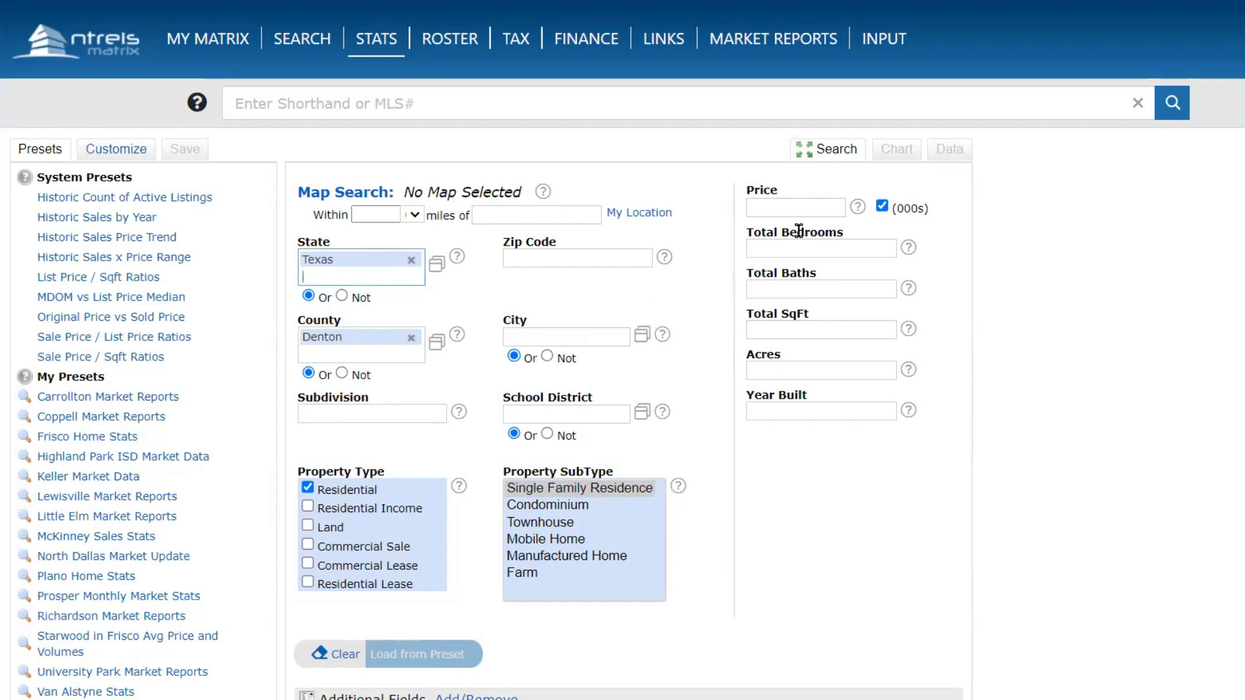
pyautogui.moveTo(778, 457)
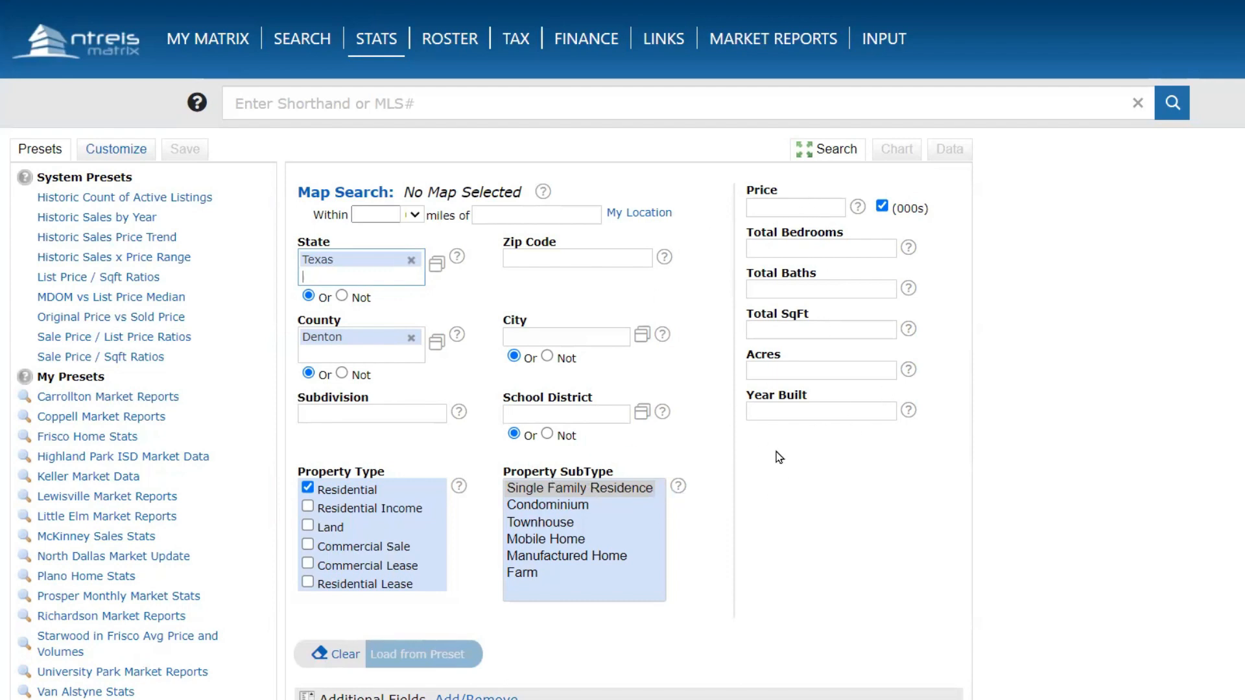
pyautogui.scroll(-3)
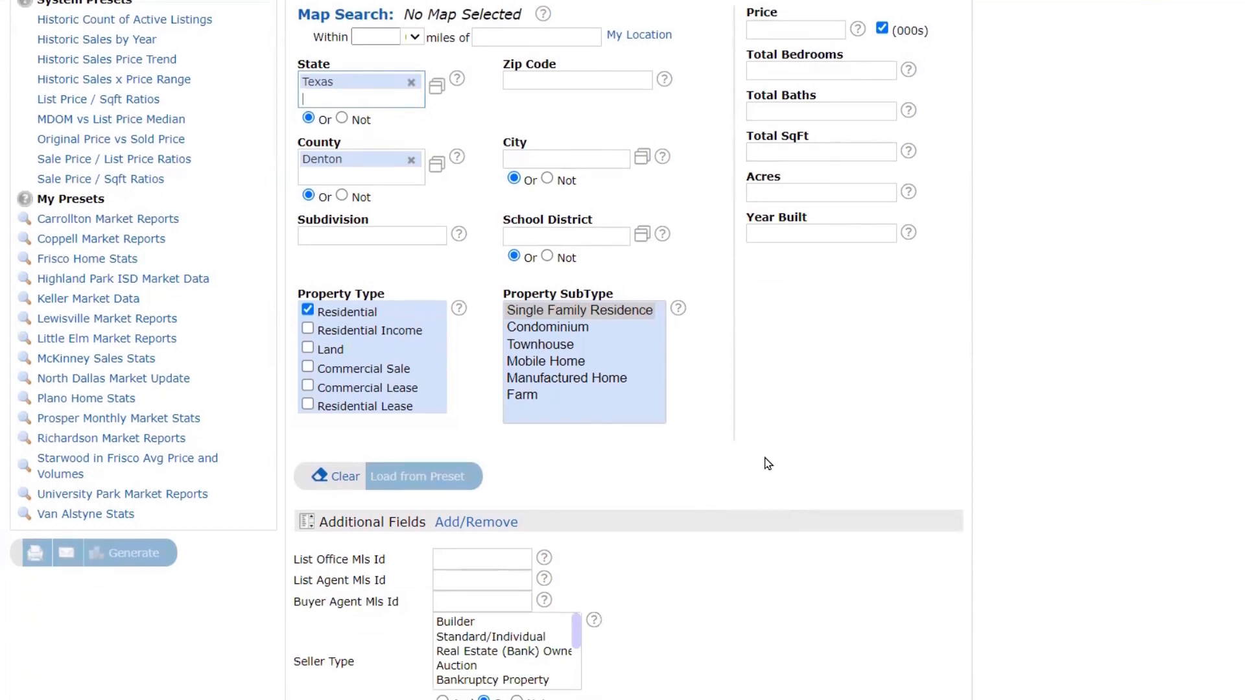
pyautogui.scroll(-3)
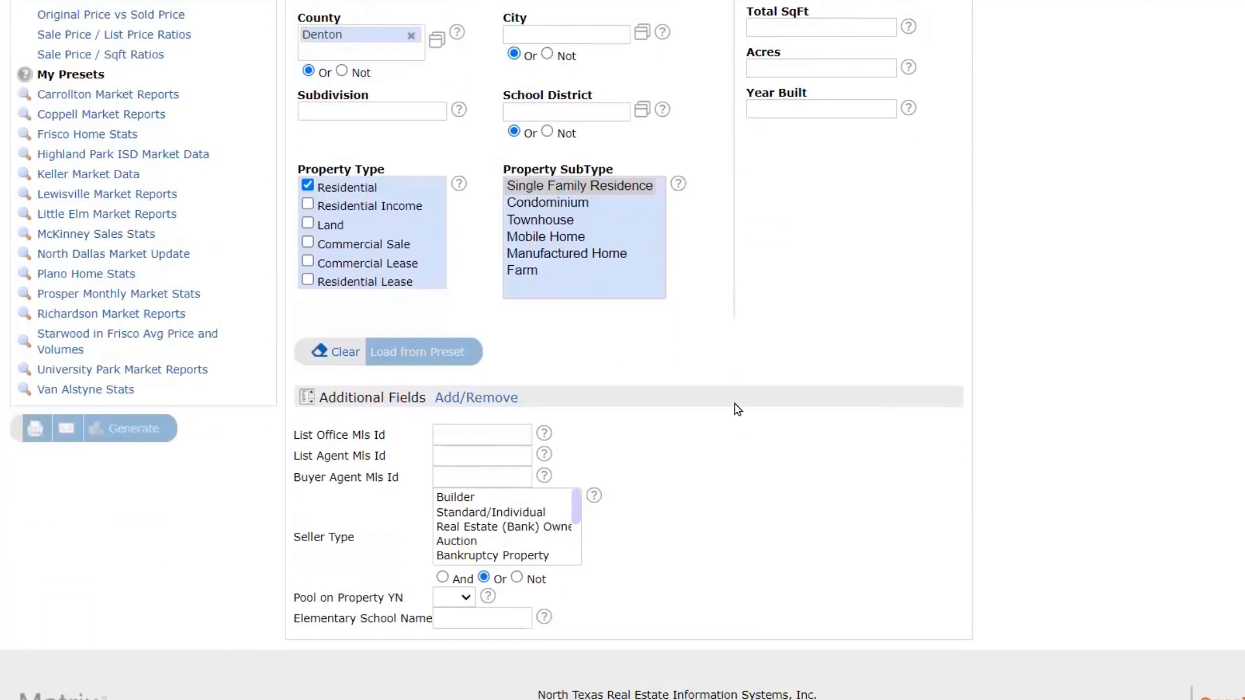
pyautogui.moveTo(421, 521)
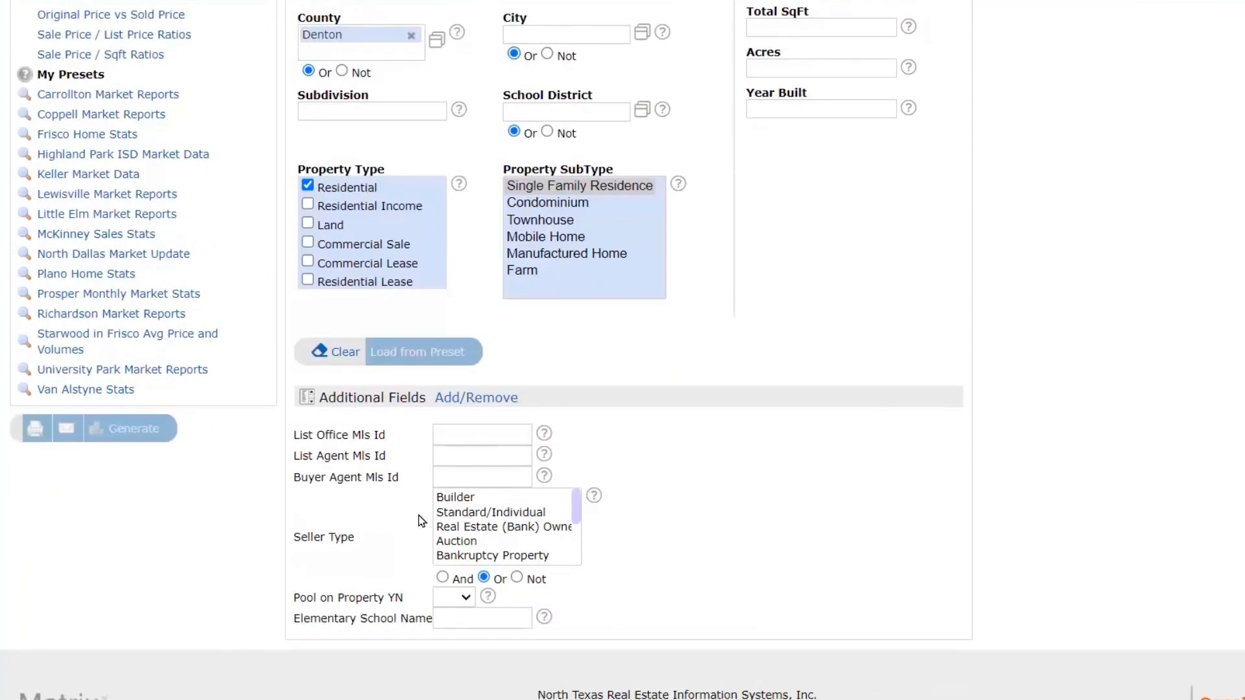
pyautogui.moveTo(498, 527)
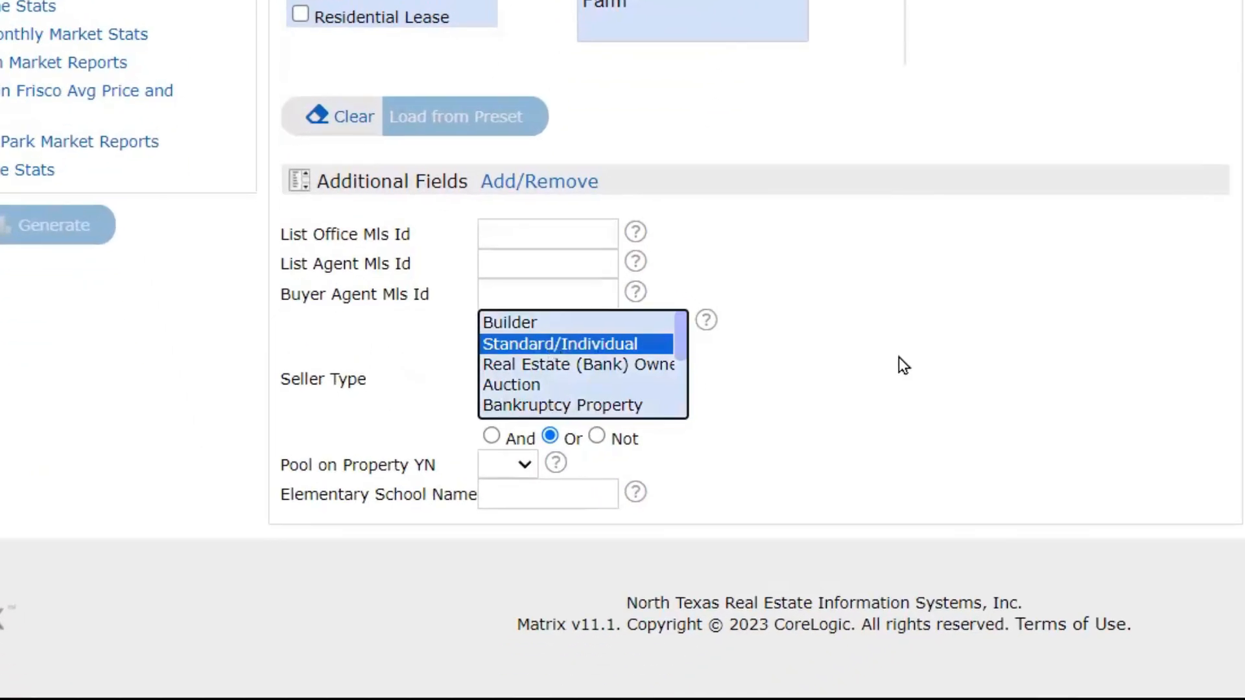
pyautogui.moveTo(572, 386)
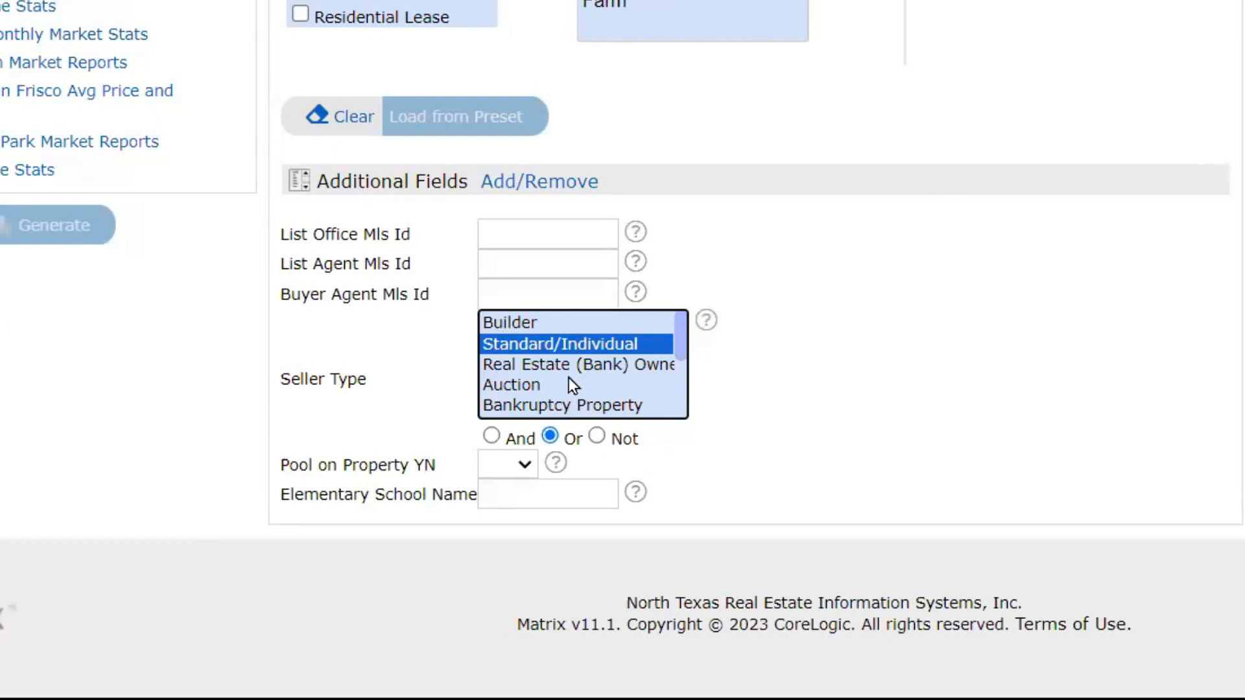
pyautogui.moveTo(580, 377)
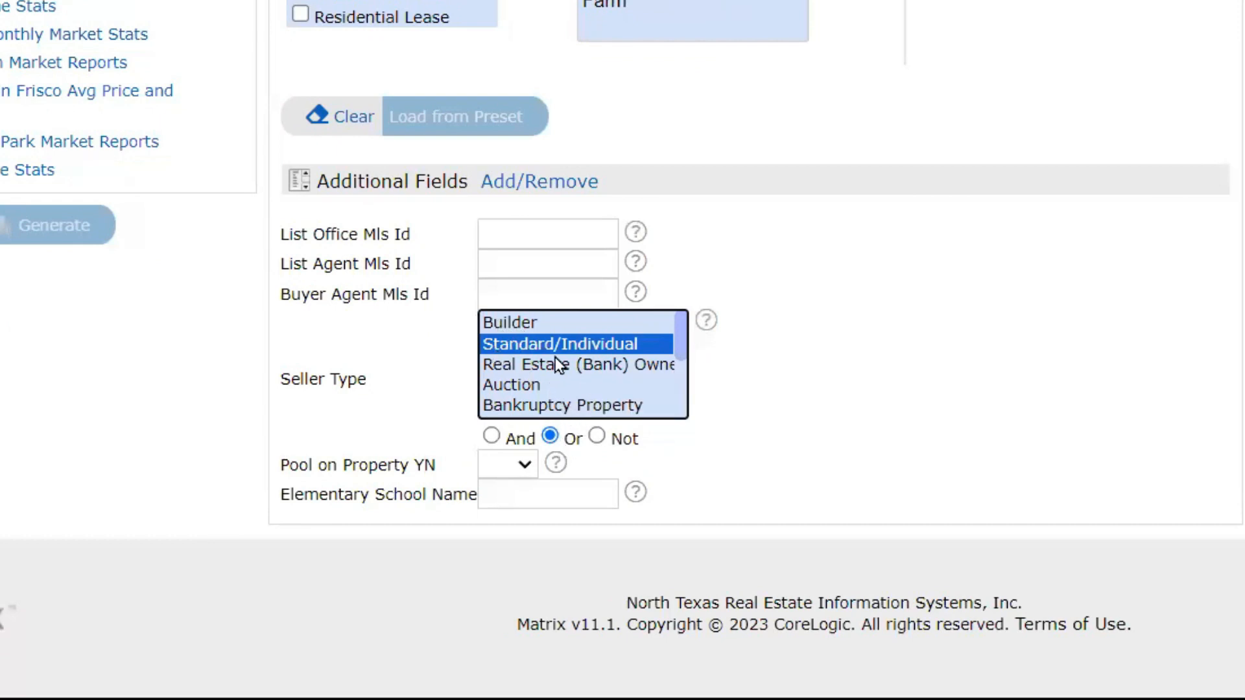
pyautogui.moveTo(520, 343)
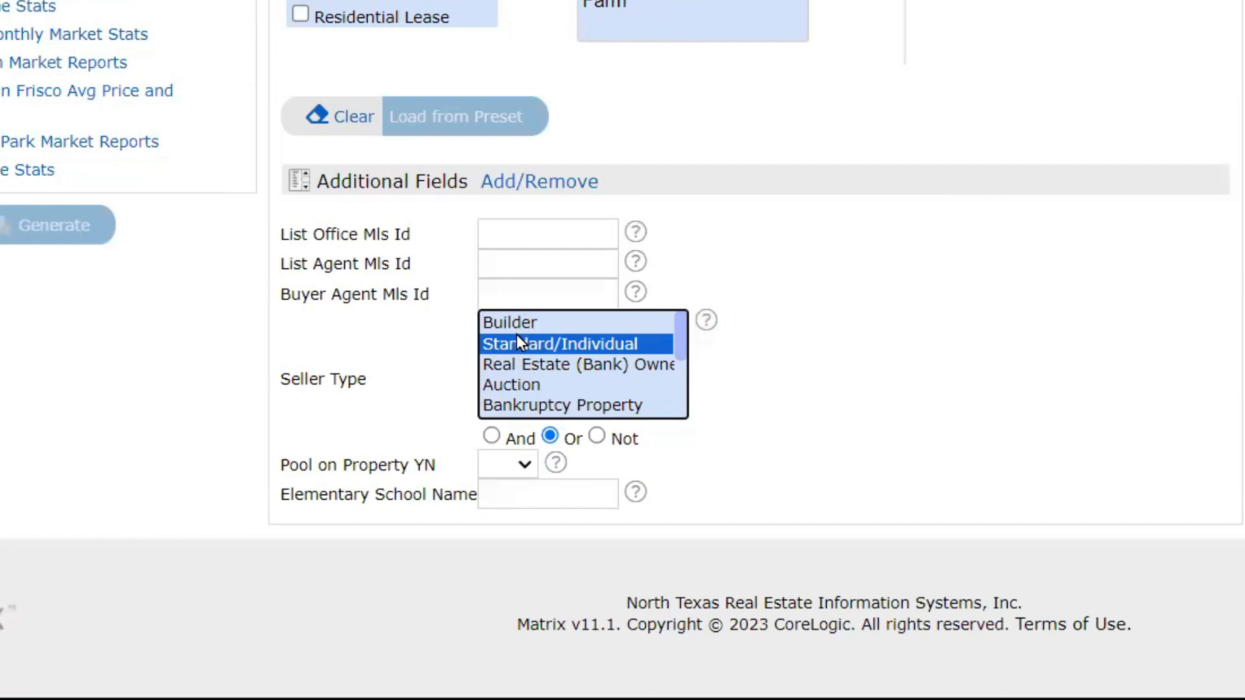
pyautogui.moveTo(530, 351)
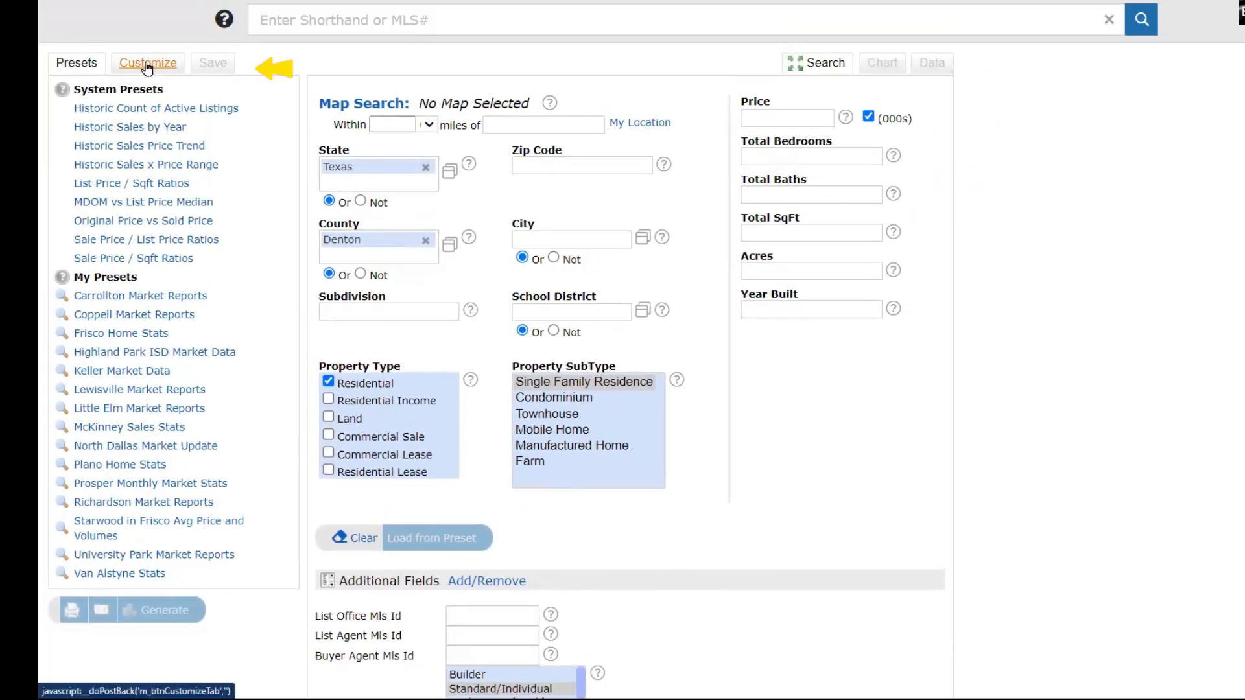
# - In Customize, set the stats Time Frame to Past 5 Years
pyautogui.click(147, 63)
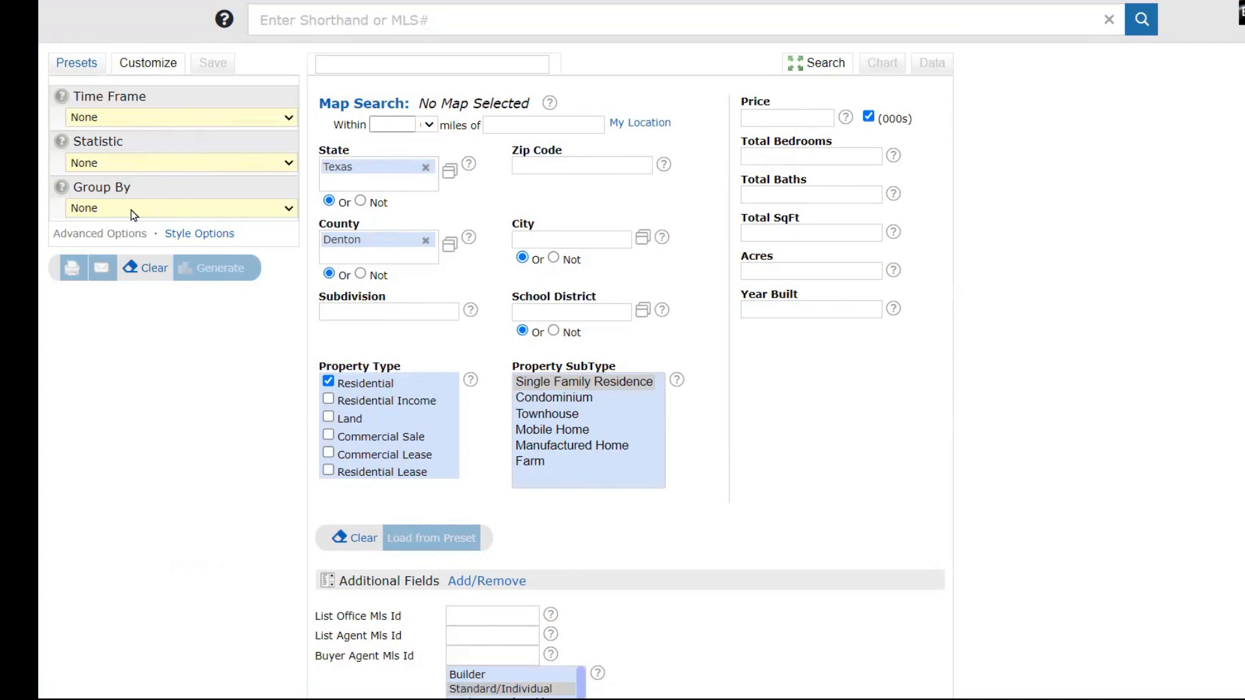
pyautogui.click(180, 116)
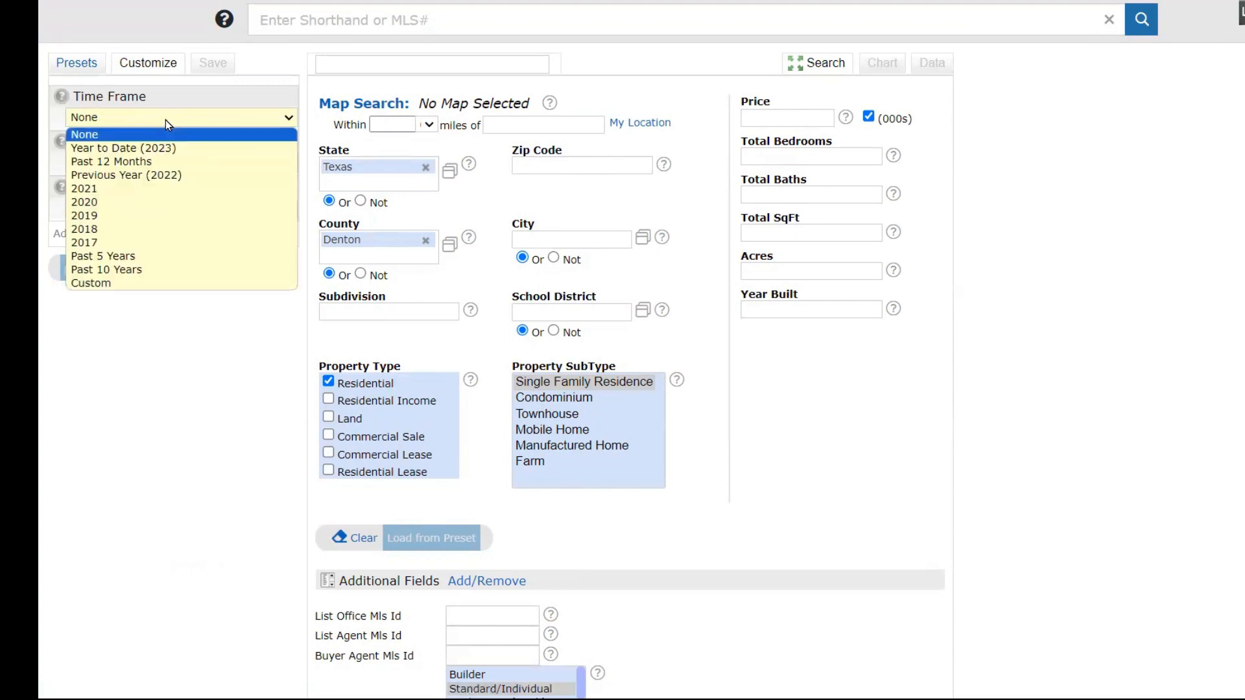
pyautogui.moveTo(102, 256)
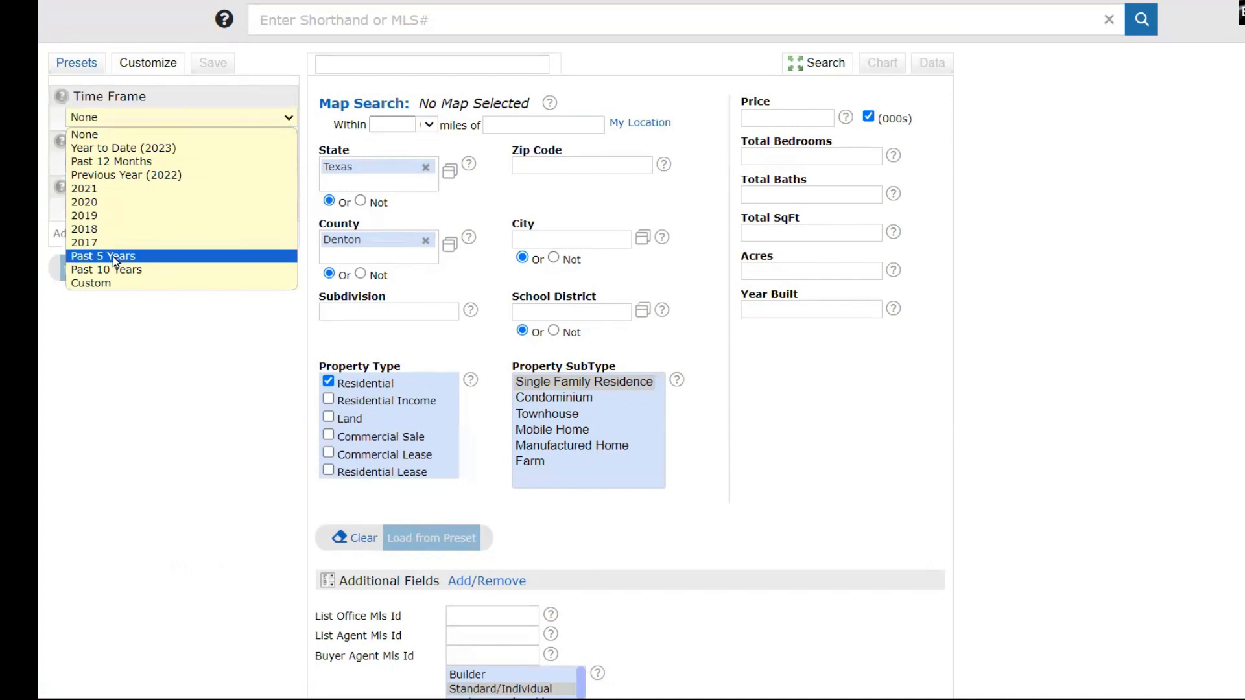
pyautogui.click(102, 256)
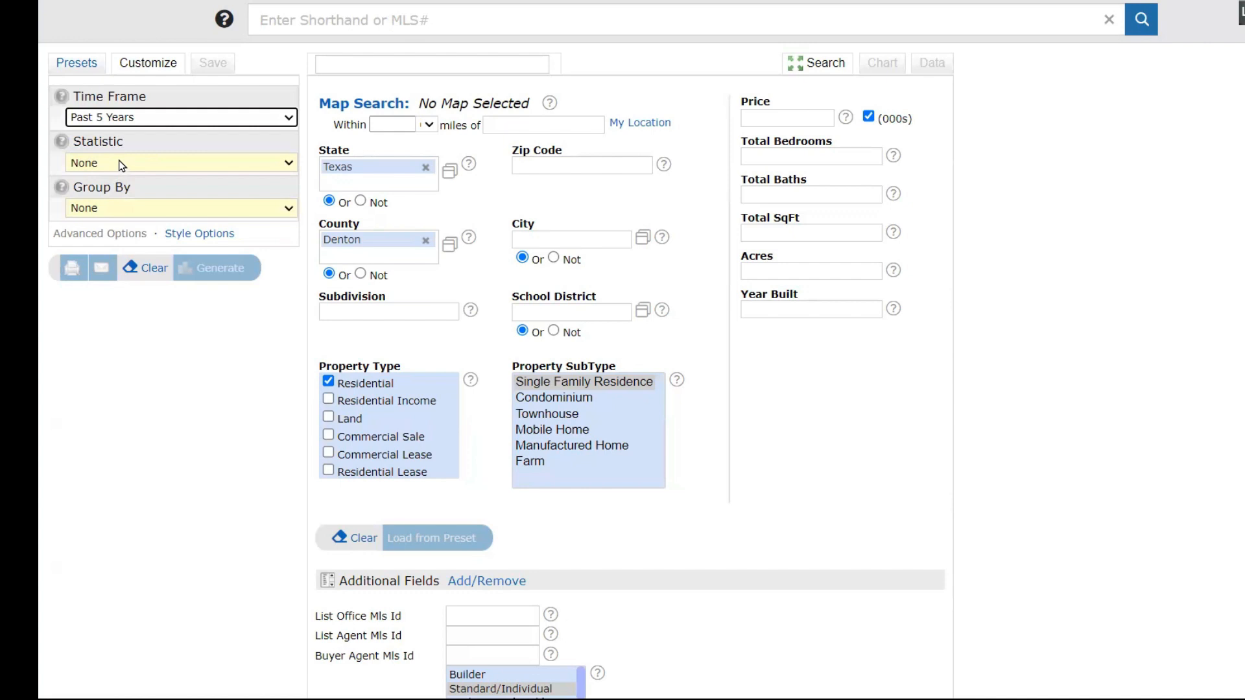
pyautogui.moveTo(135, 117)
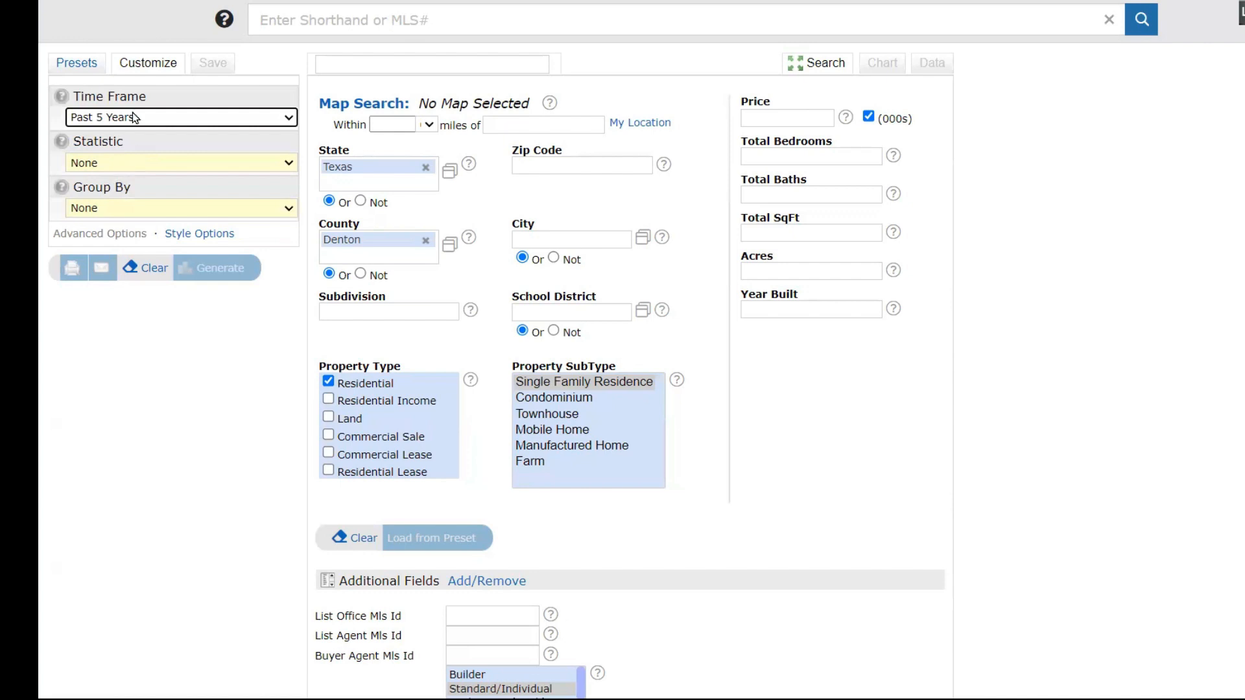
pyautogui.moveTo(166, 123)
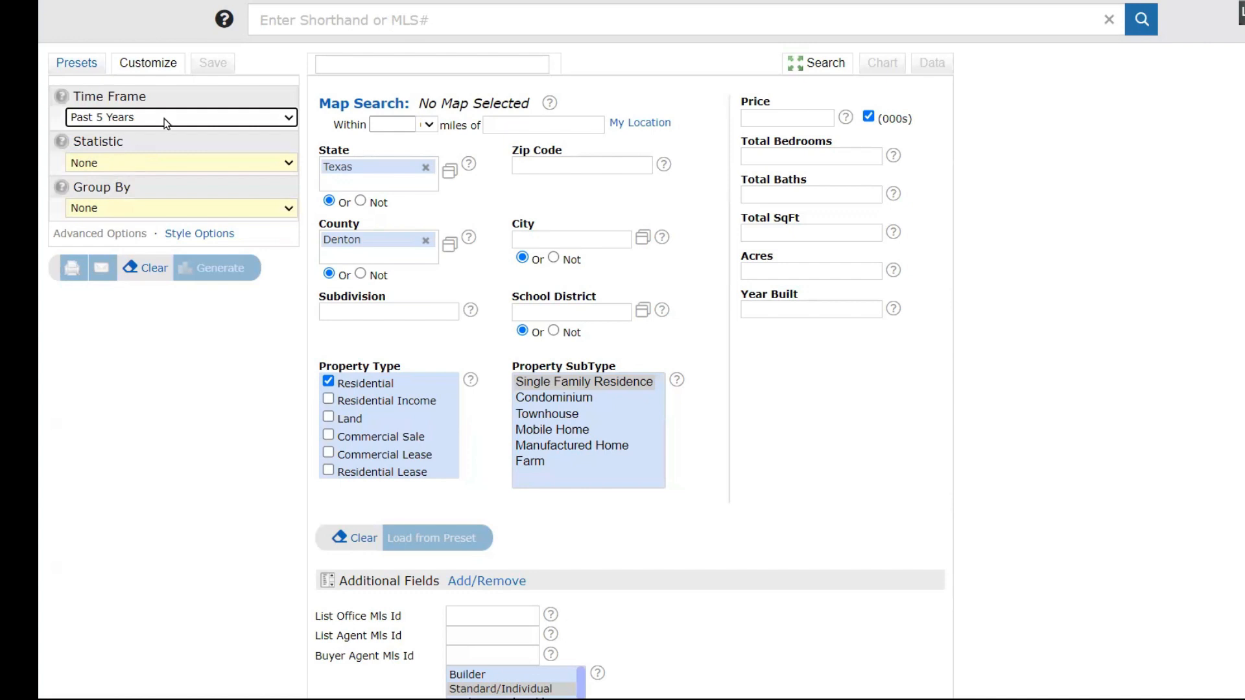
pyautogui.click(180, 117)
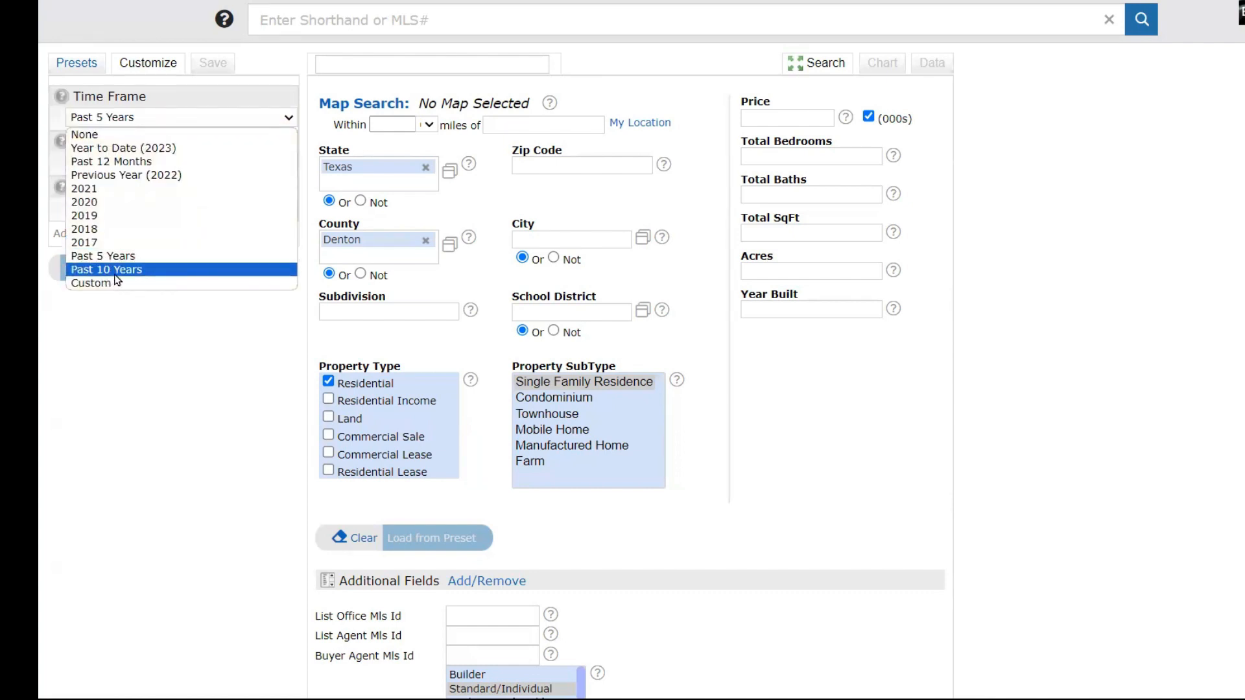
pyautogui.moveTo(124, 279)
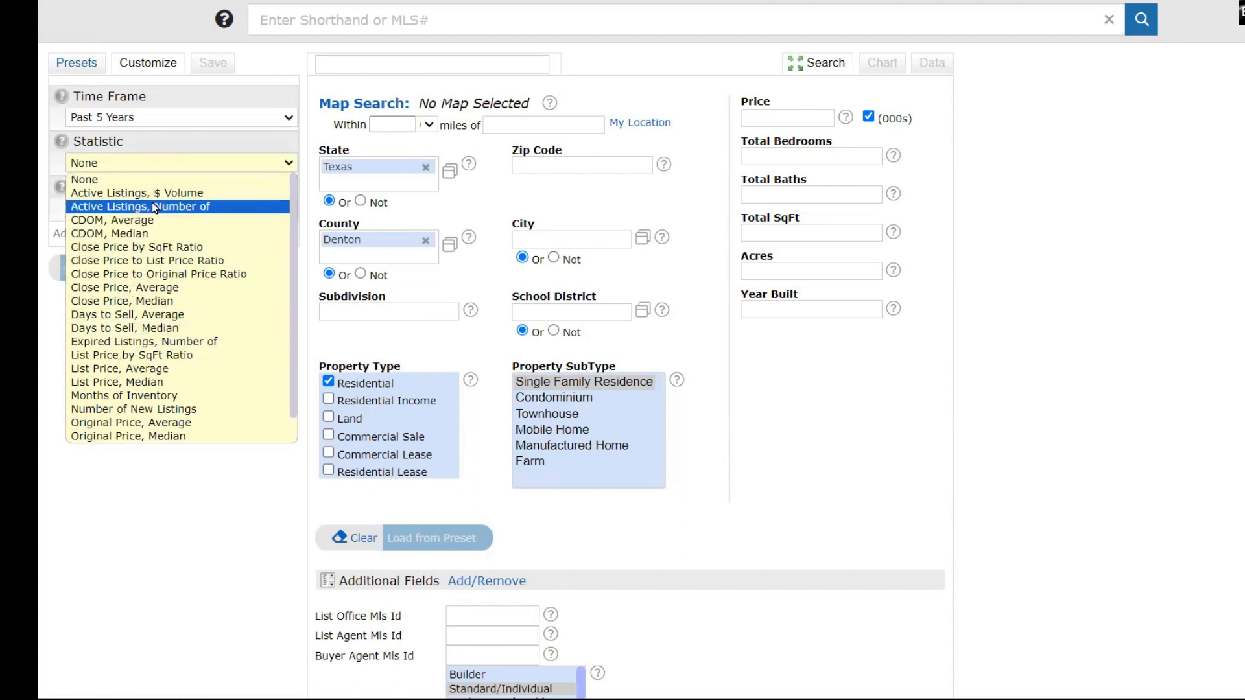
pyautogui.scroll(-3)
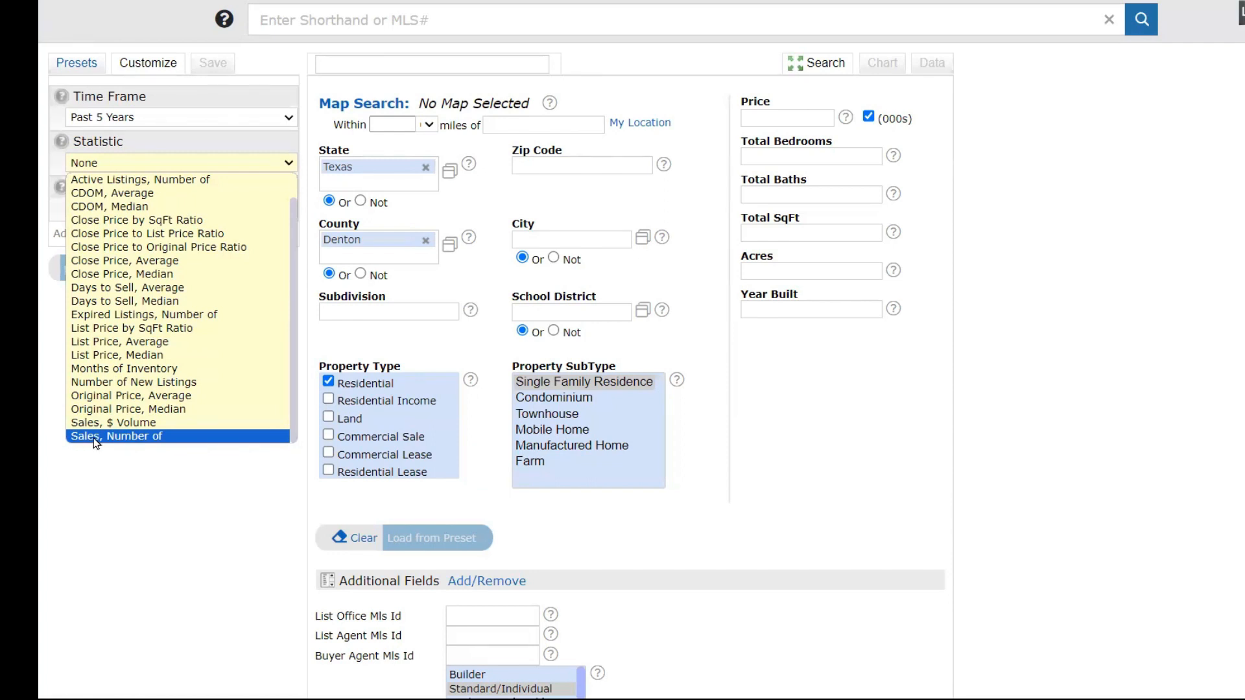
pyautogui.moveTo(113, 444)
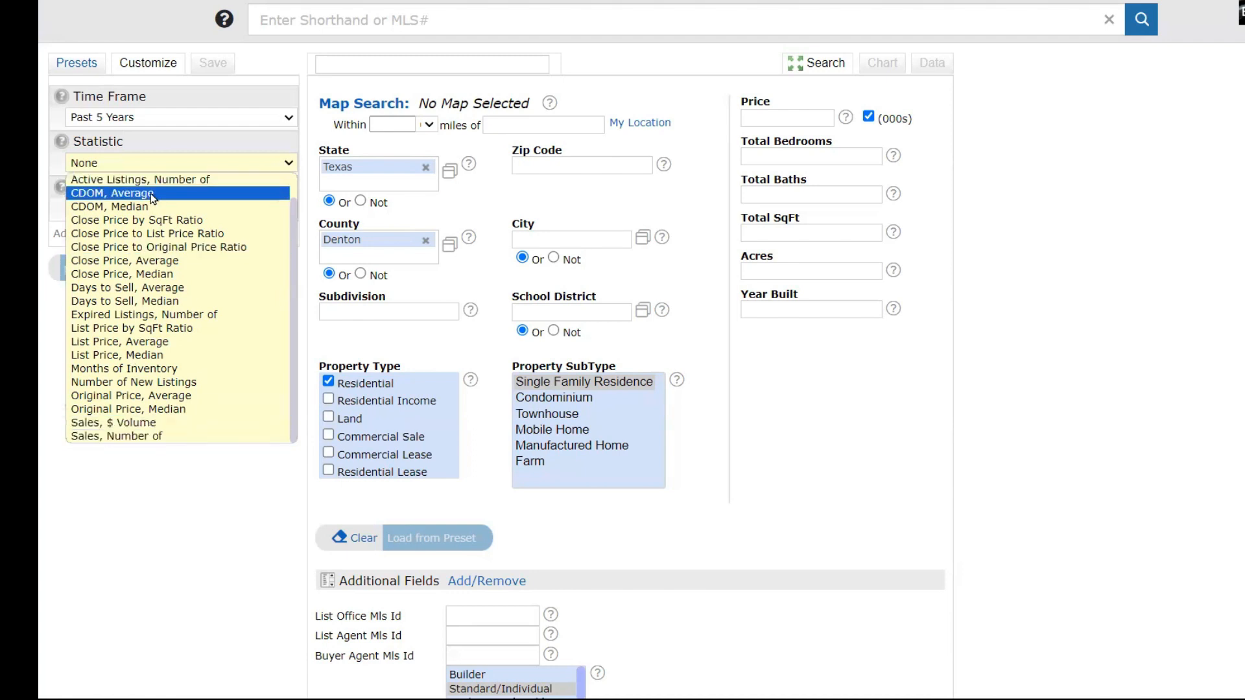
pyautogui.moveTo(122, 274)
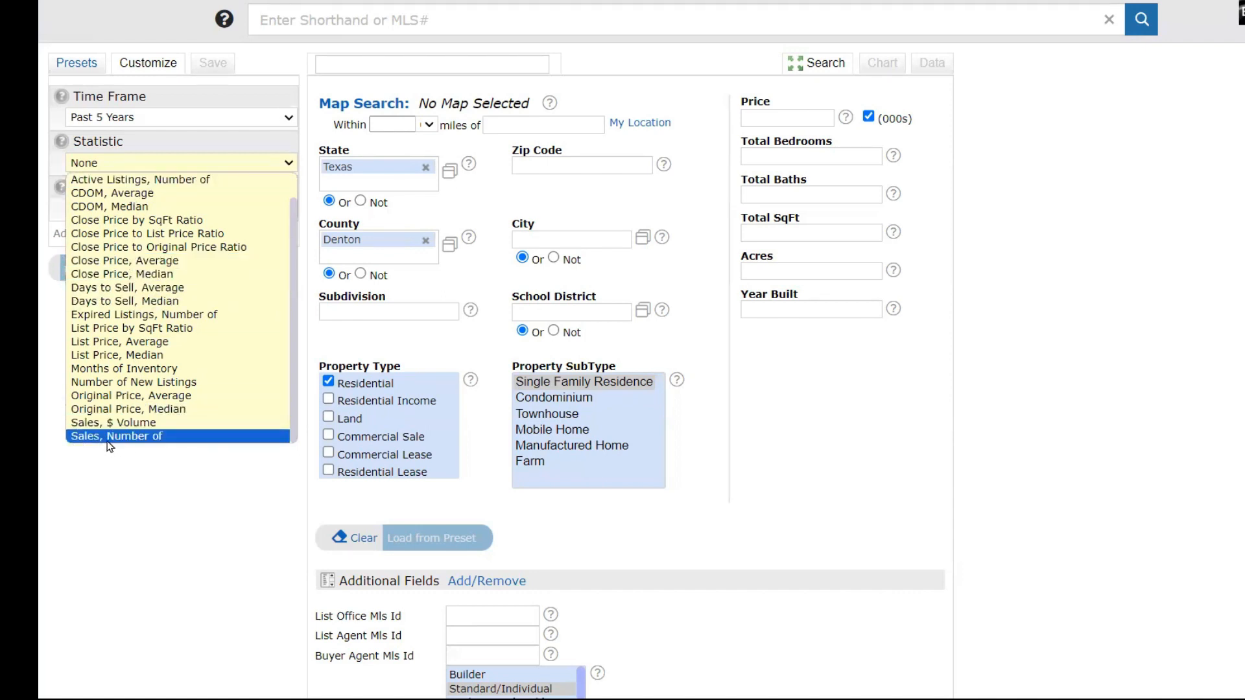
# - Generate 'Sales, Number of' grouped by Month for Denton County residential
pyautogui.click(116, 436)
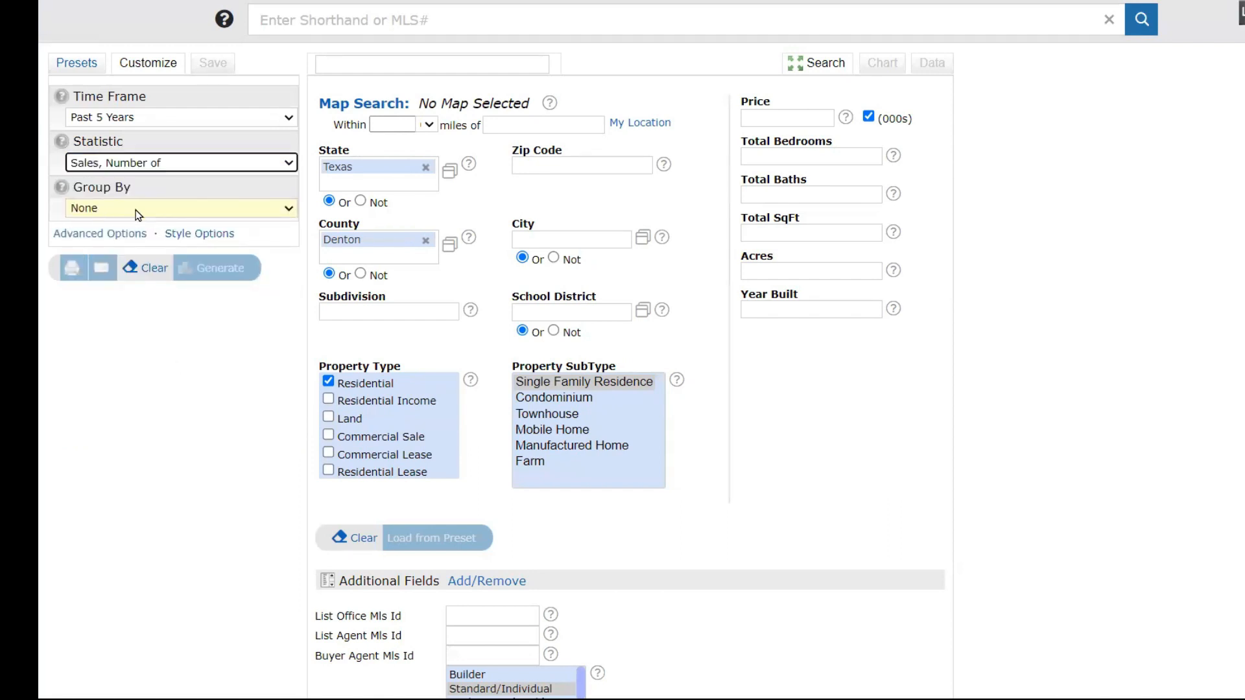
pyautogui.click(180, 208)
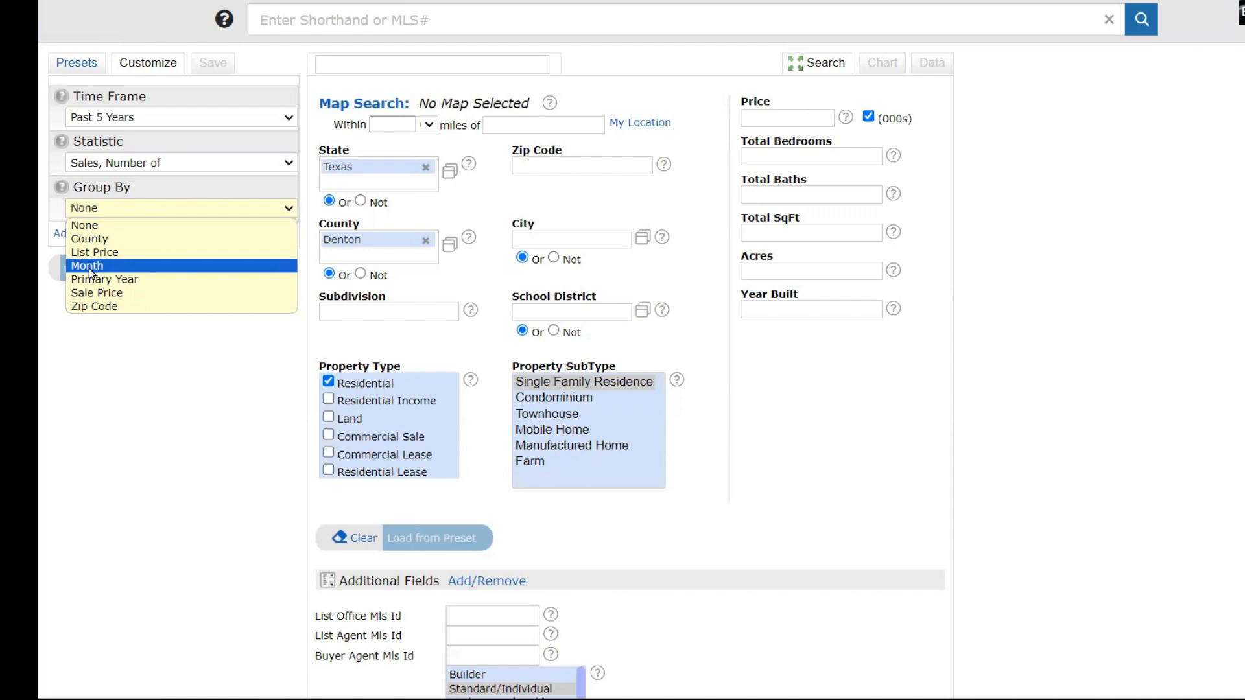
pyautogui.click(87, 265)
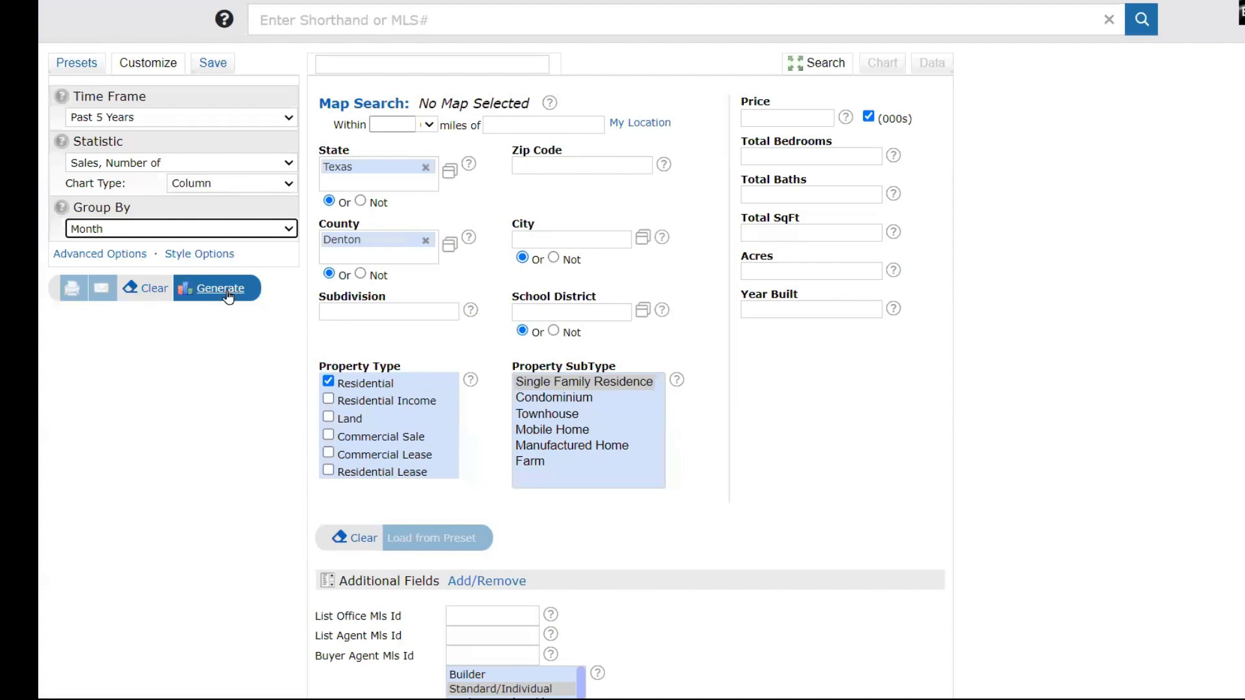
pyautogui.click(220, 288)
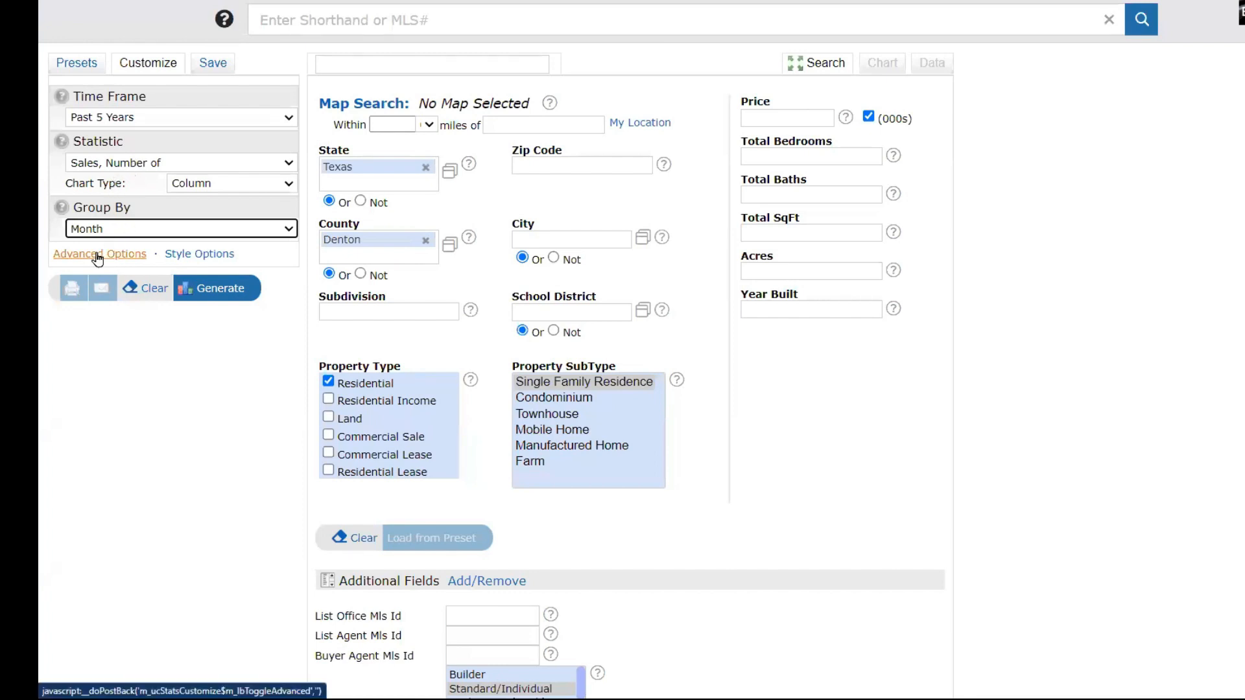
pyautogui.moveTo(125, 238)
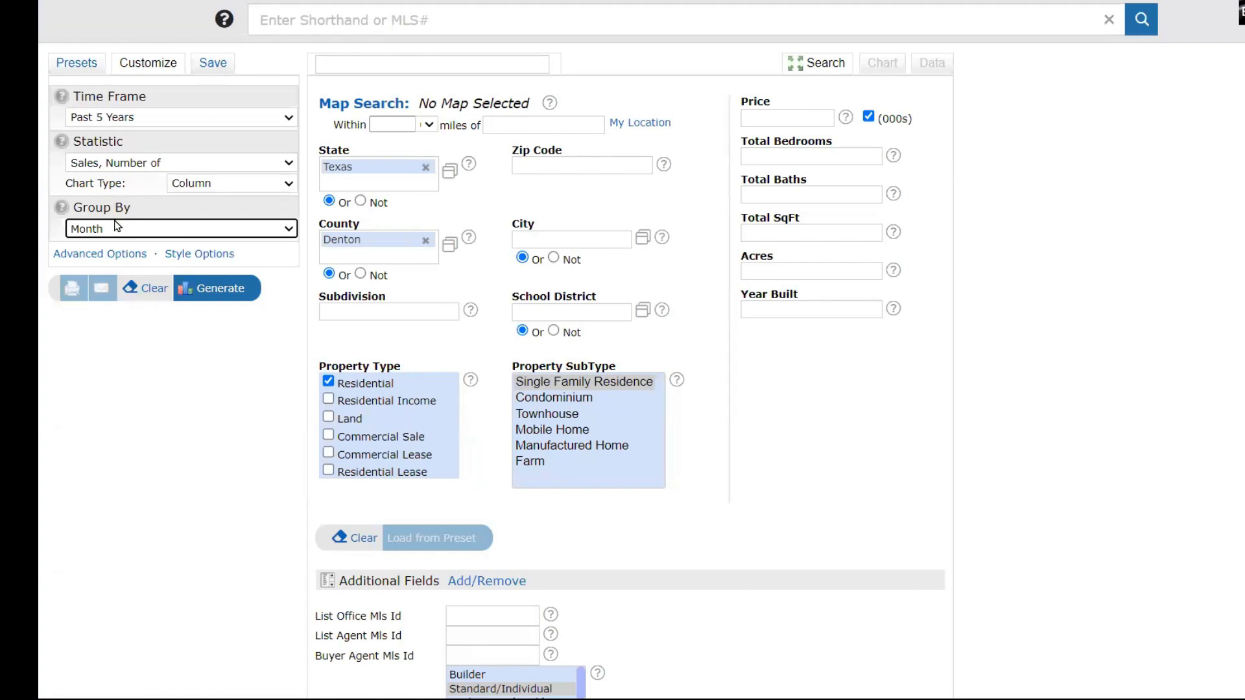
pyautogui.click(216, 287)
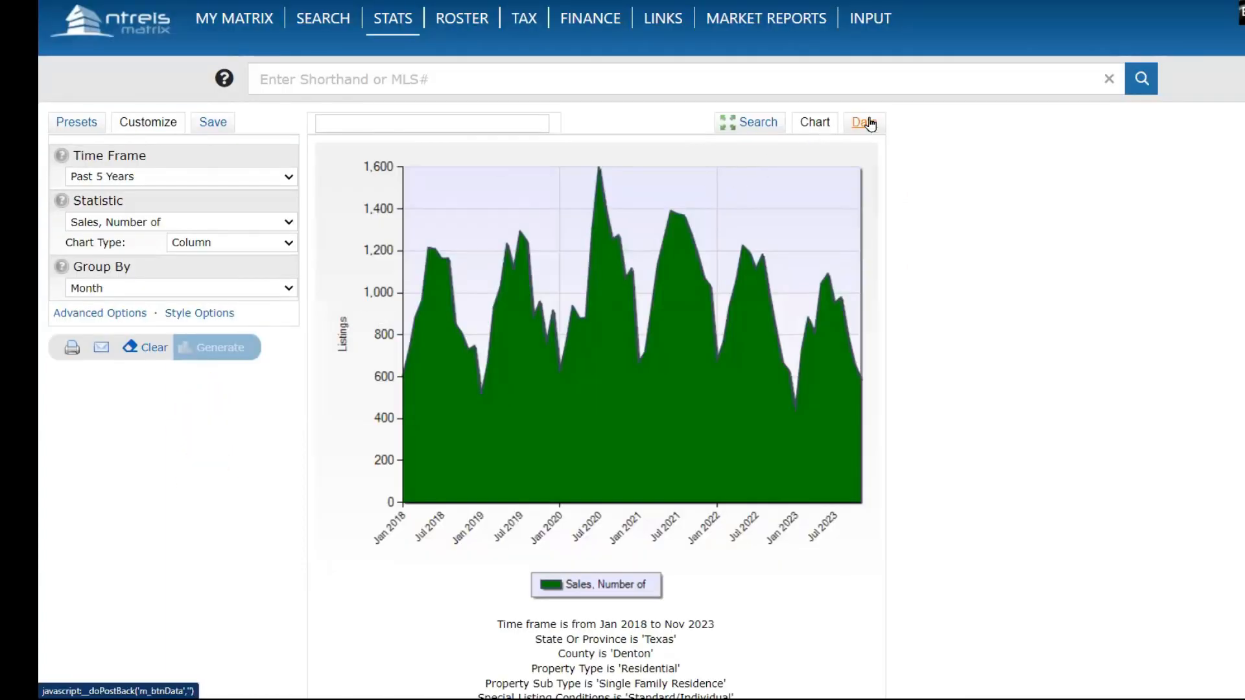
# - Show the monthly sales as a 2018–2023 data table and bring up the Save form
pyautogui.click(863, 121)
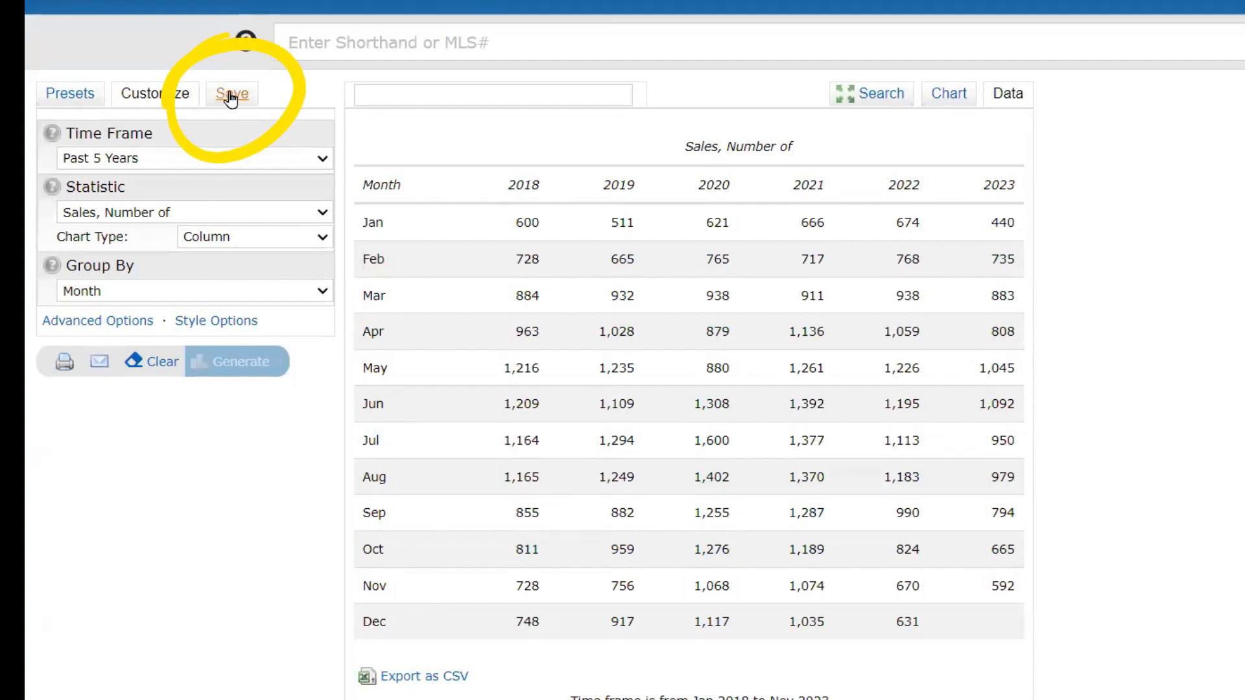
pyautogui.click(232, 93)
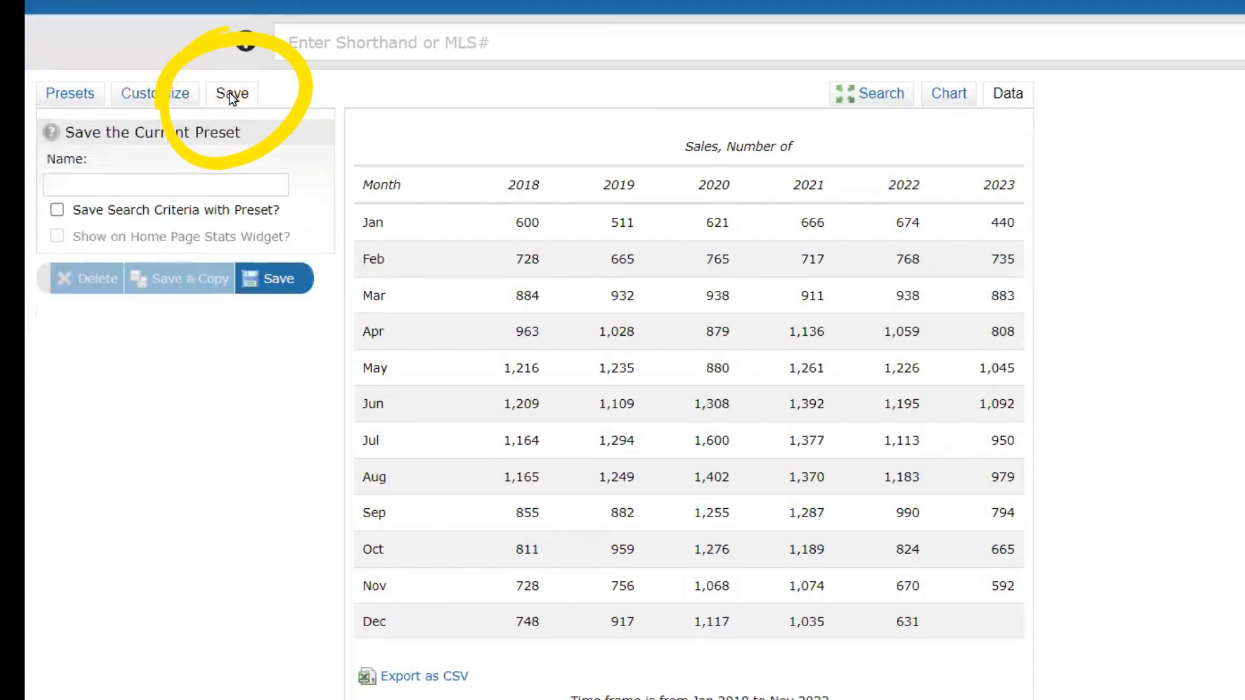
# - Name the preset 'Denton County Sales Data', saving criteria and showing it on the home stats widget
pyautogui.click(165, 184)
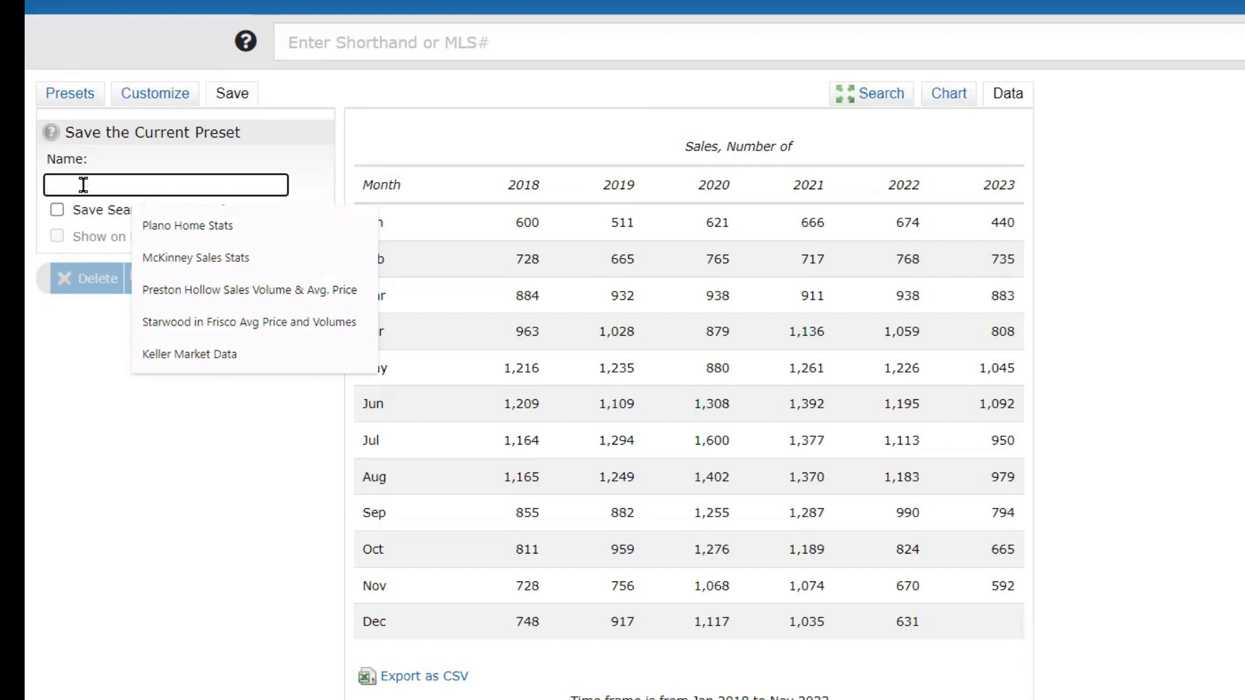
pyautogui.write('Denton County')
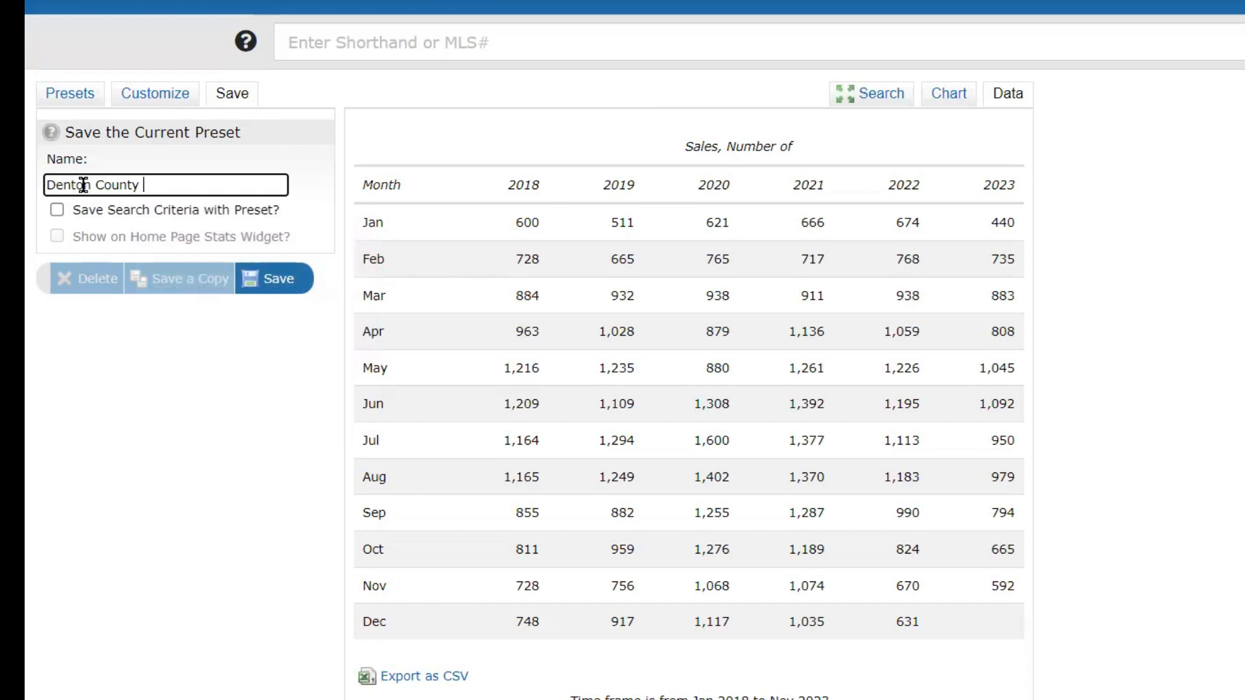
pyautogui.write('Sales Dat')
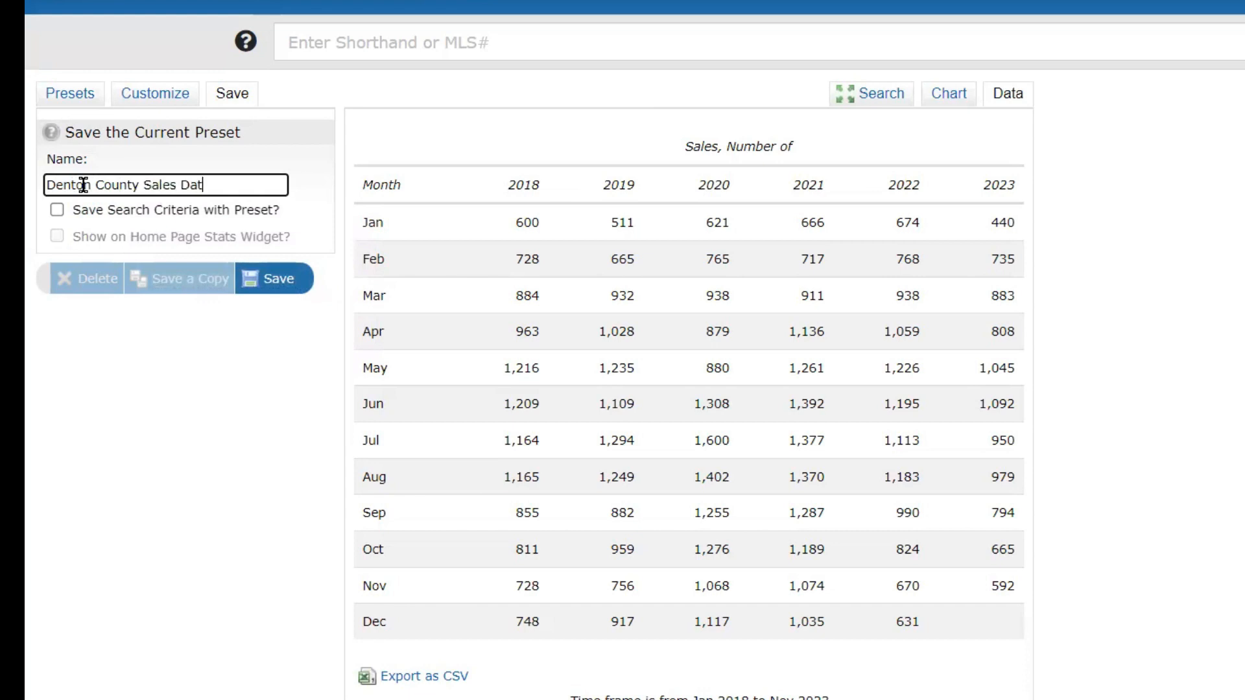
pyautogui.write('a')
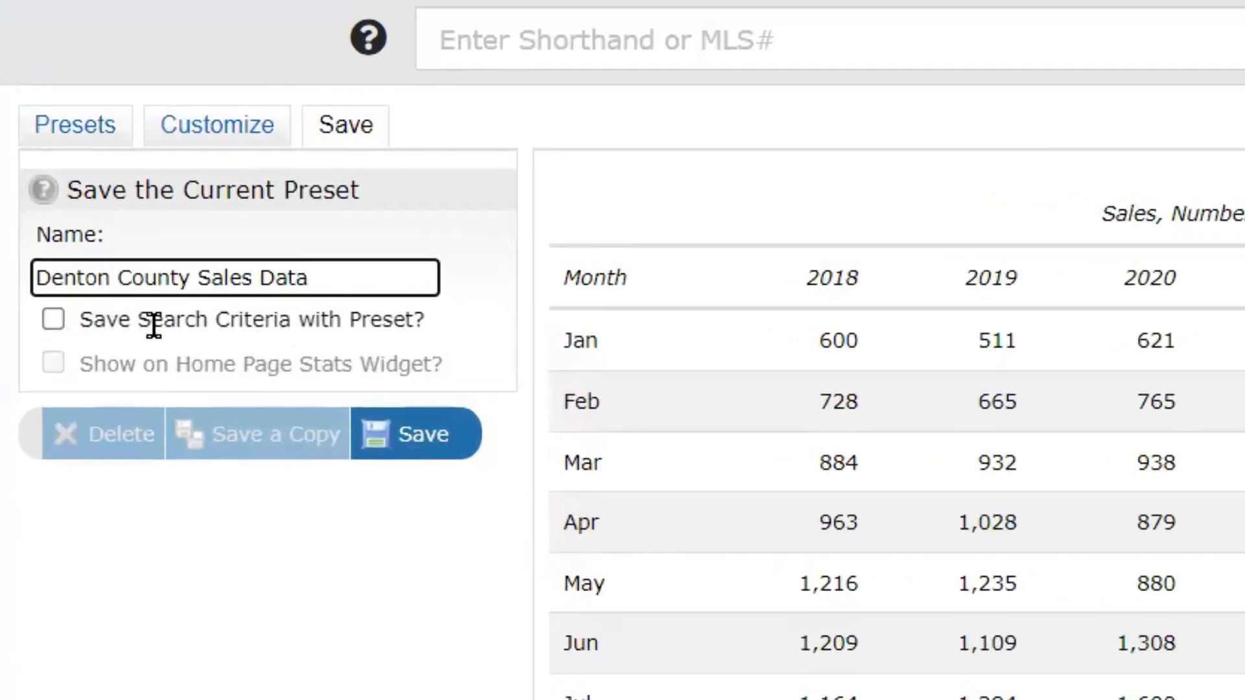
pyautogui.moveTo(341, 330)
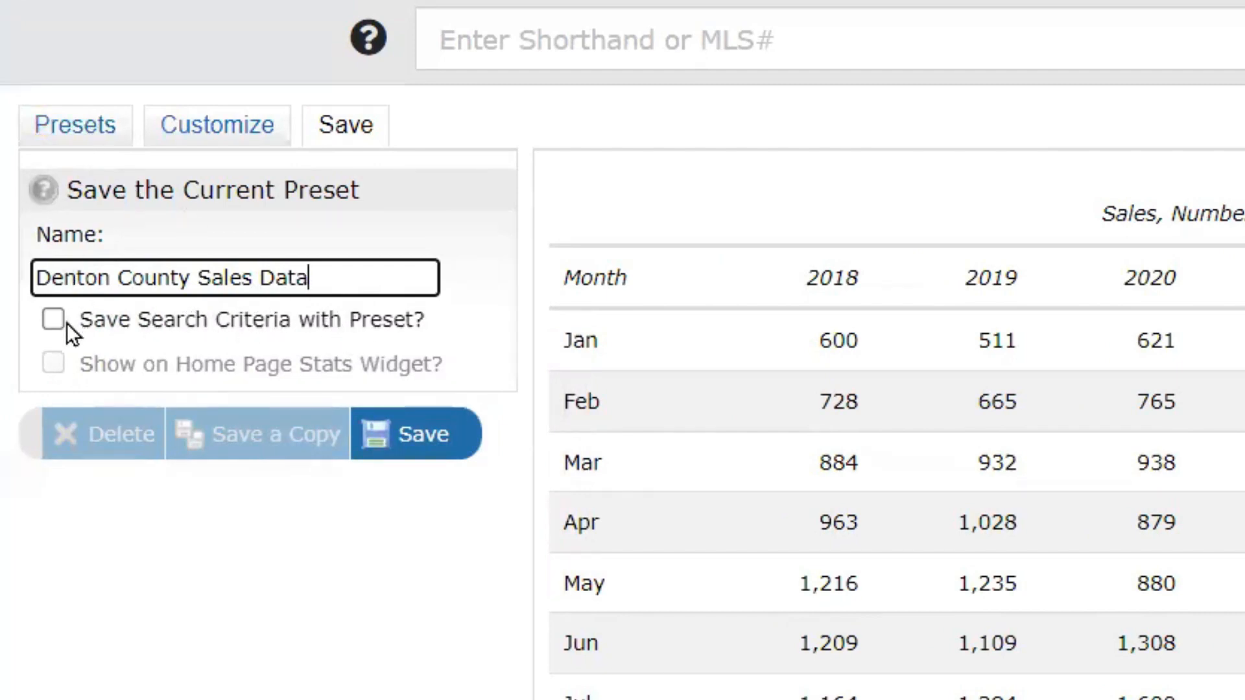
pyautogui.click(53, 319)
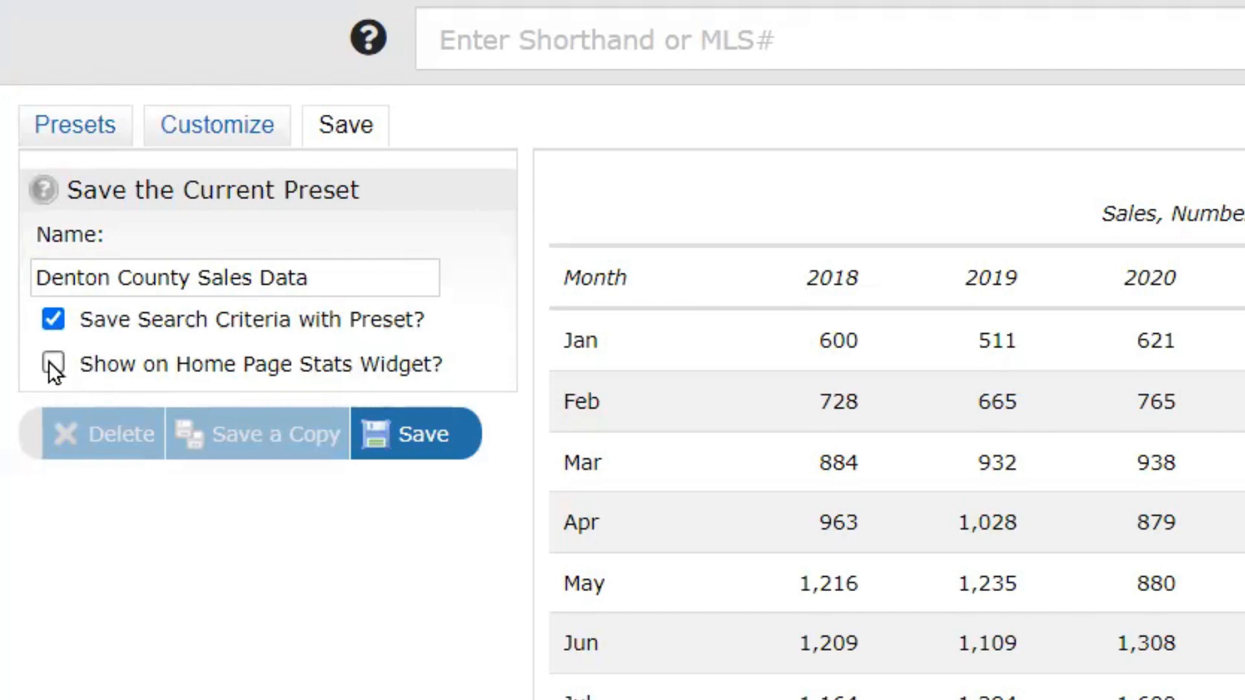
pyautogui.click(53, 364)
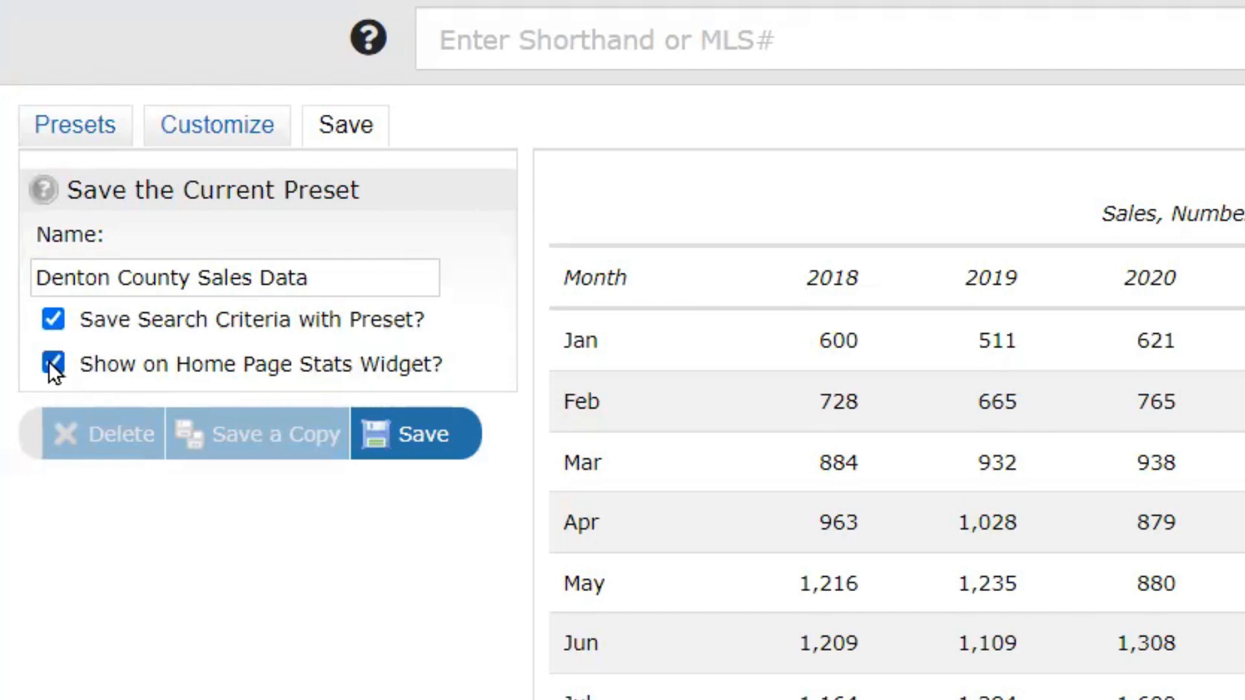
pyautogui.click(53, 364)
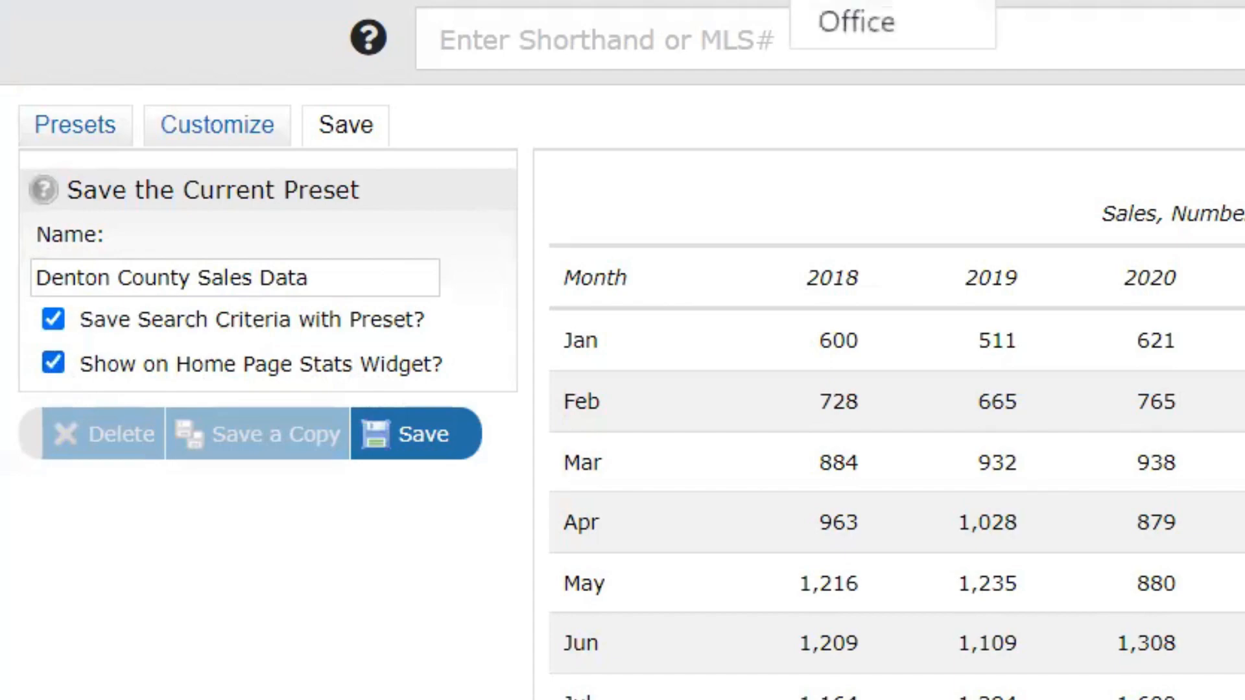
pyautogui.click(306, 110)
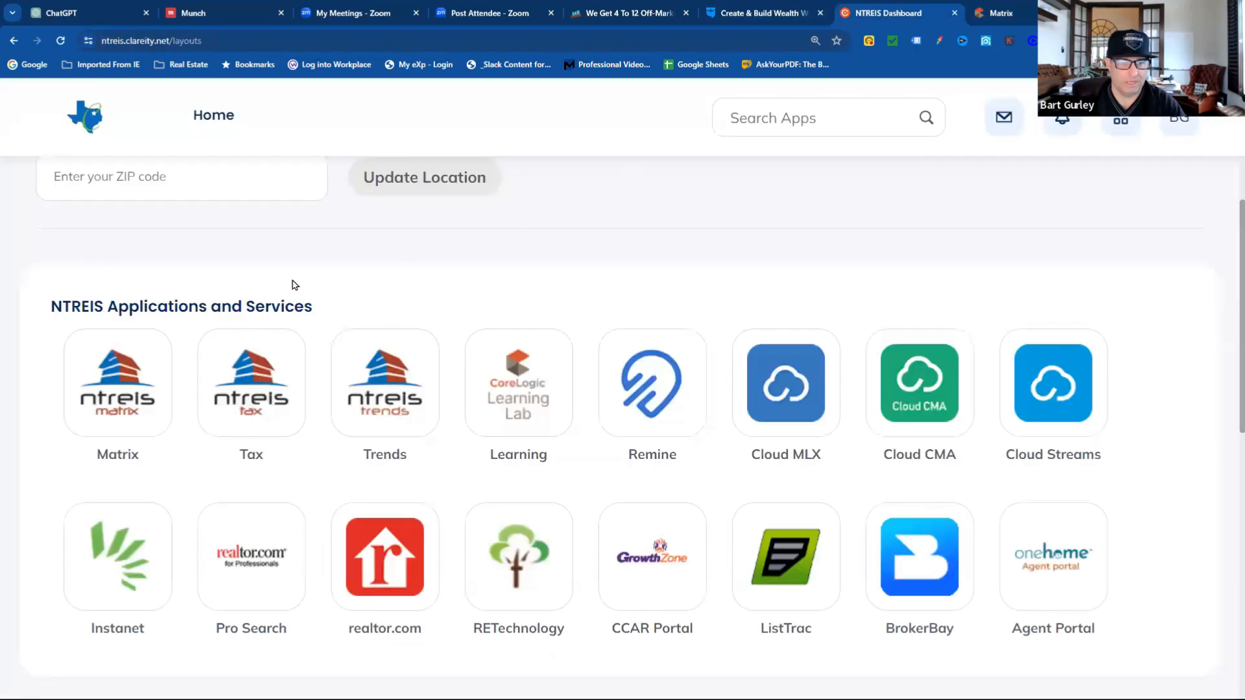
pyautogui.moveTo(694, 209)
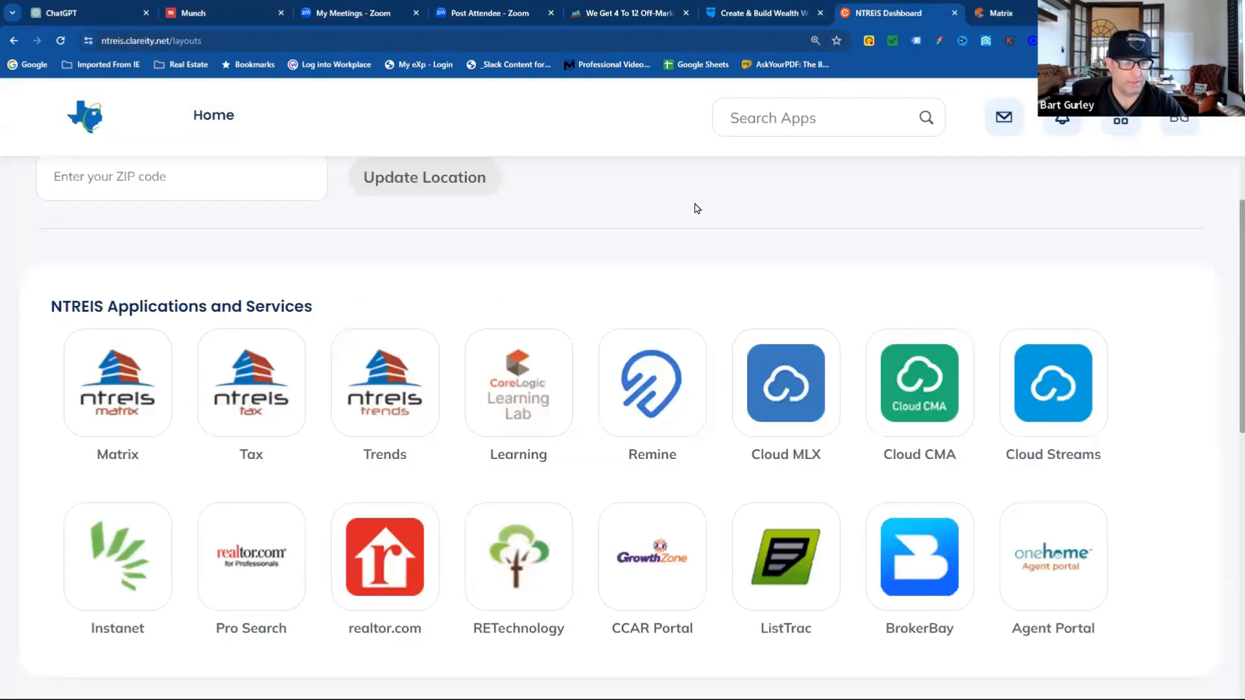
# - Switch to the NTREIS Dashboard tab with the Applications and Services tiles
pyautogui.click(1000, 13)
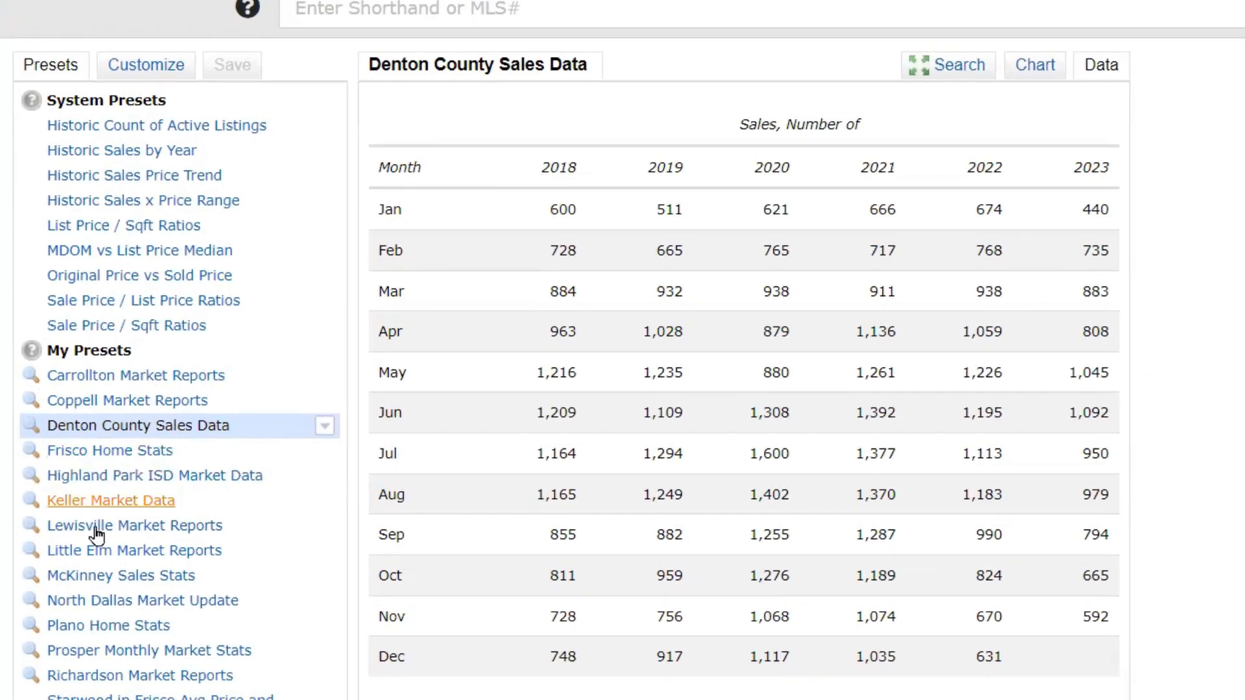
pyautogui.scroll(-3)
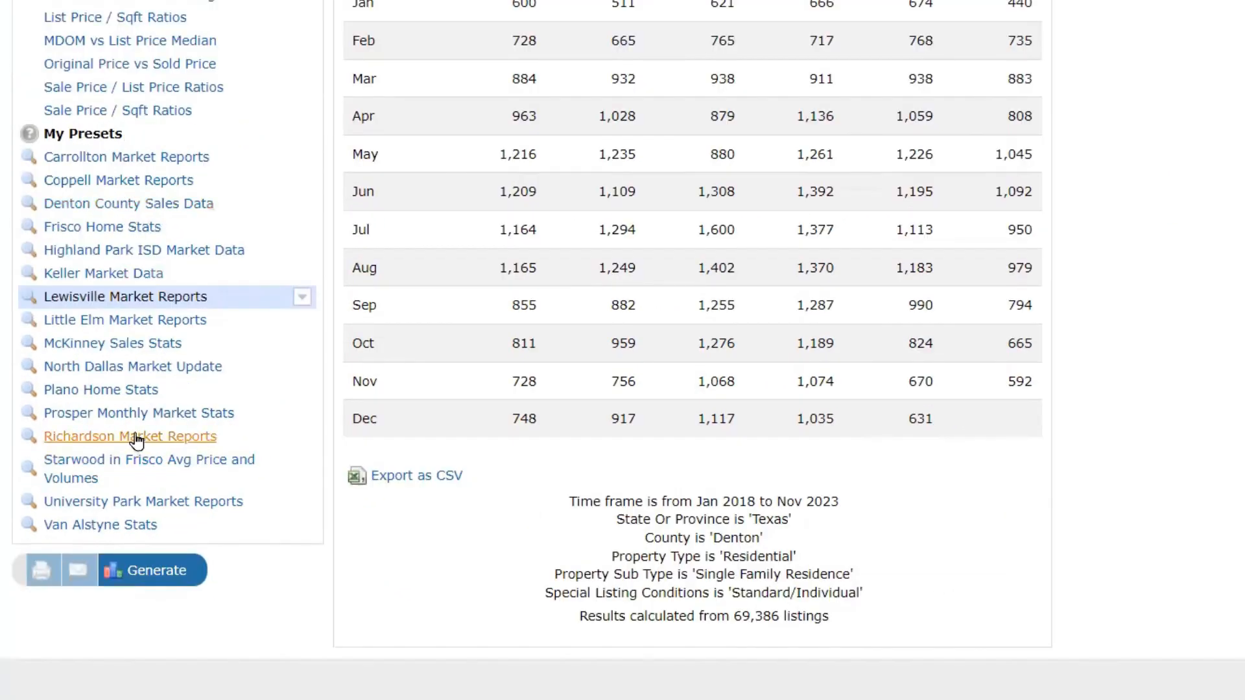
pyautogui.click(101, 389)
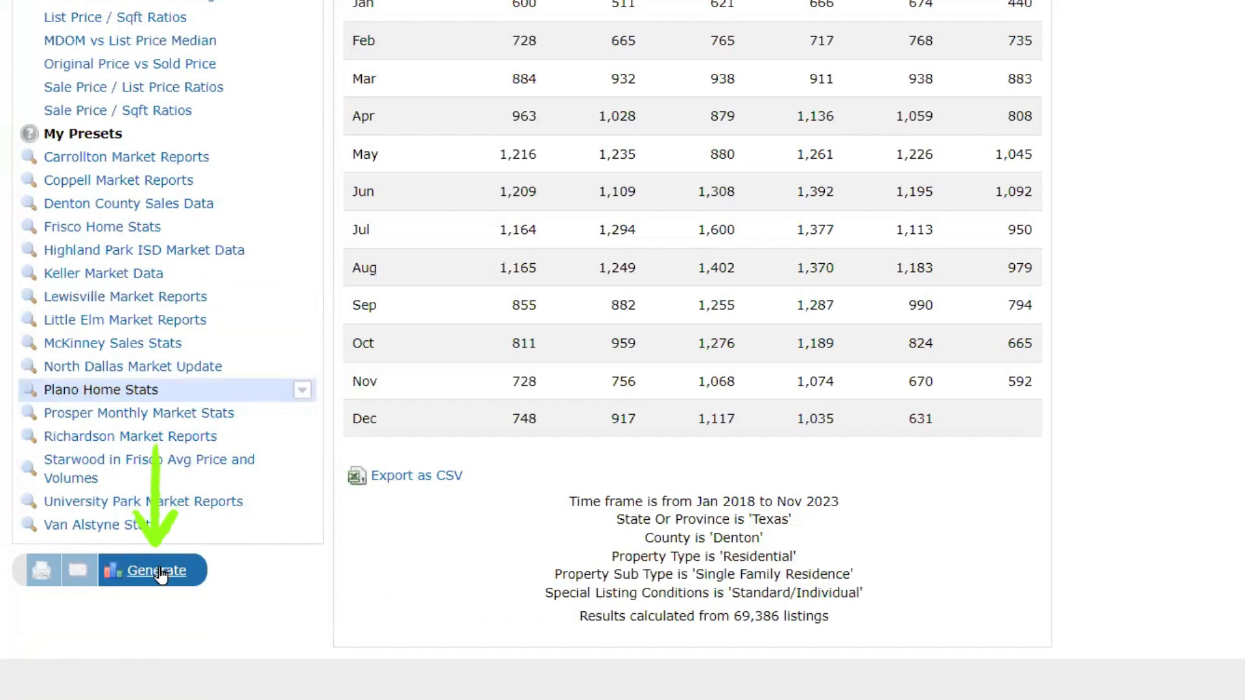
pyautogui.click(153, 569)
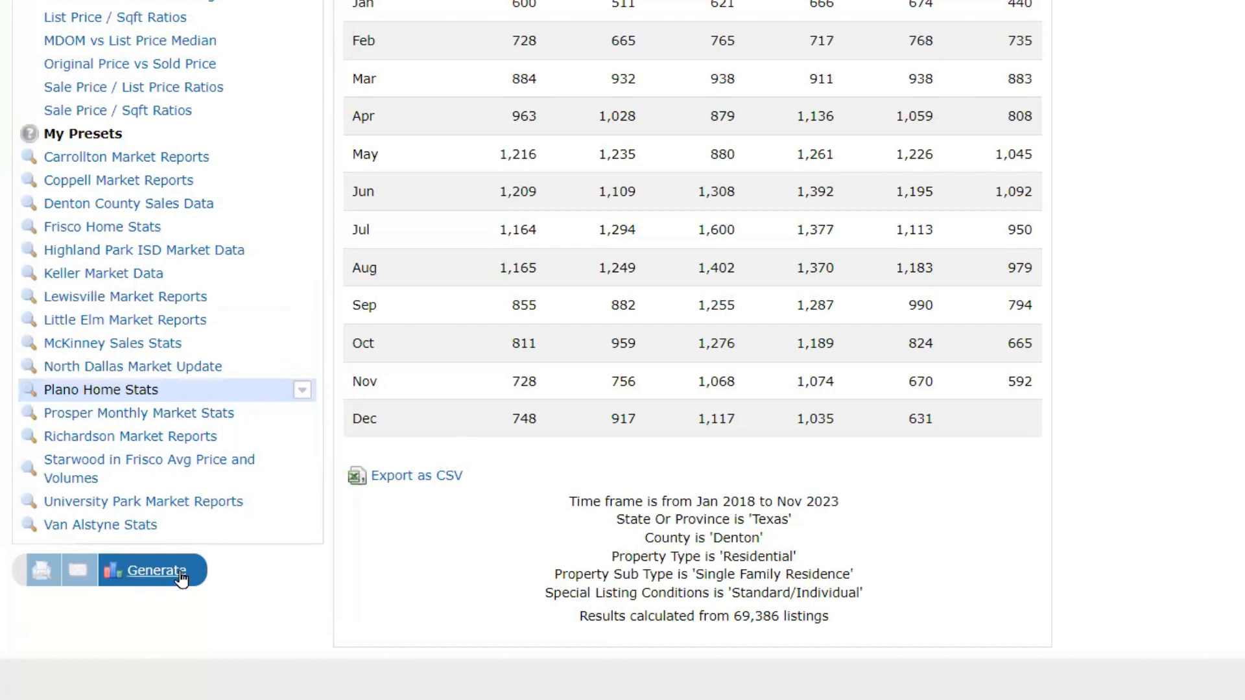
pyautogui.click(150, 570)
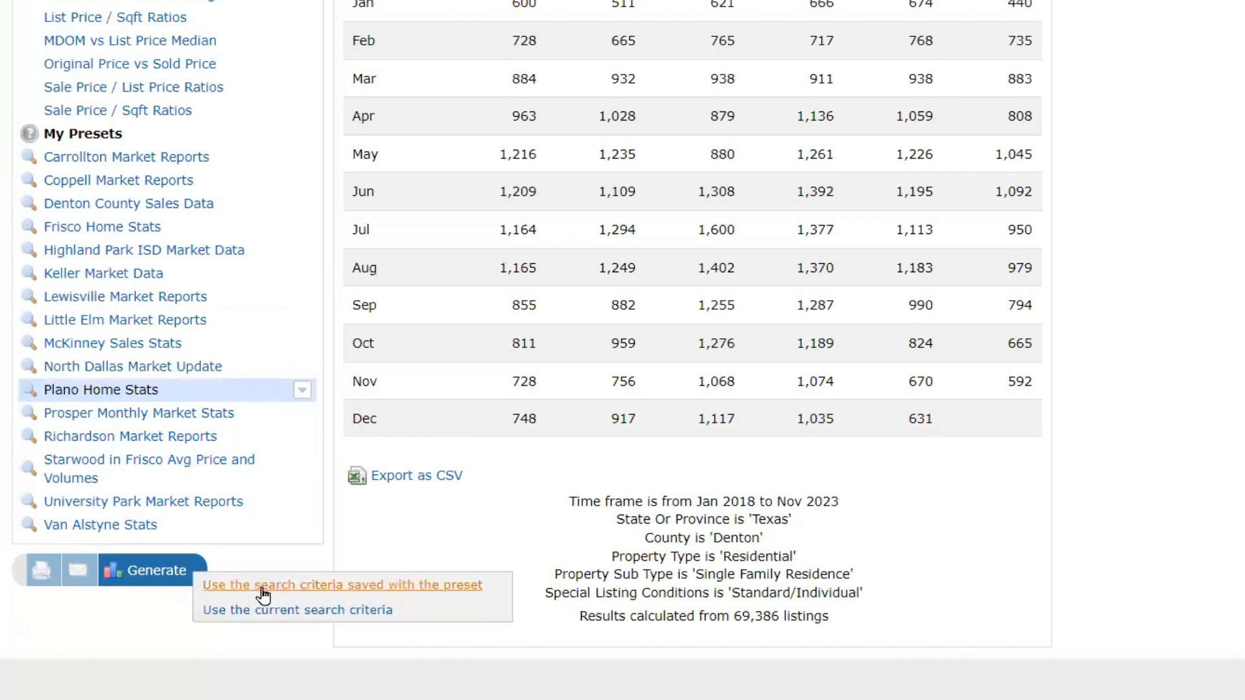
pyautogui.moveTo(220, 598)
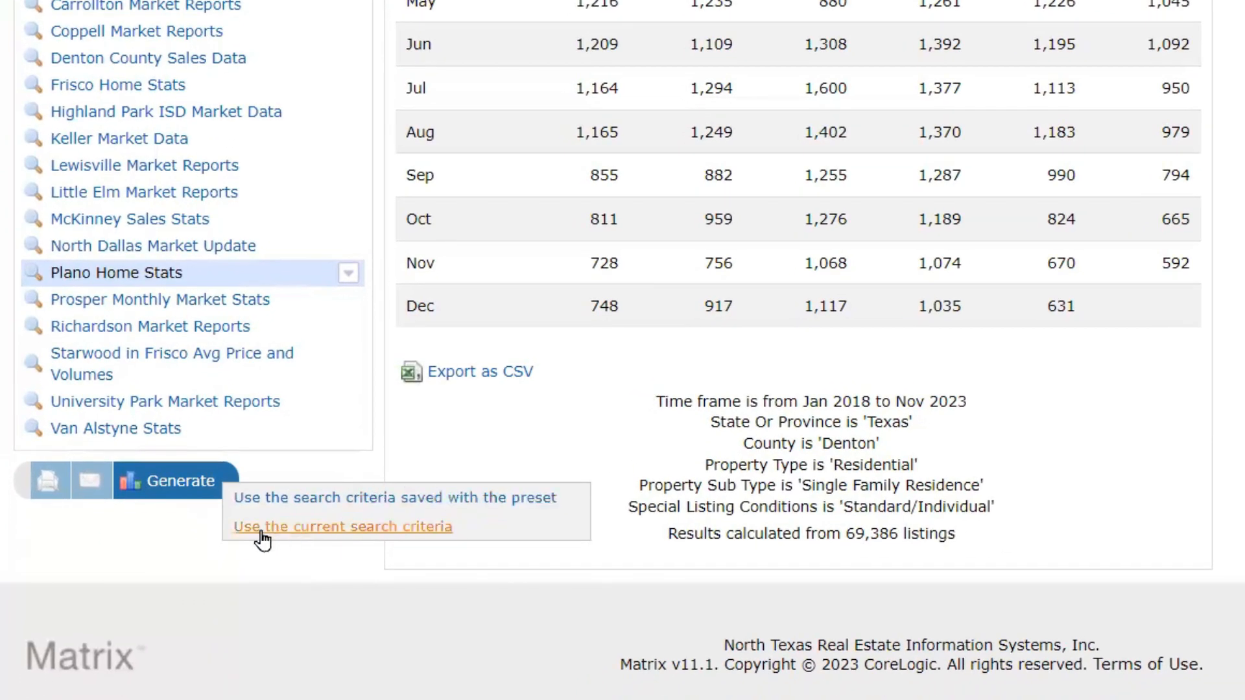
pyautogui.moveTo(375, 540)
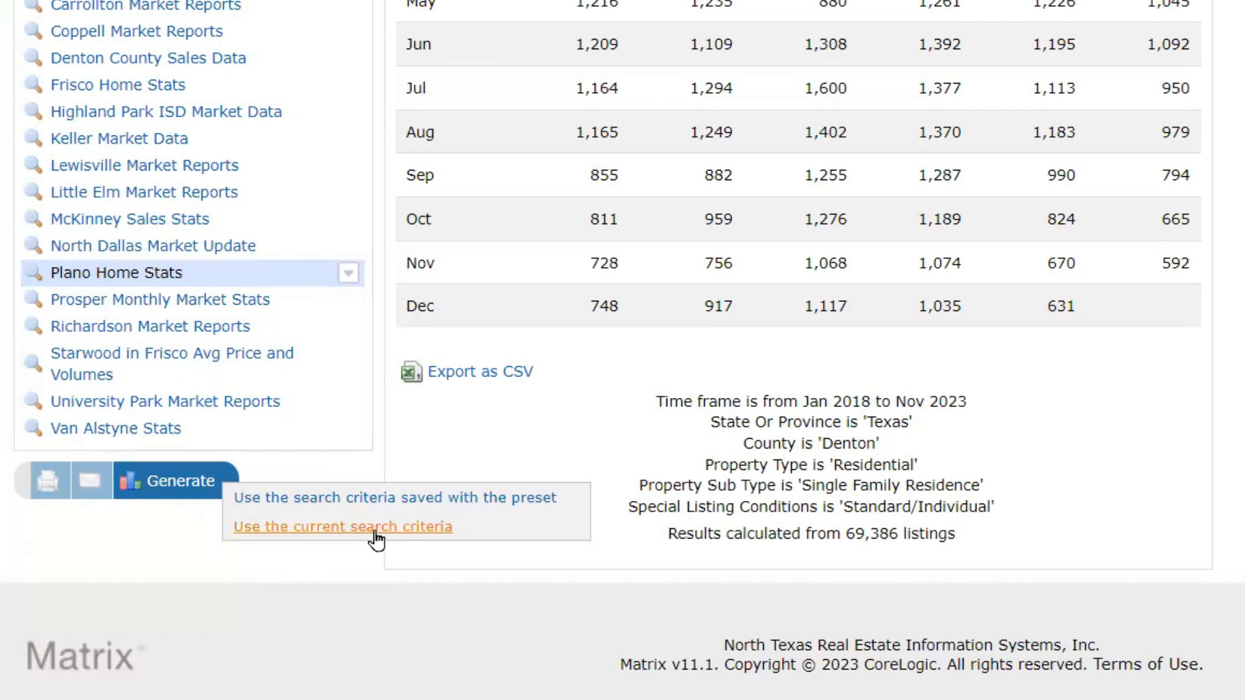
pyautogui.moveTo(555, 377)
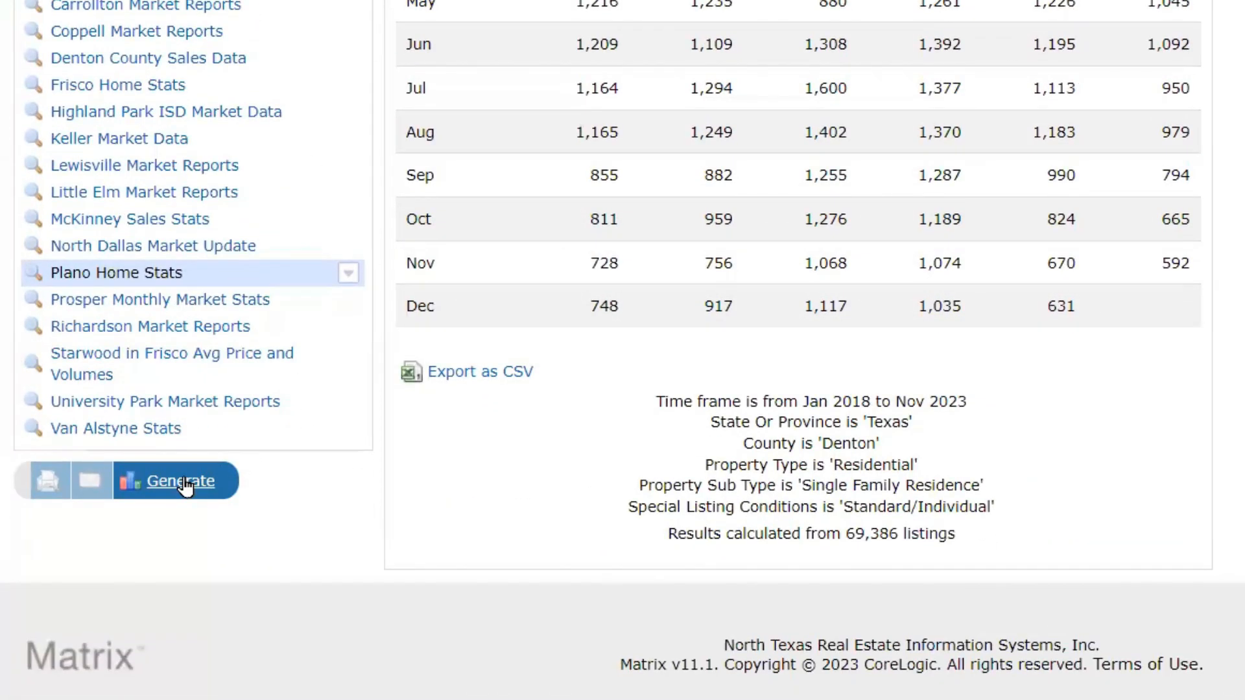
pyautogui.click(180, 480)
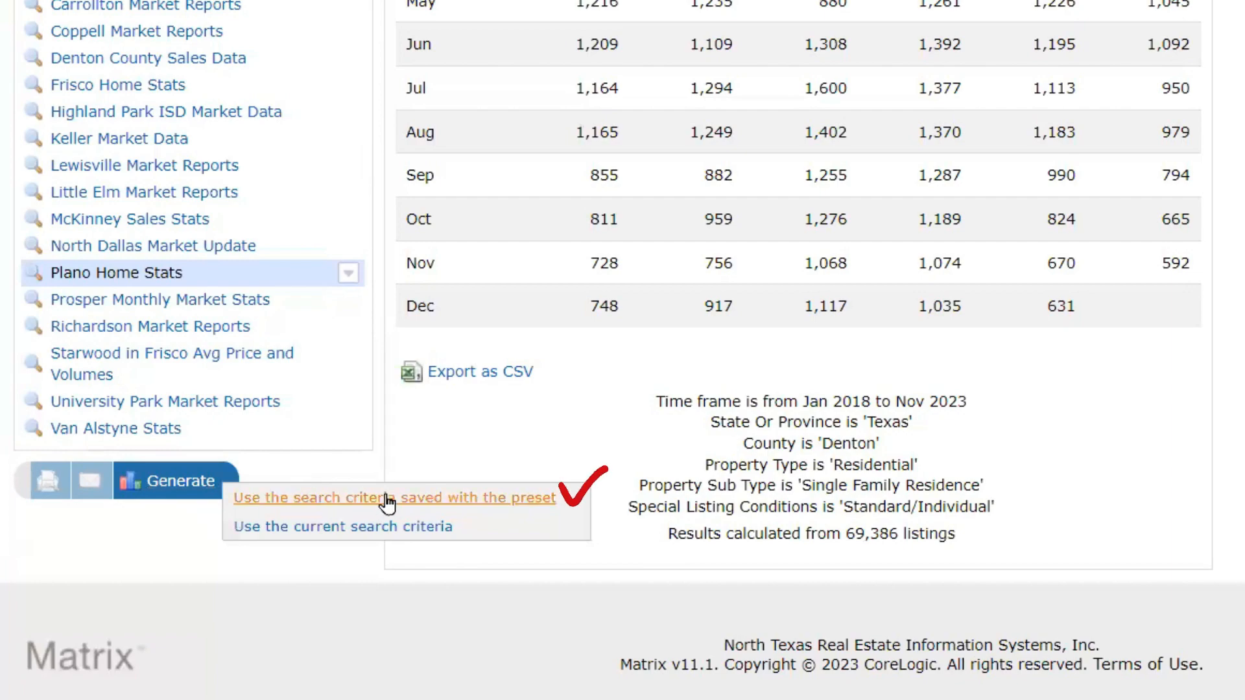
pyautogui.click(395, 498)
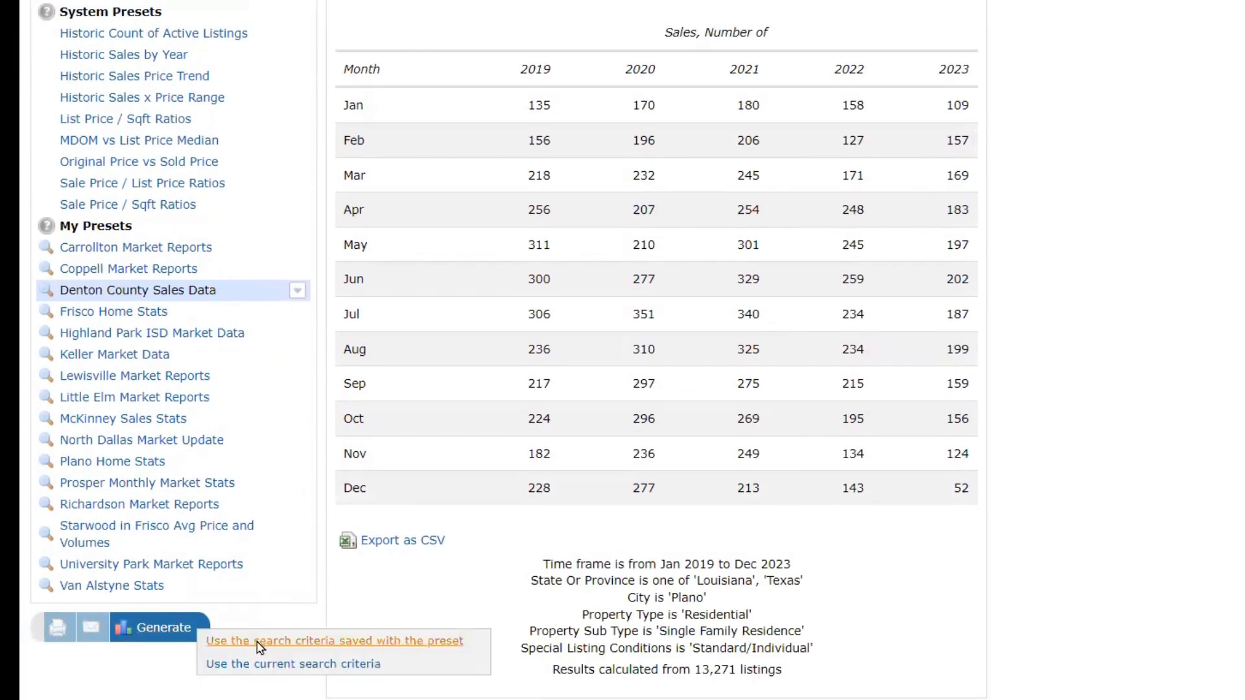
pyautogui.click(333, 641)
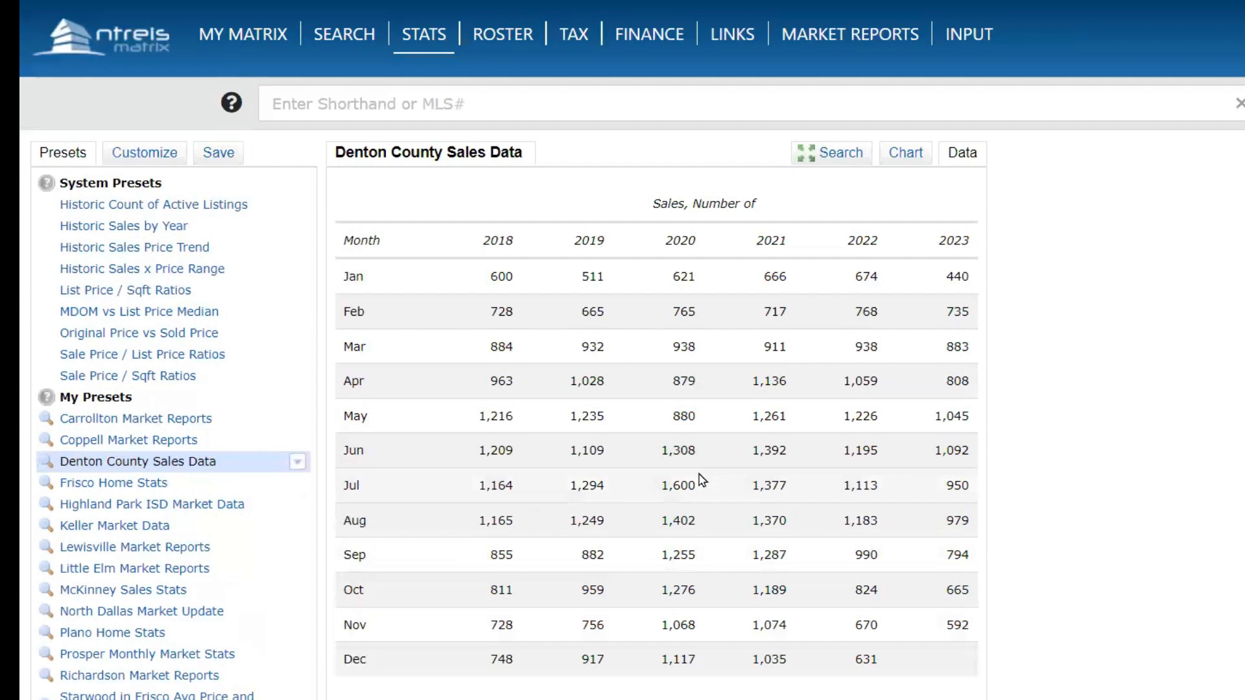
pyautogui.moveTo(205, 483)
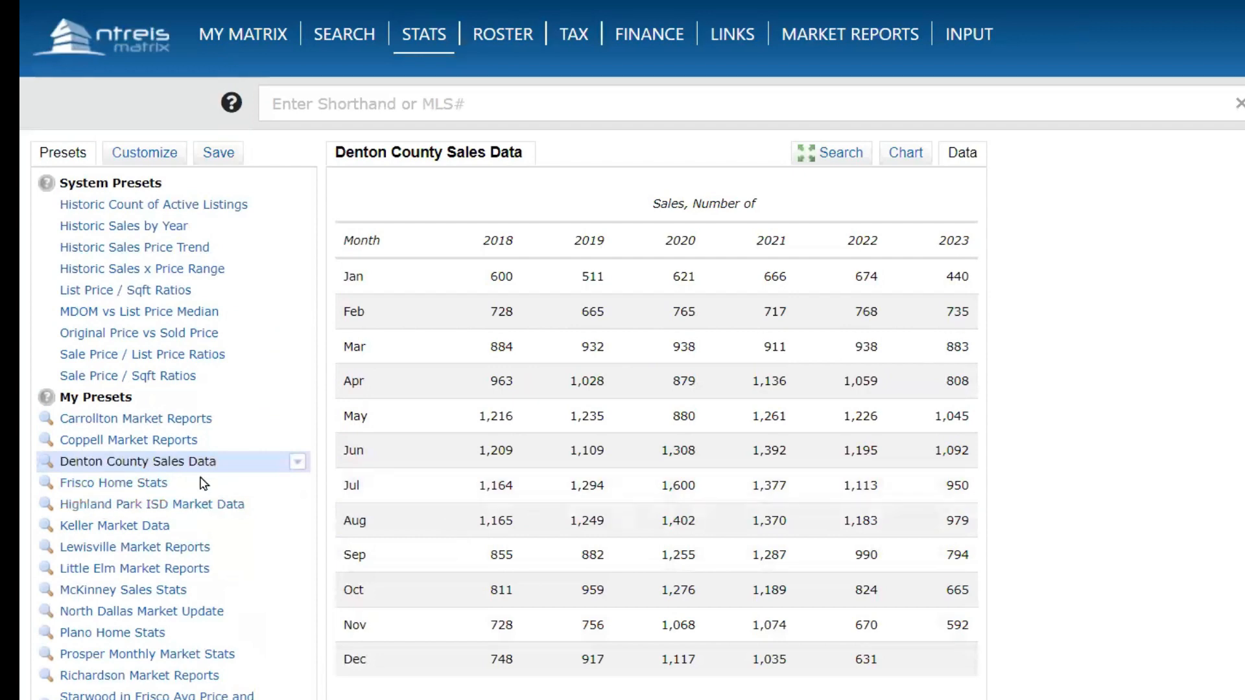
# - Change the Denton County preset statistic to 'Active Listings, Number of' and regenerate
pyautogui.click(143, 152)
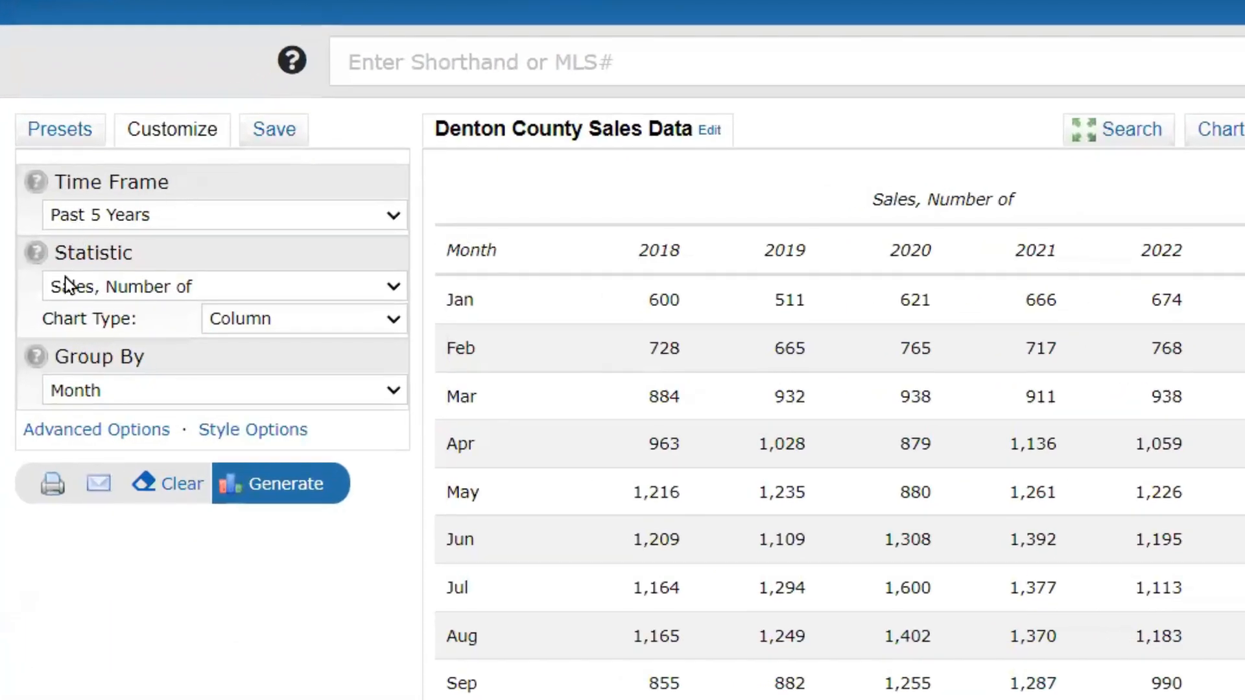
pyautogui.moveTo(92, 294)
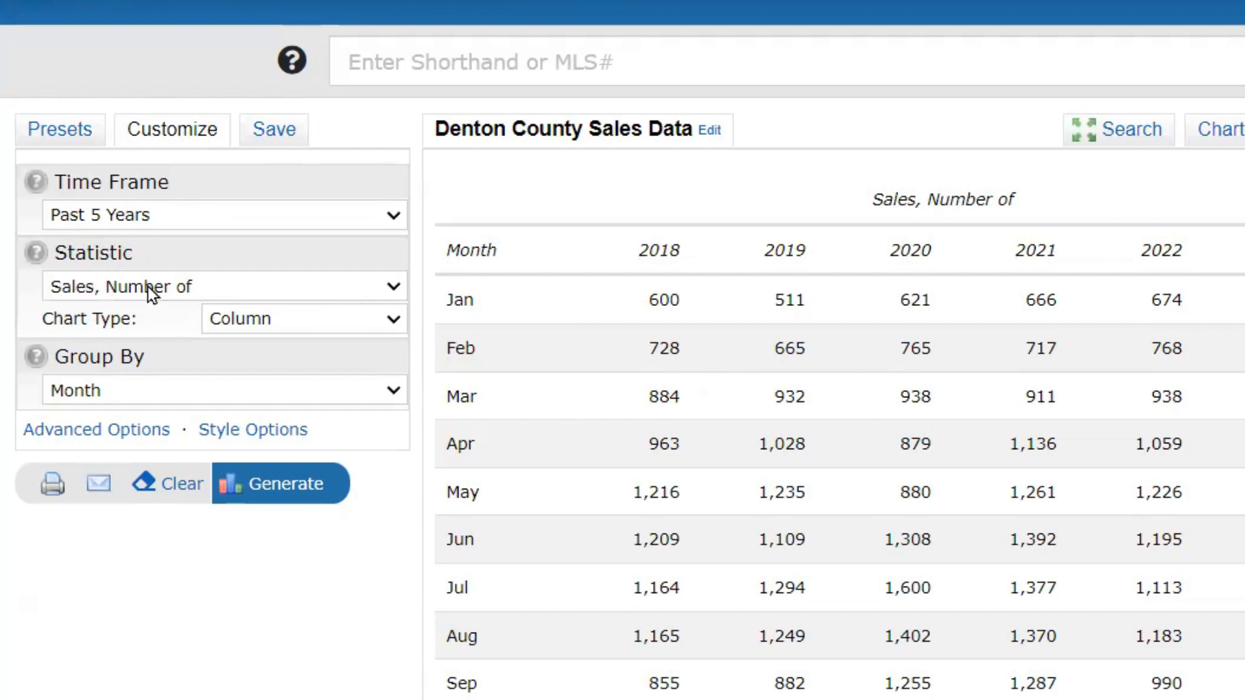
pyautogui.click(222, 287)
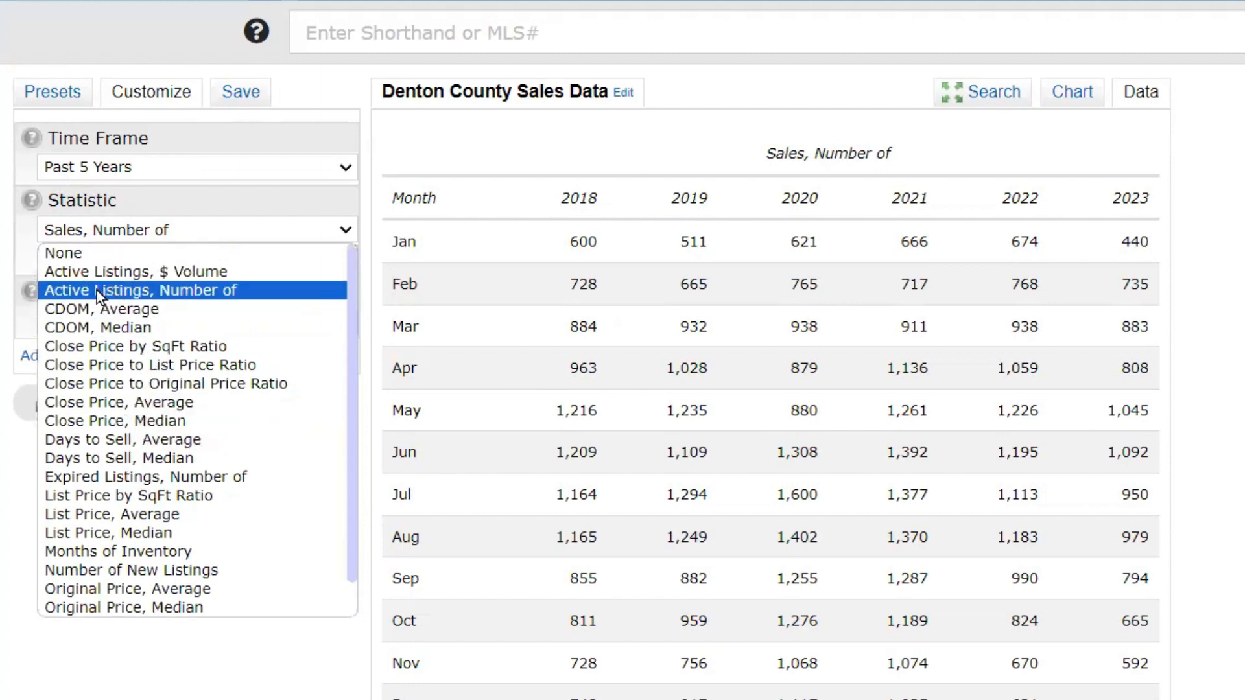
pyautogui.moveTo(157, 300)
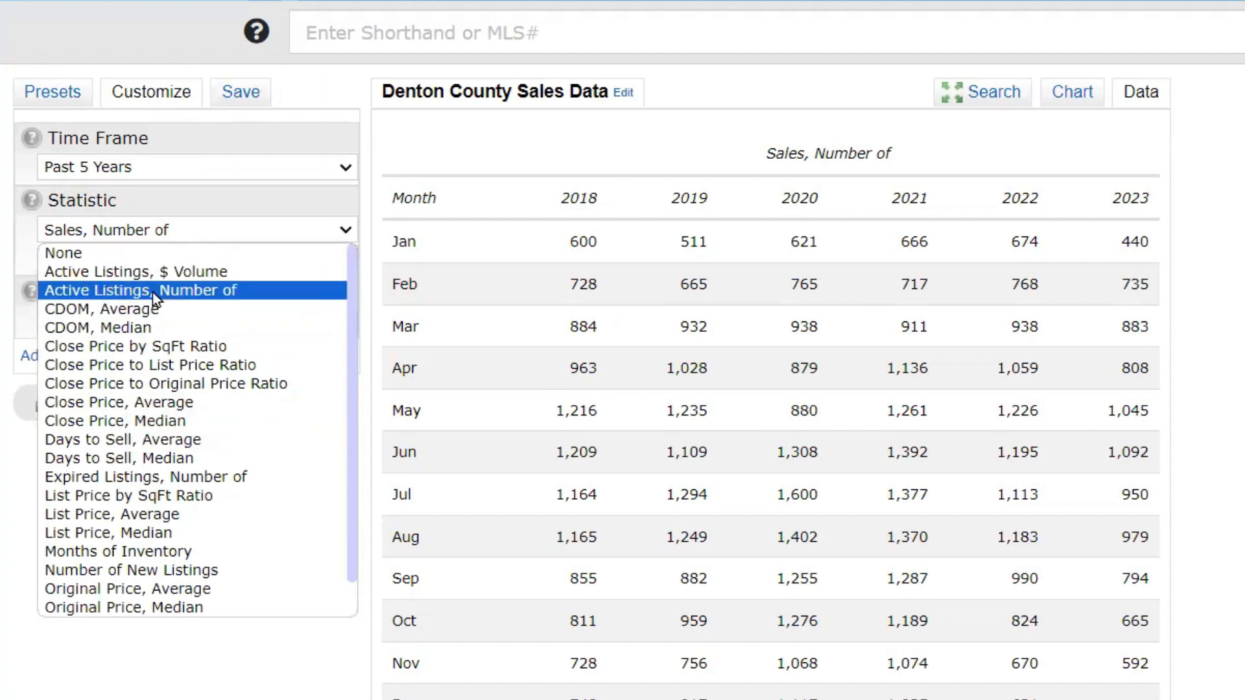
pyautogui.click(141, 290)
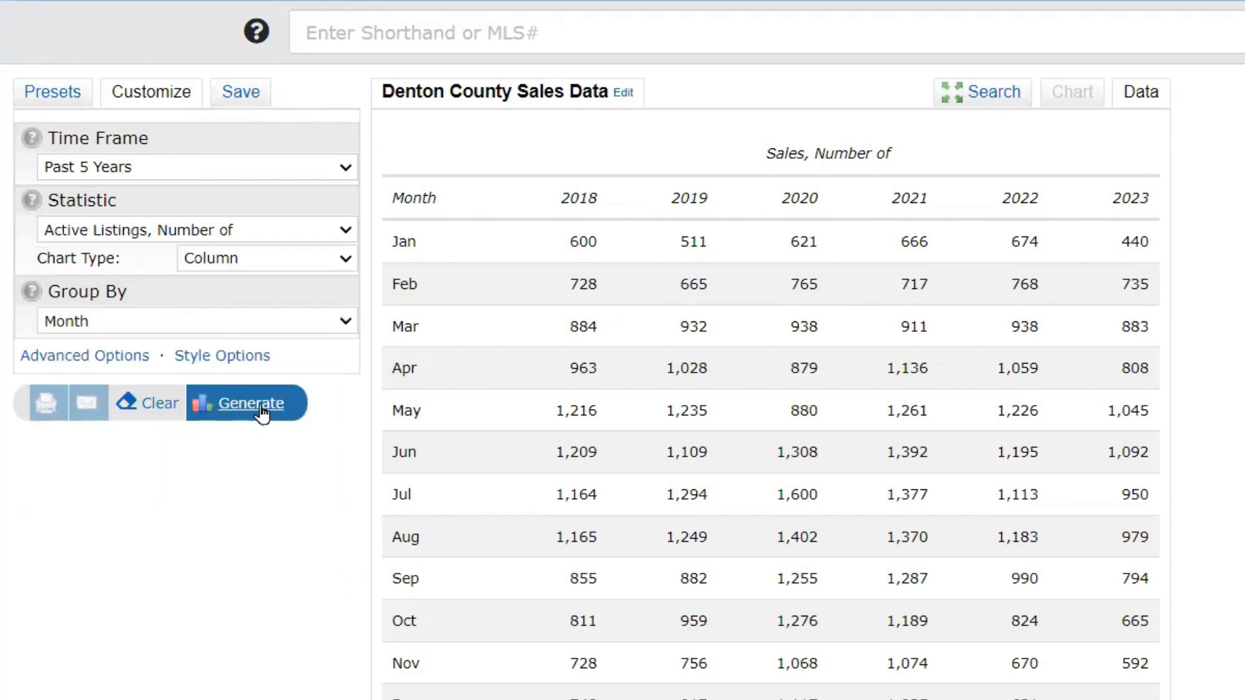
pyautogui.click(251, 403)
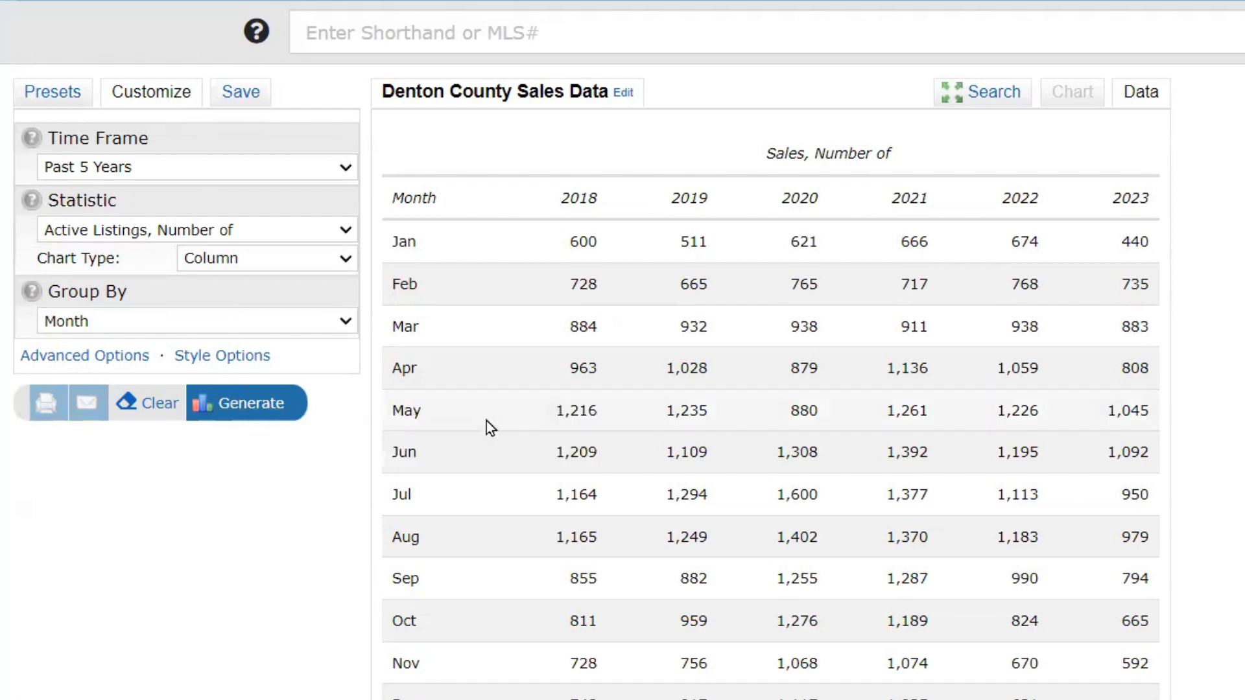
pyautogui.click(246, 403)
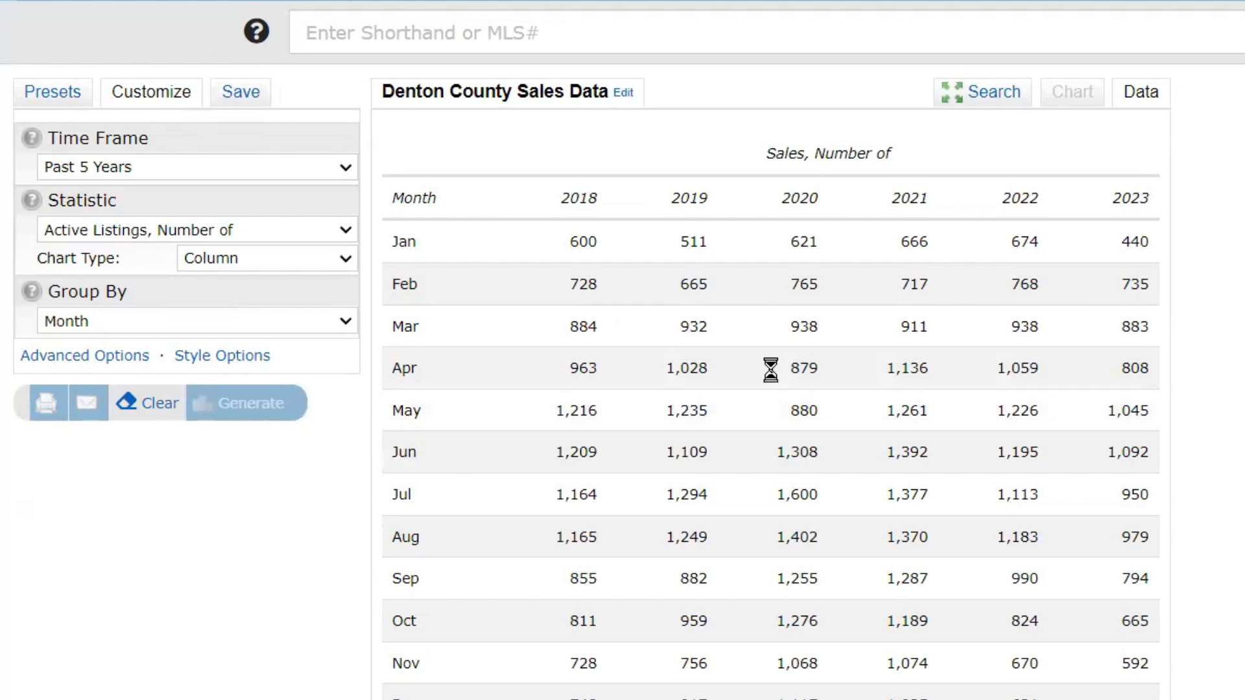
pyautogui.click(245, 402)
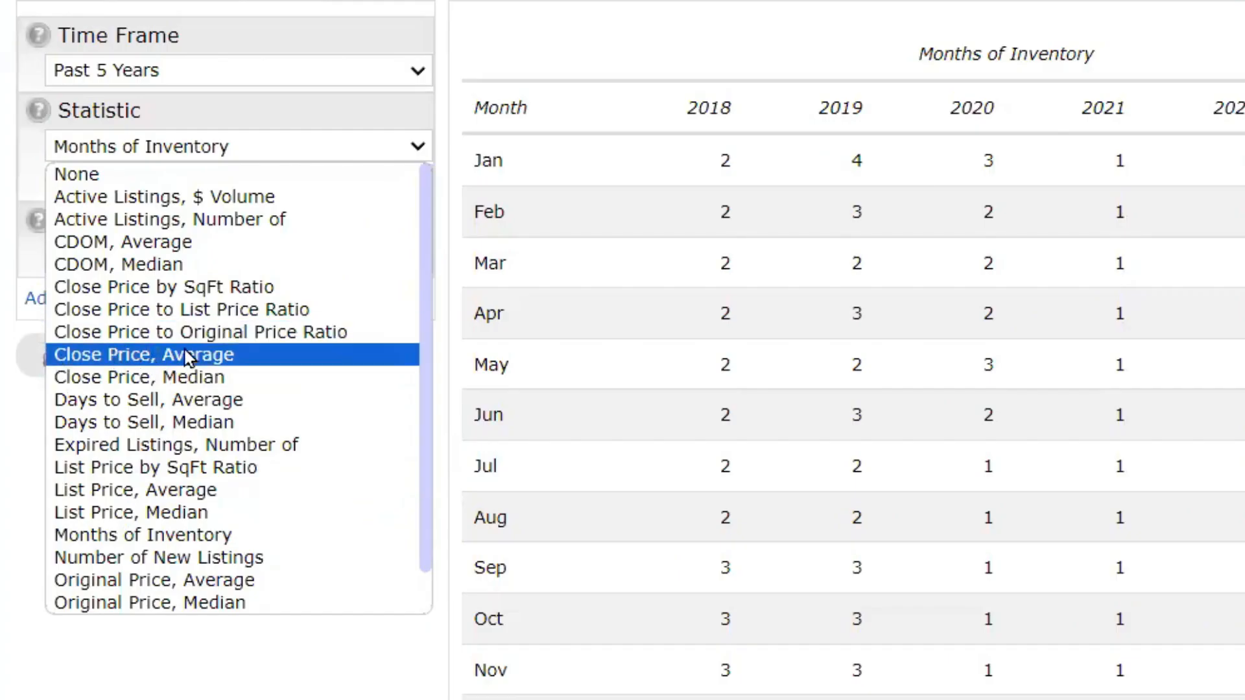
pyautogui.moveTo(222, 382)
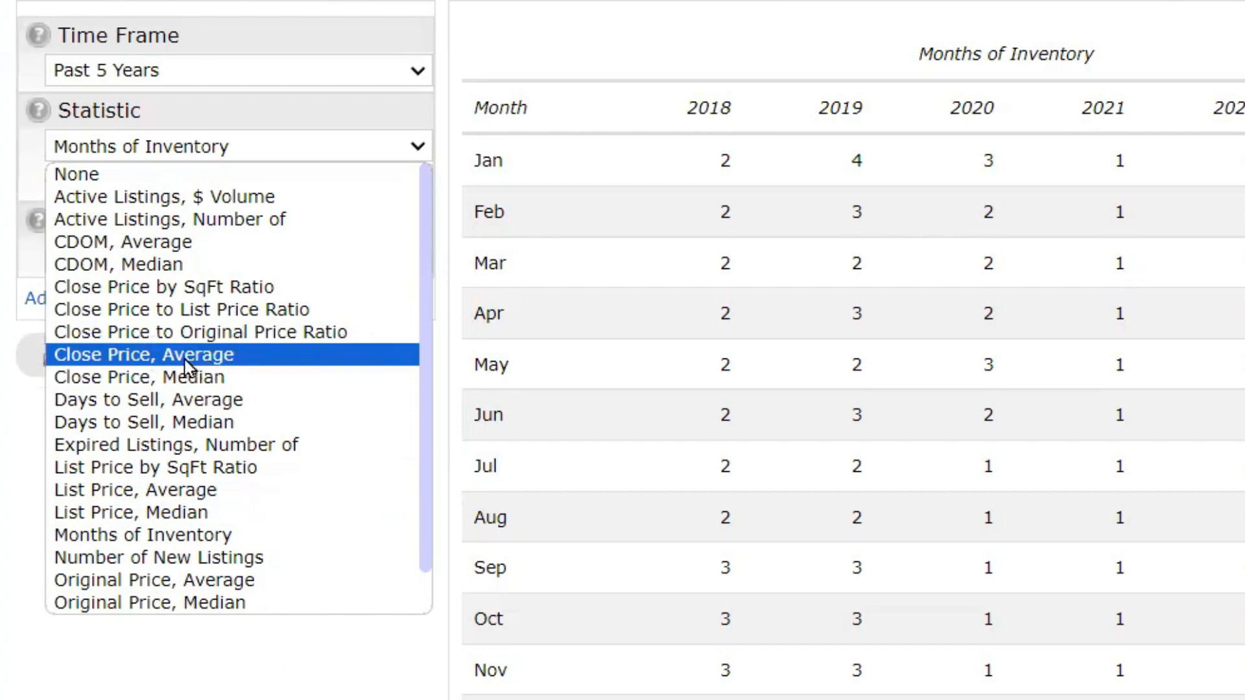
# - Choose 'Close Price, Average' as the statistic for the Denton County monthly report
pyautogui.click(142, 354)
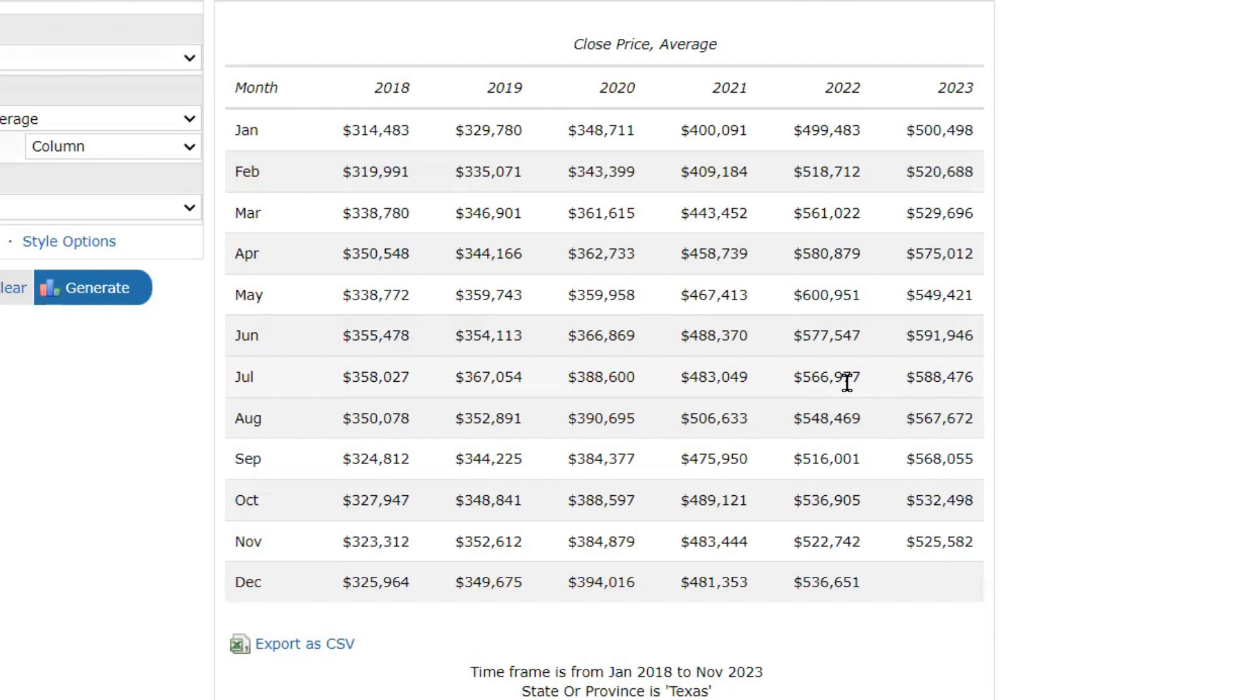
pyautogui.moveTo(782, 381)
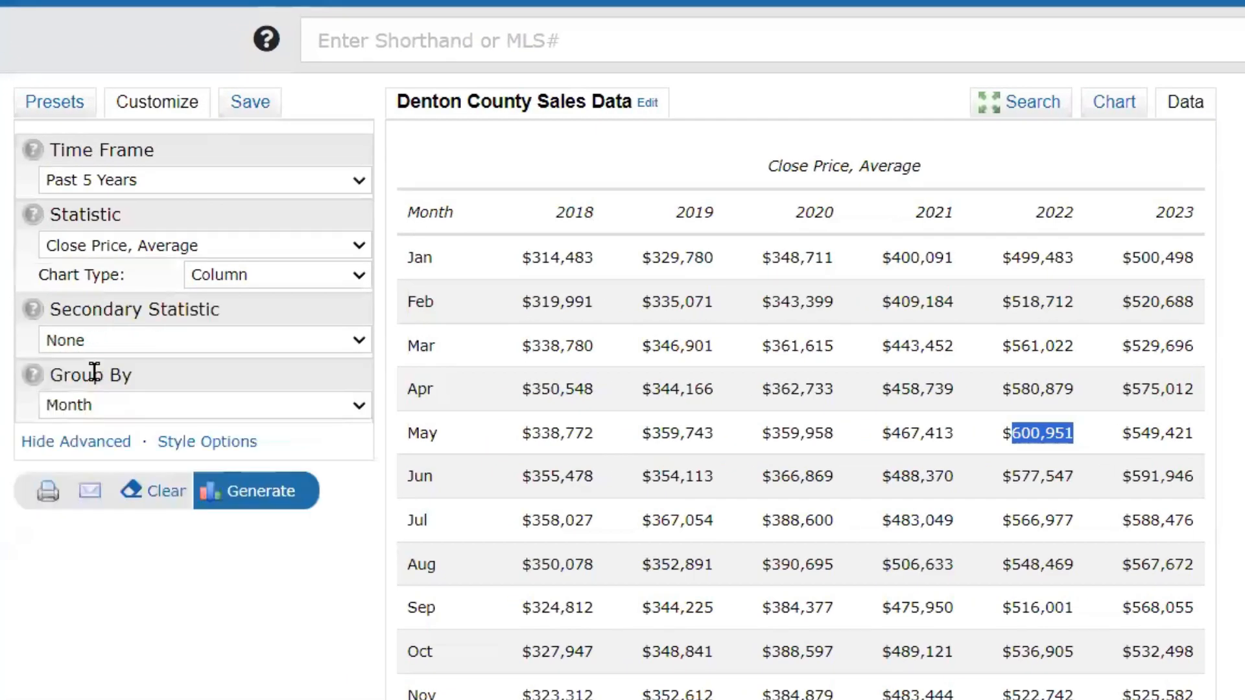
pyautogui.moveTo(157, 332)
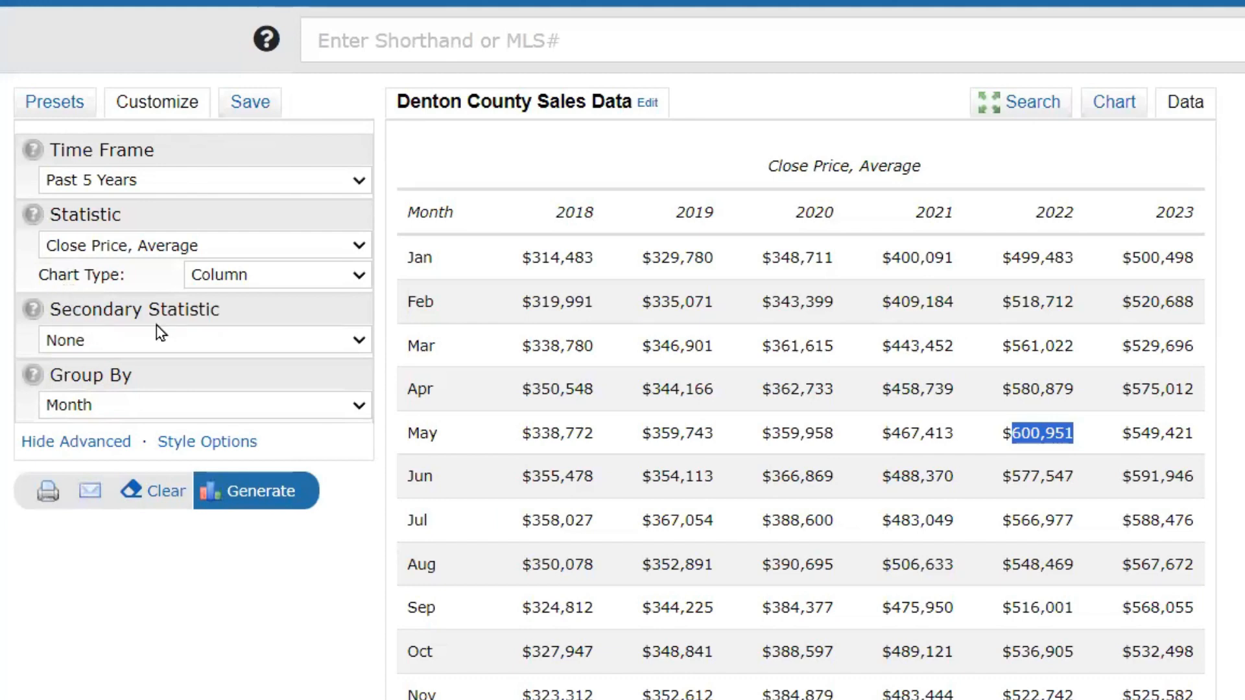
pyautogui.moveTo(106, 315)
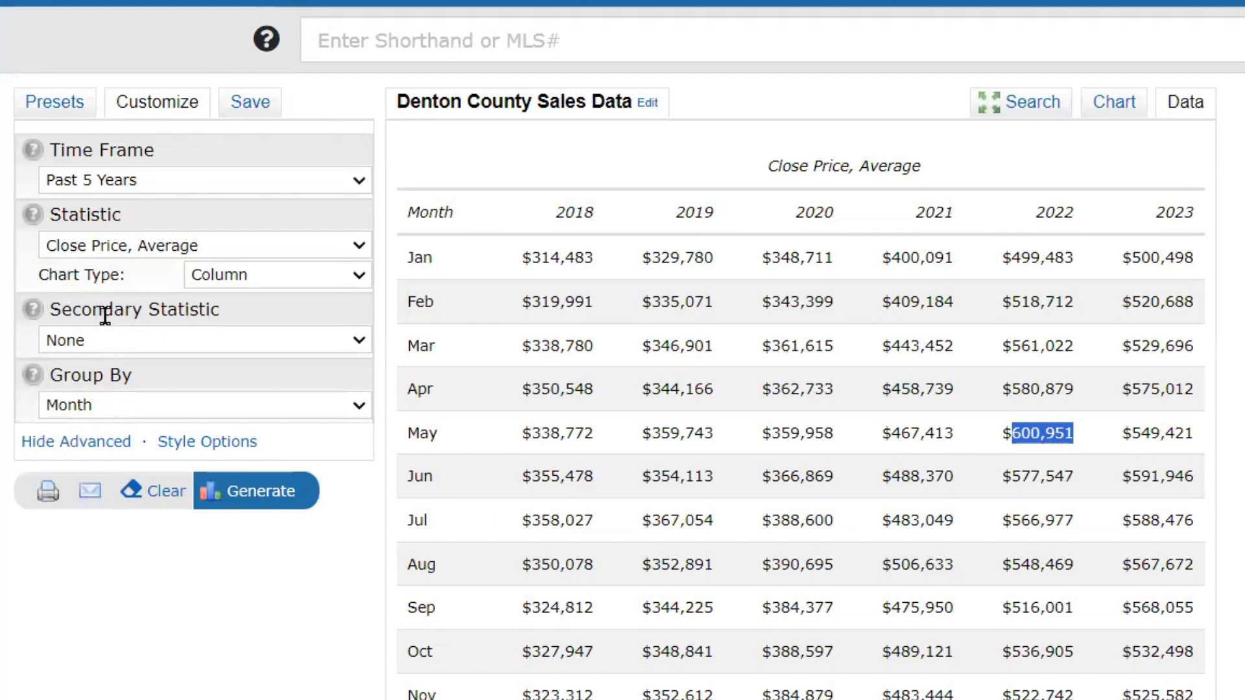
pyautogui.moveTo(147, 276)
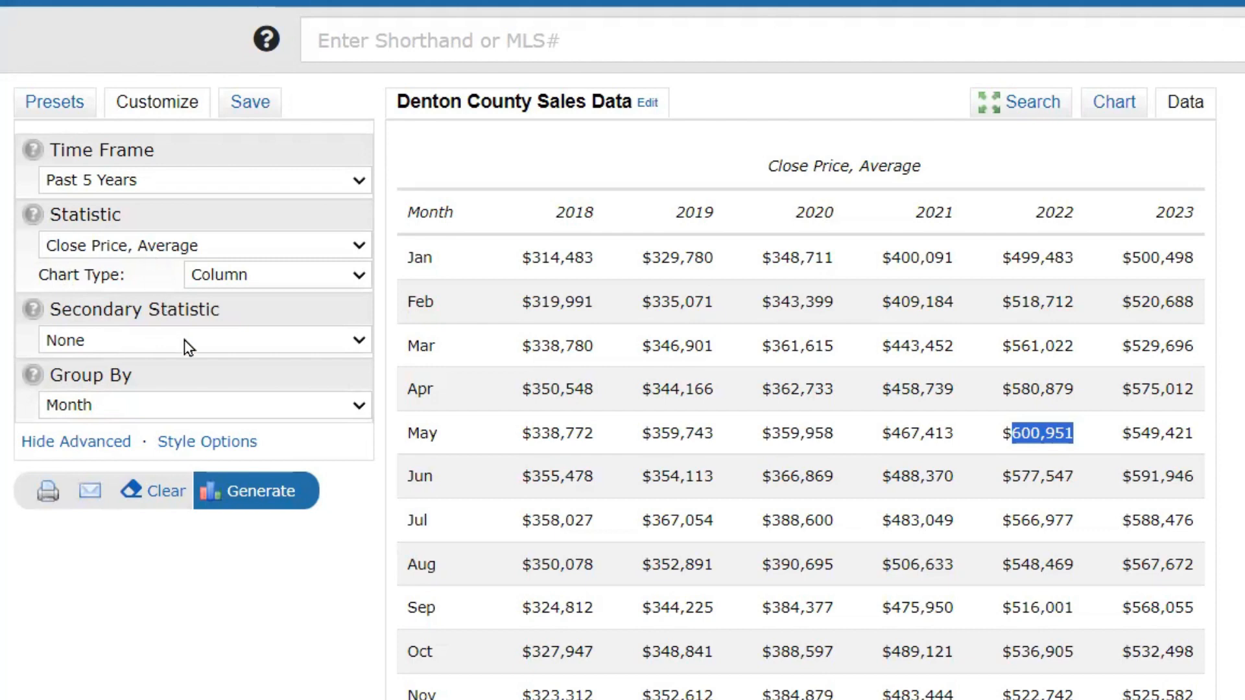
# - Add 'Active Listings, Number of' as the secondary statistic and regenerate the report
pyautogui.click(198, 339)
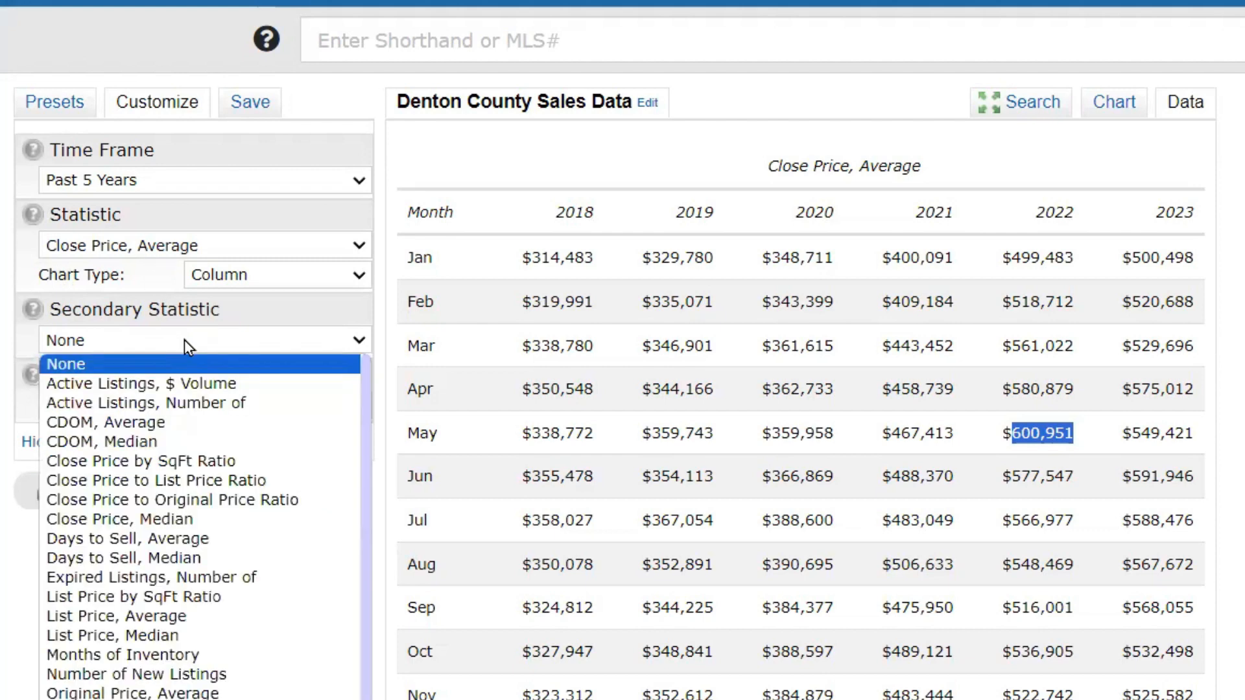
pyautogui.moveTo(173, 383)
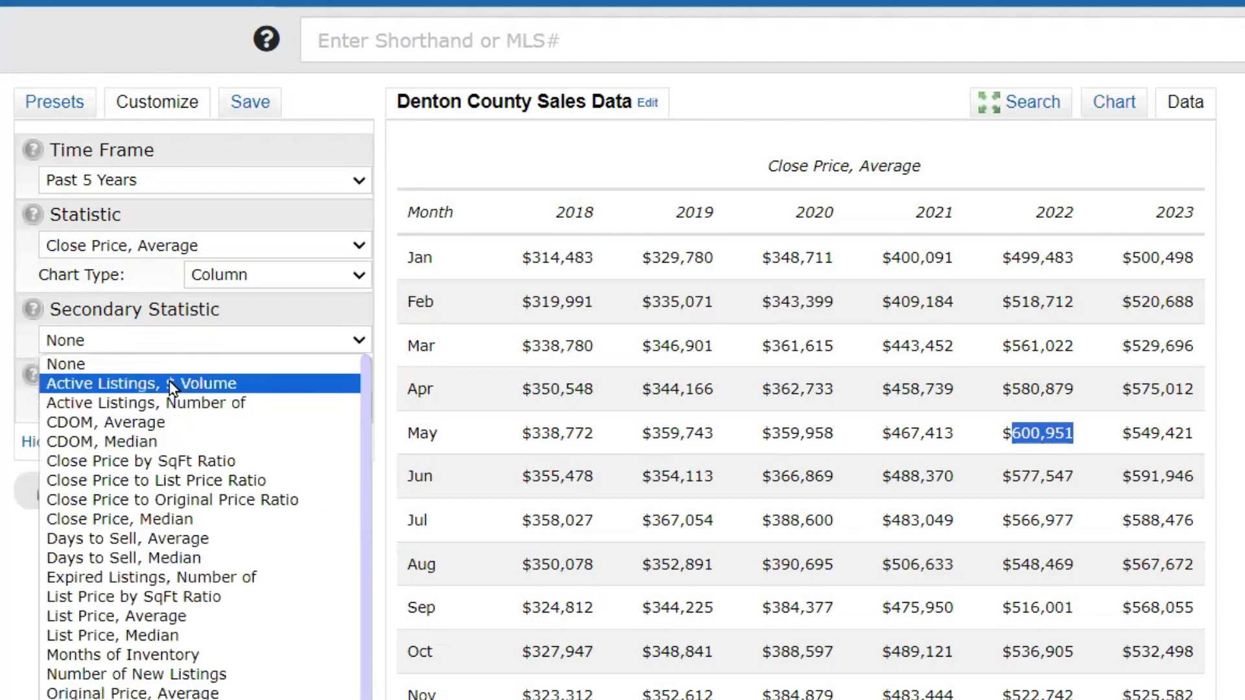
pyautogui.moveTo(105, 421)
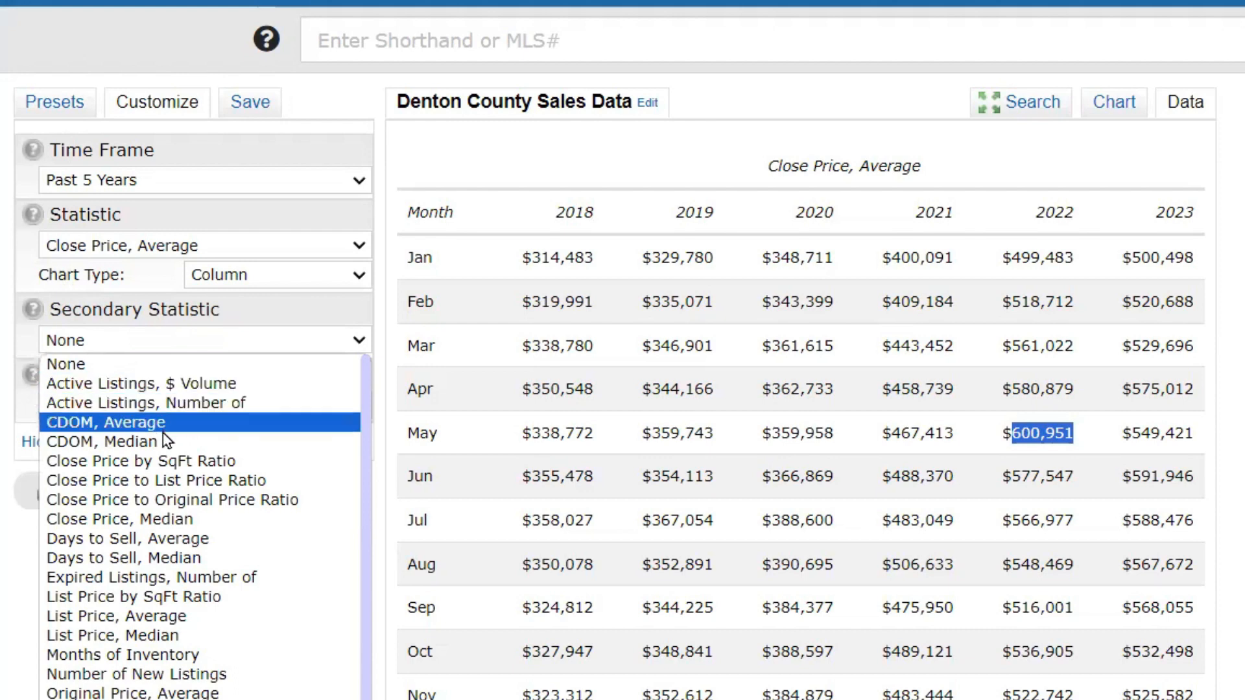
pyautogui.moveTo(117, 520)
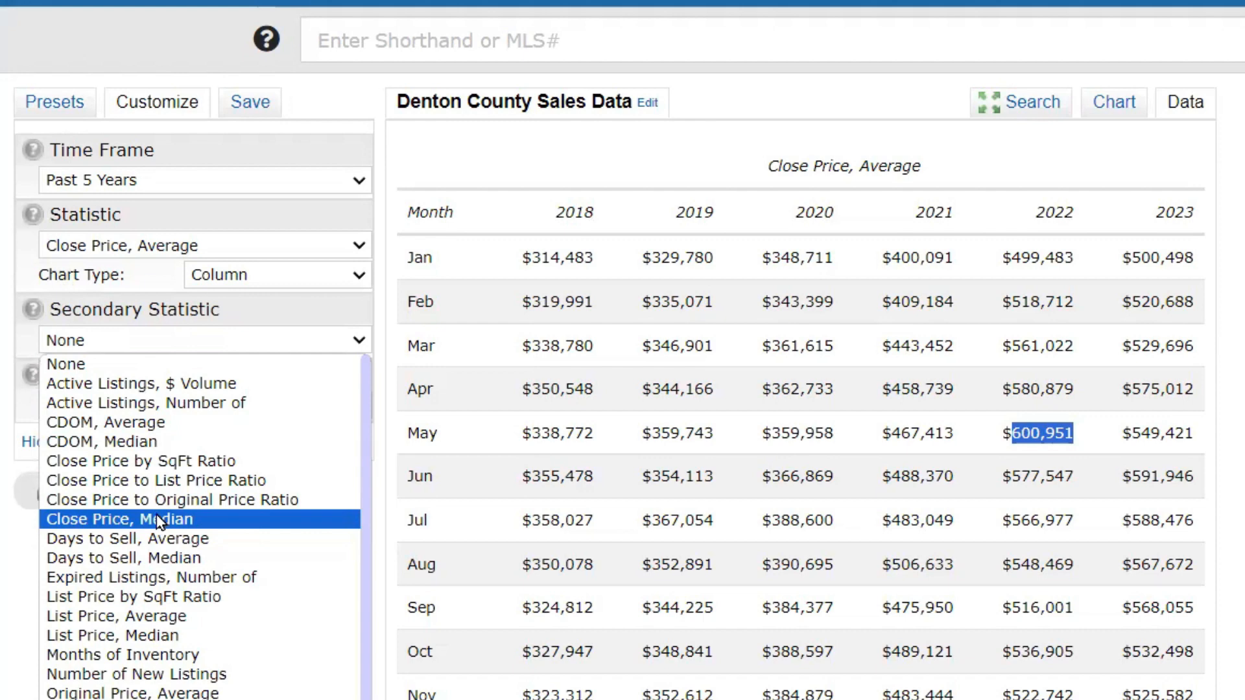
pyautogui.moveTo(145, 402)
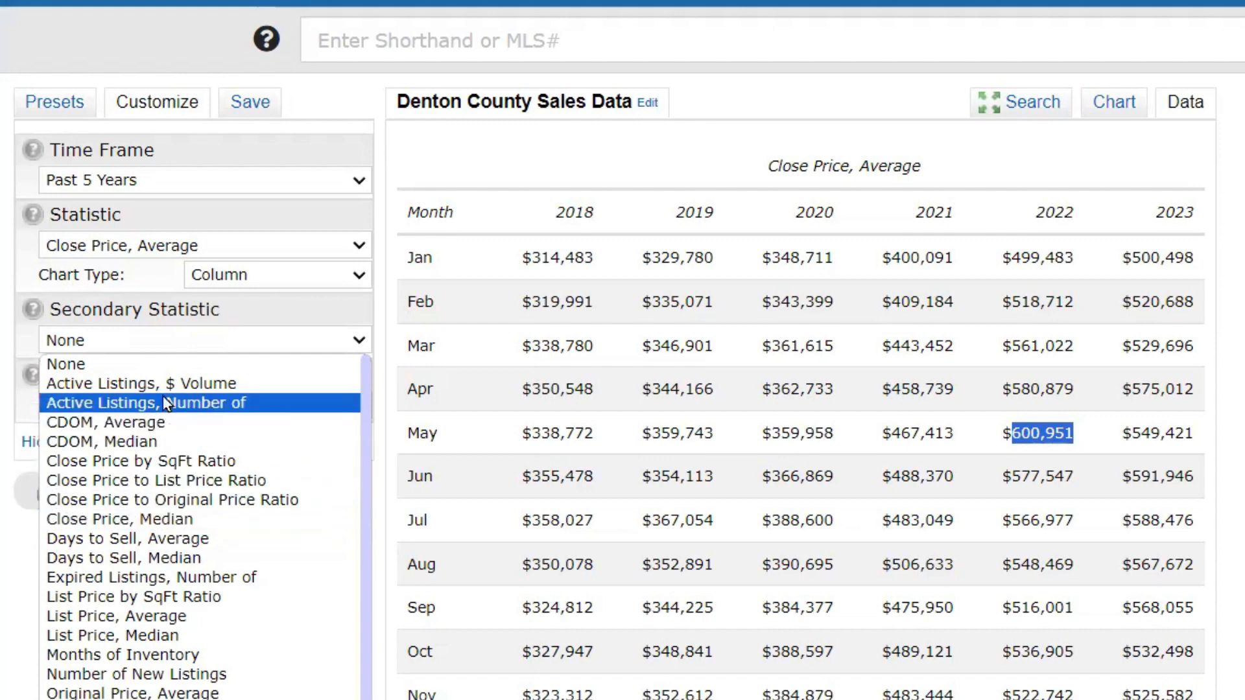
pyautogui.moveTo(151, 411)
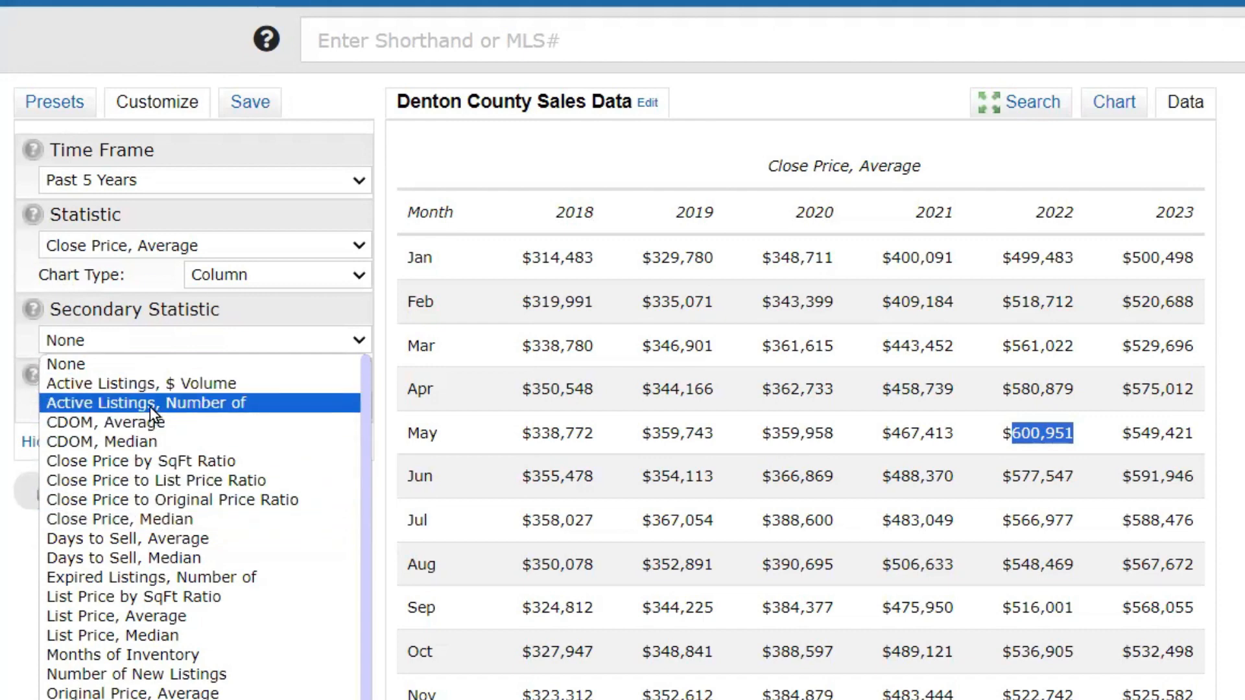
pyautogui.click(145, 403)
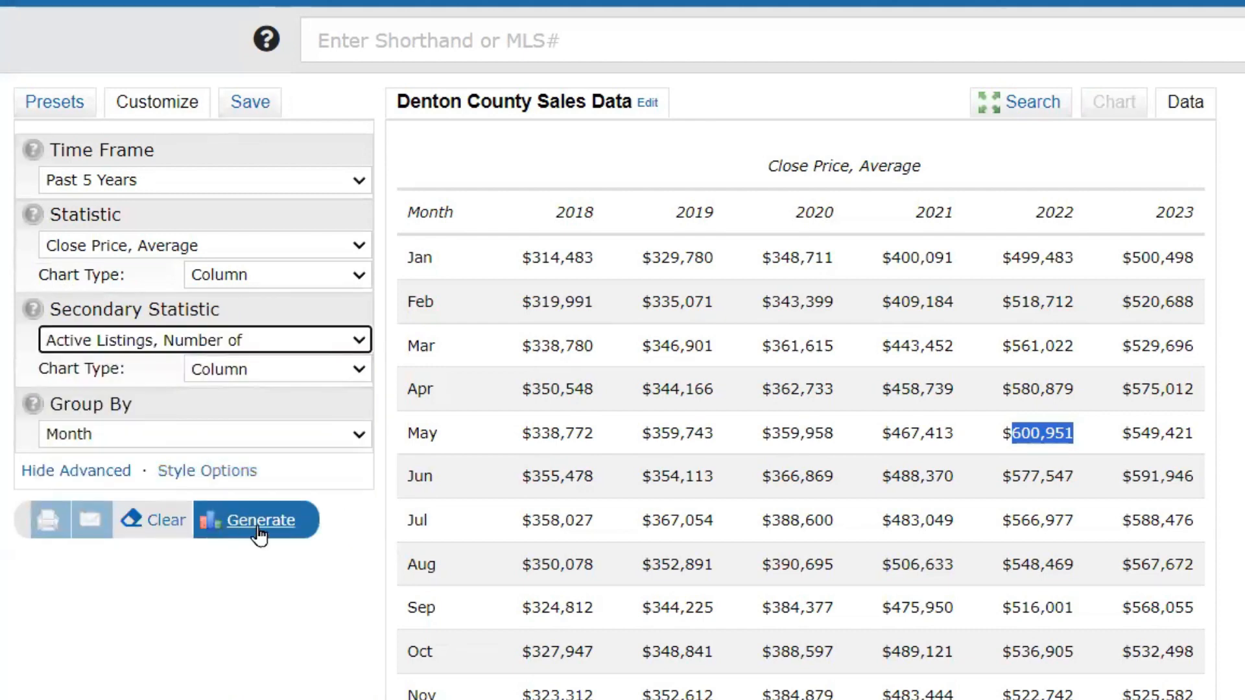
pyautogui.click(264, 520)
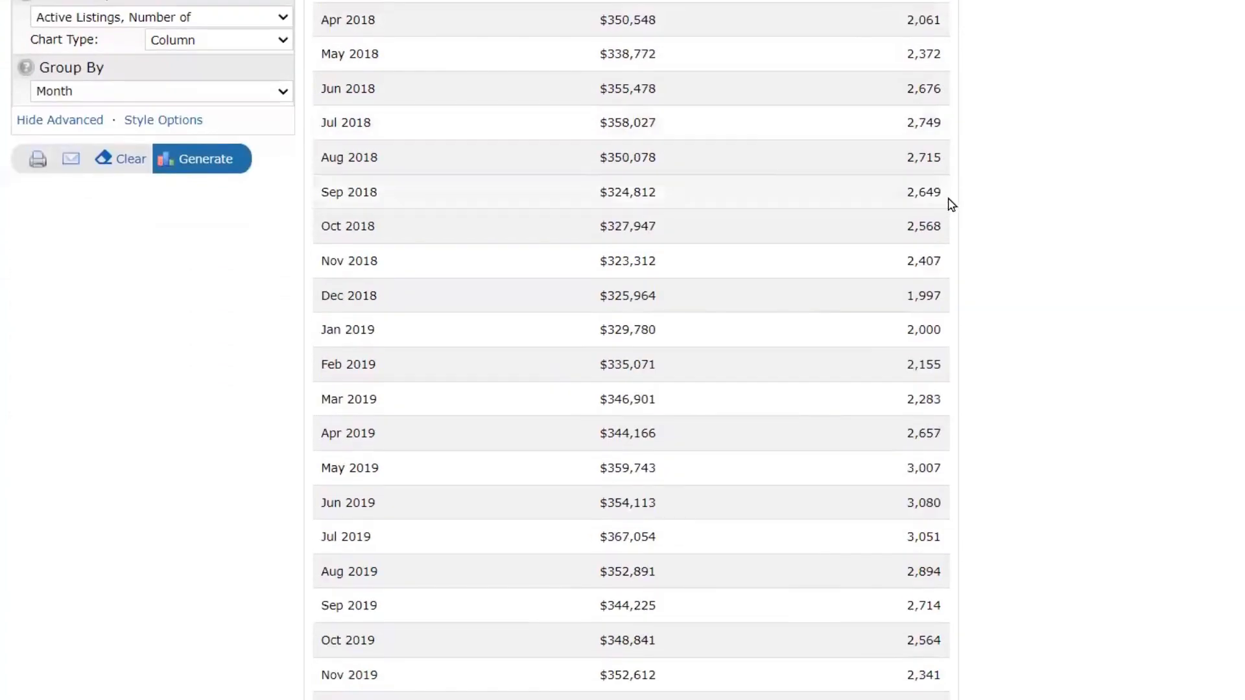
pyautogui.scroll(-3)
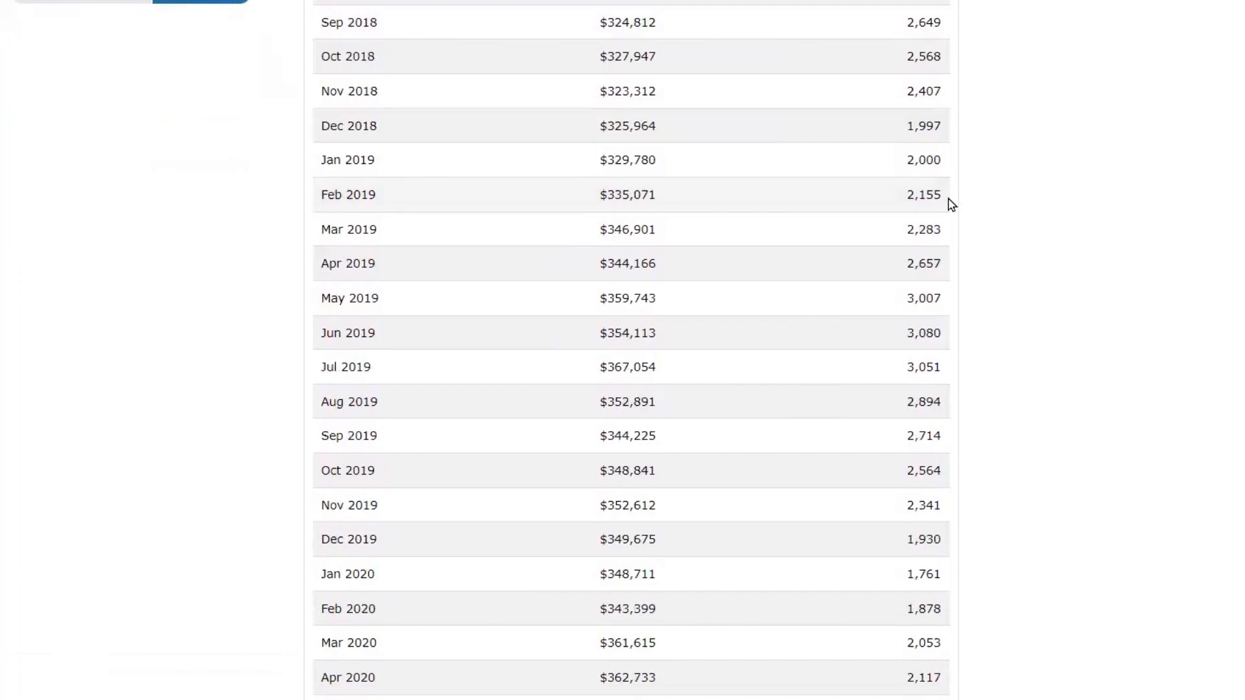
pyautogui.scroll(-3)
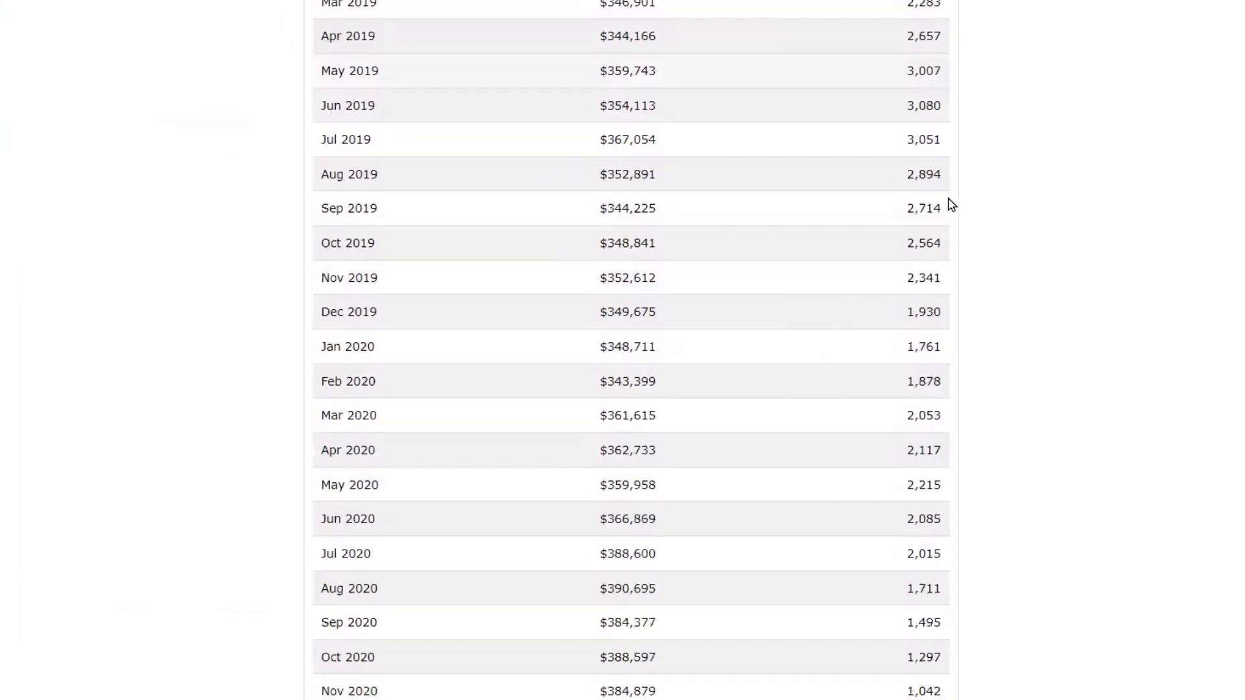
pyautogui.scroll(-3)
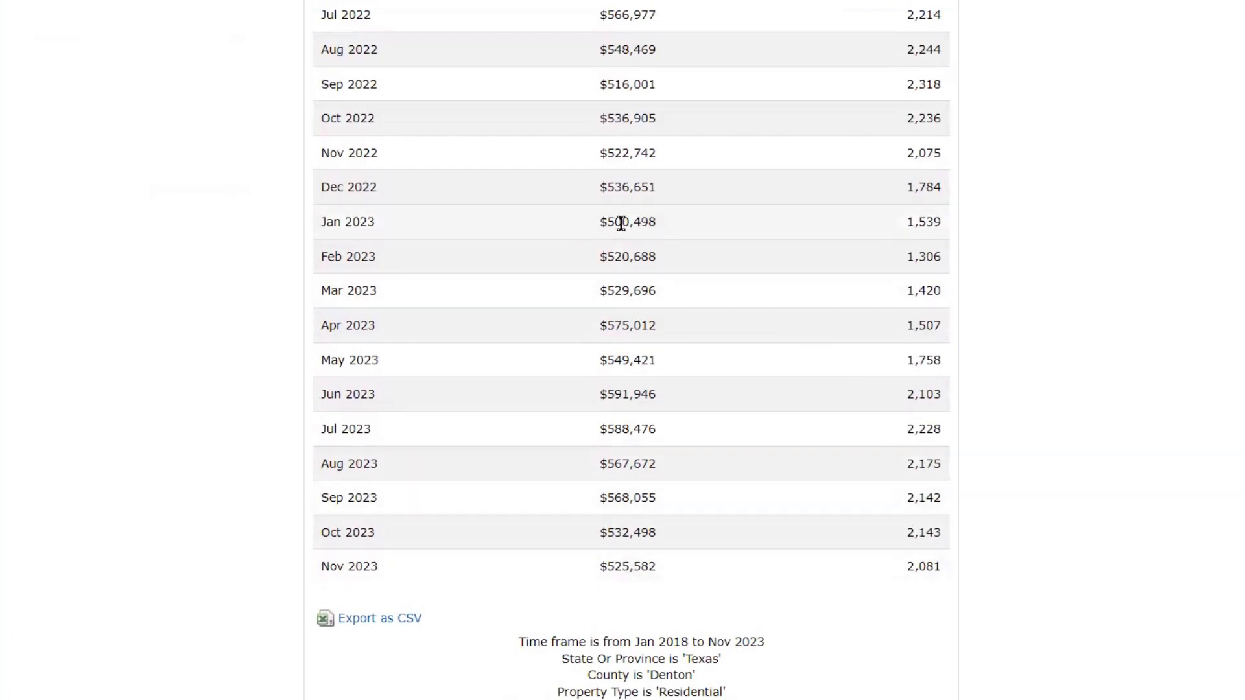
pyautogui.moveTo(933, 257)
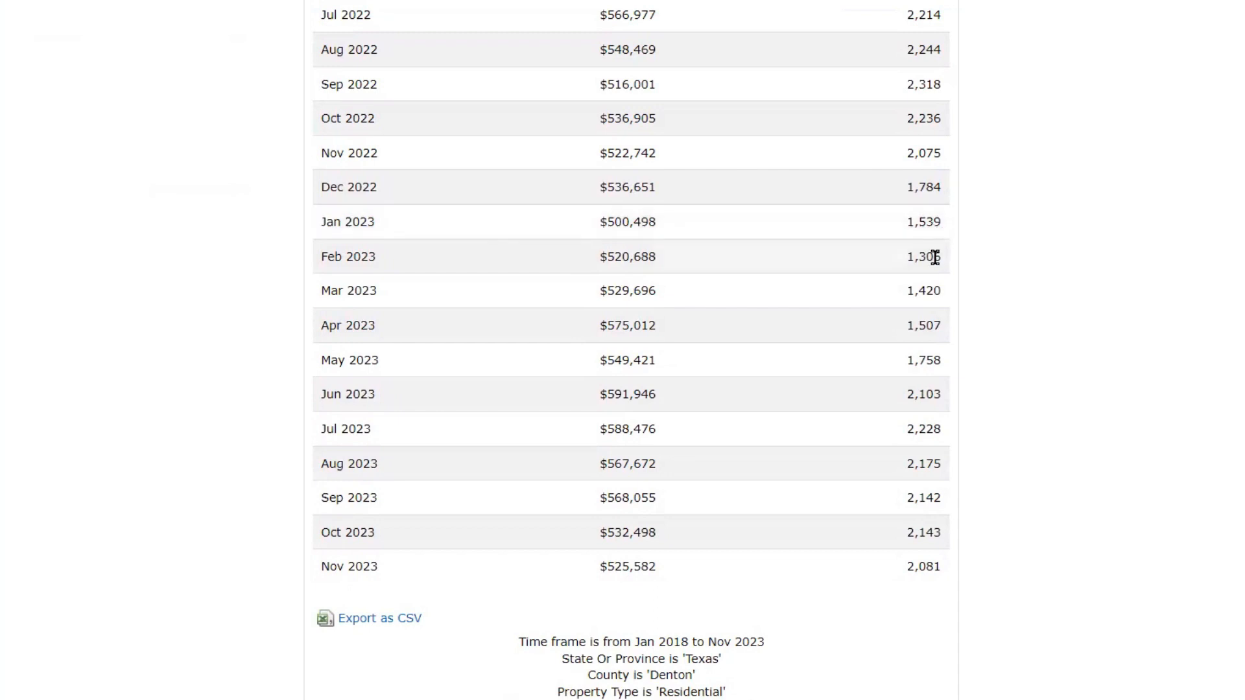
pyautogui.moveTo(926, 423)
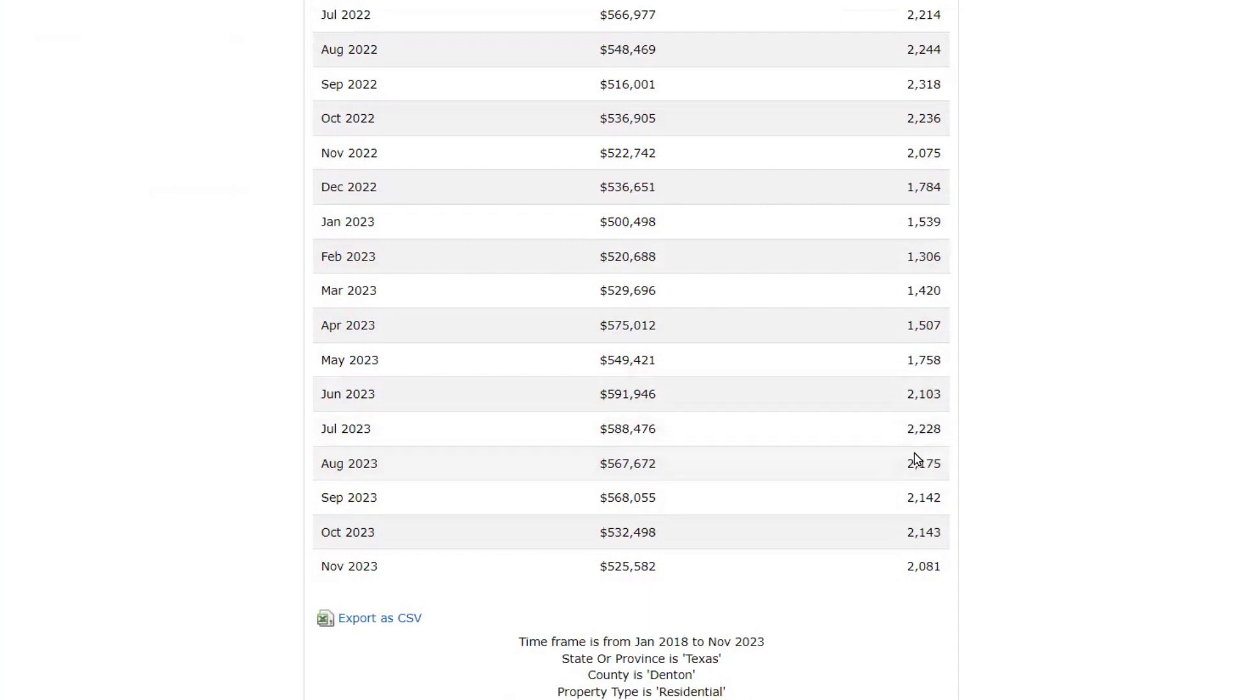
pyautogui.moveTo(641, 466)
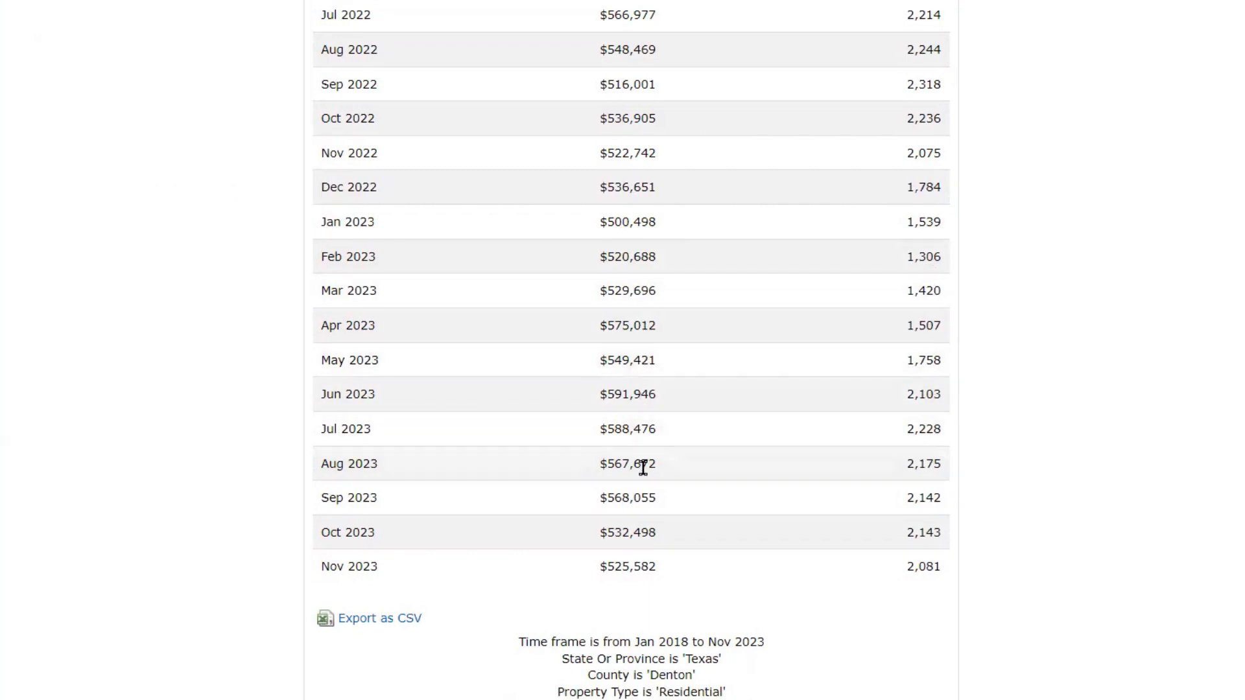
pyautogui.moveTo(633, 572)
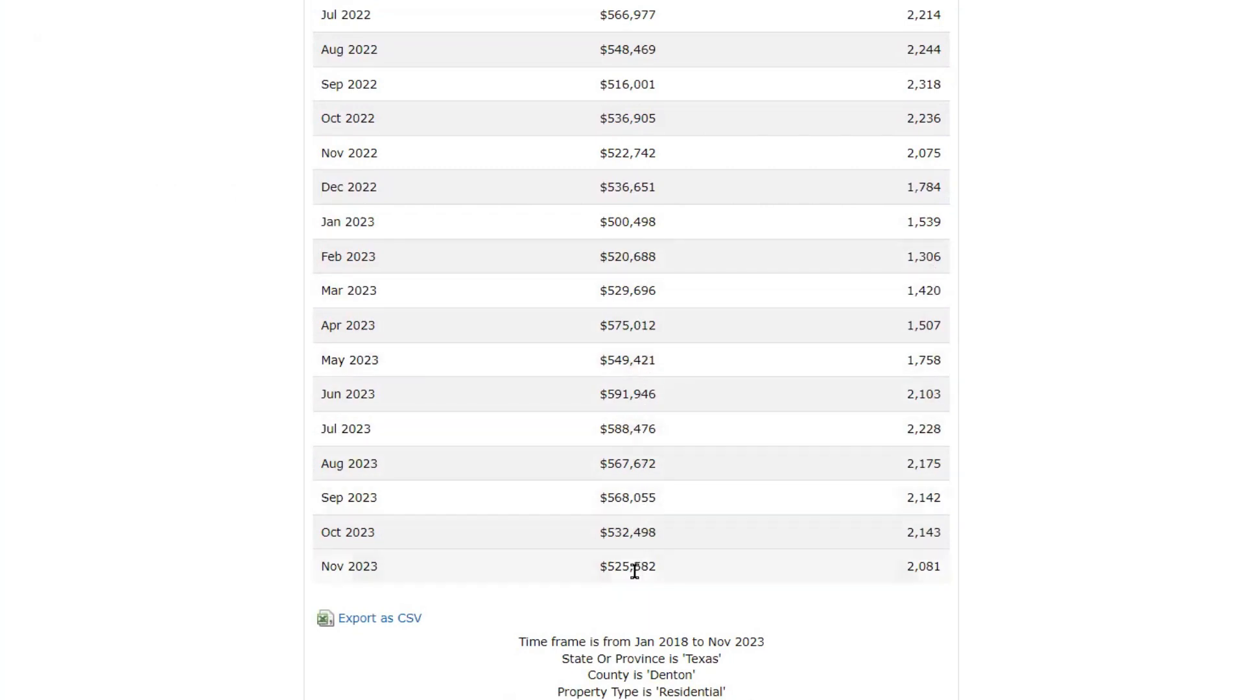
pyautogui.moveTo(639, 596)
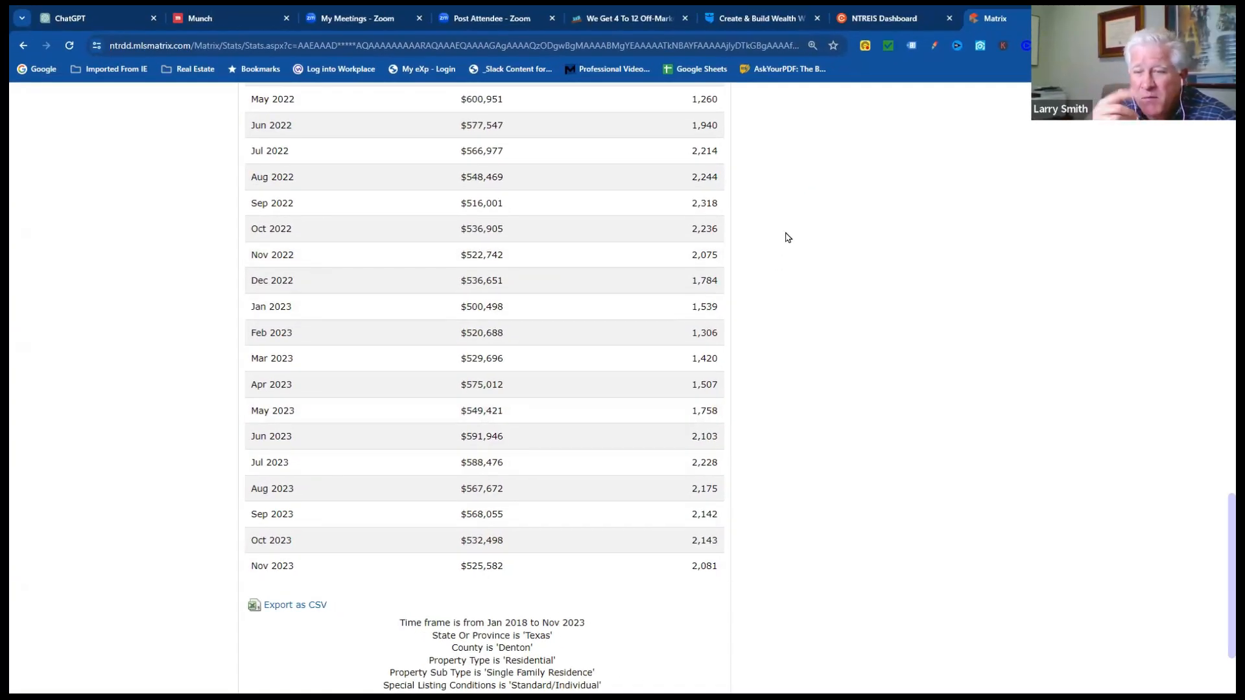
pyautogui.moveTo(619, 198)
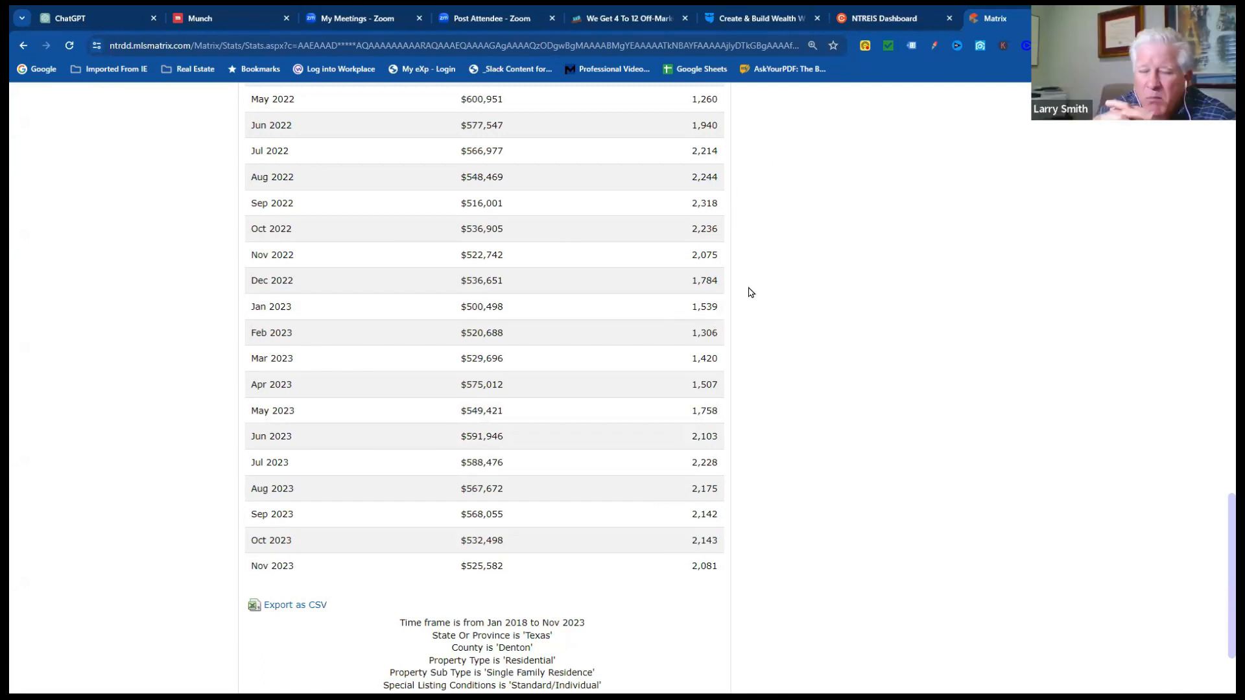
pyautogui.moveTo(823, 295)
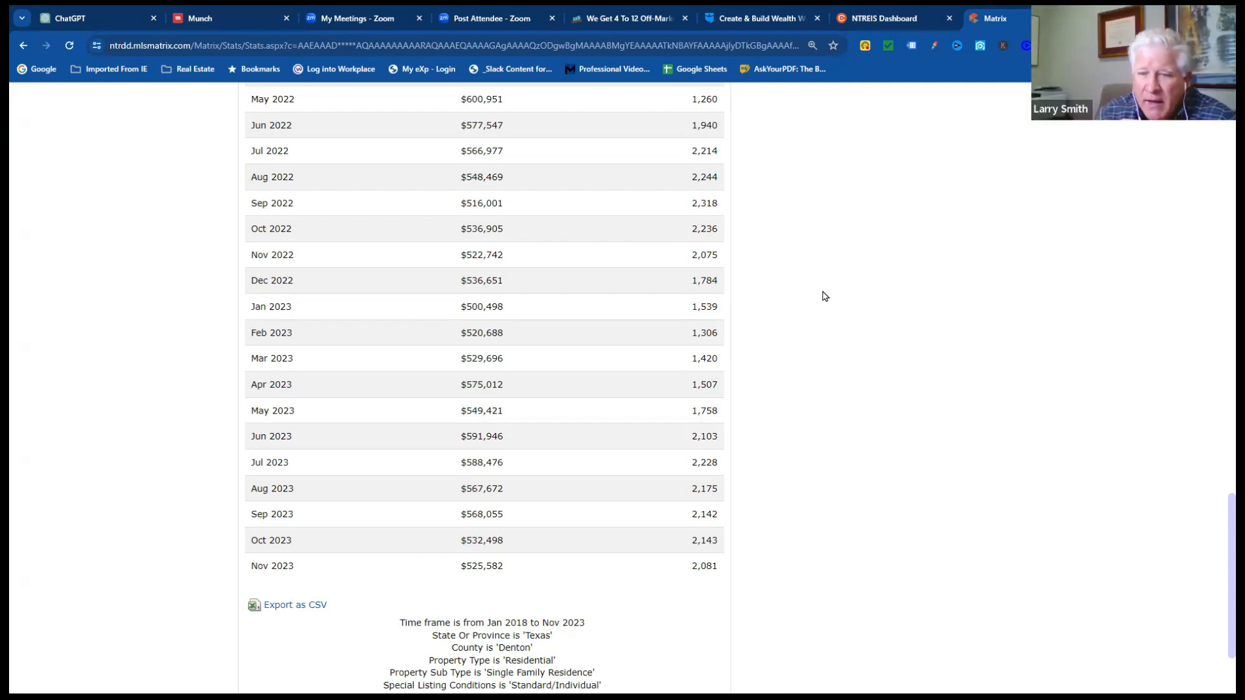
pyautogui.moveTo(830, 269)
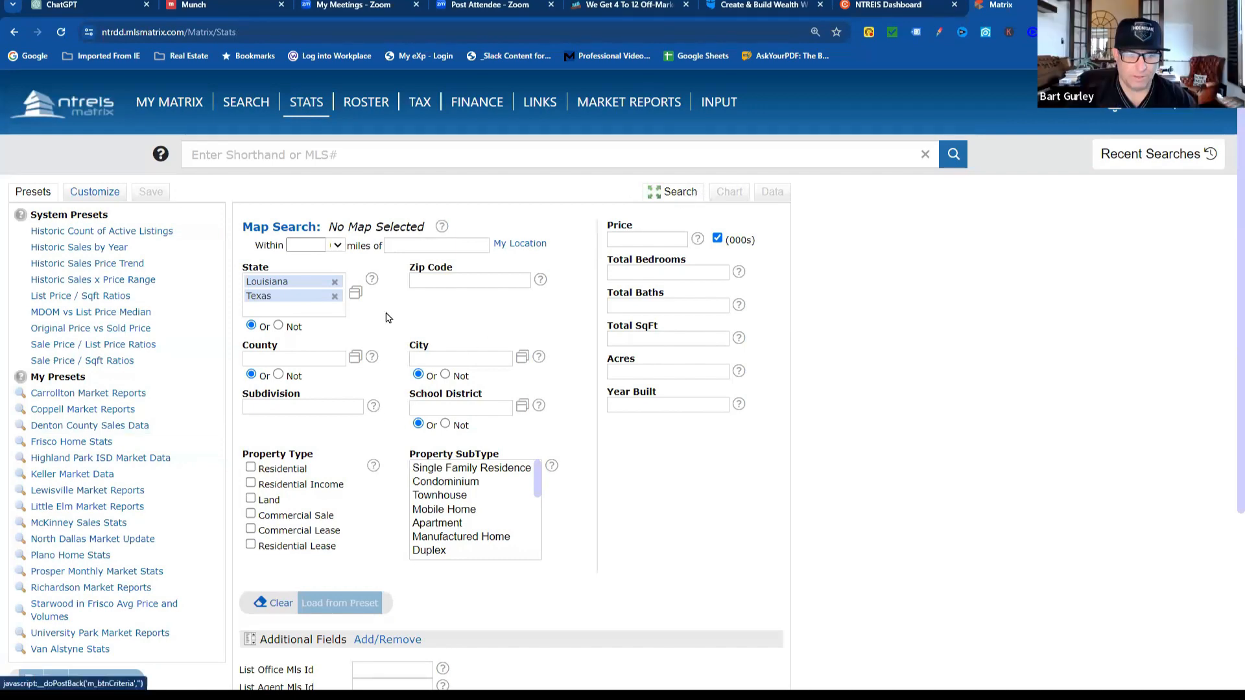
# - Remove Louisiana from State, set Subdivision to robson* and County to Denton
pyautogui.click(334, 282)
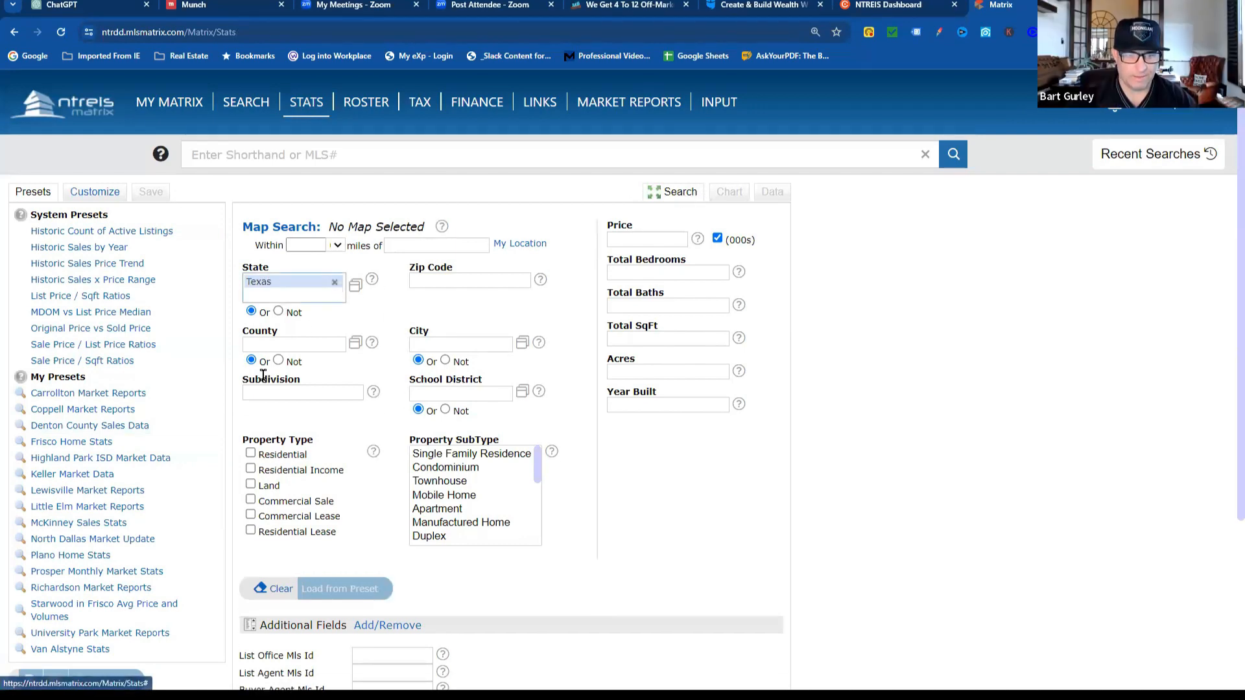
pyautogui.click(302, 392)
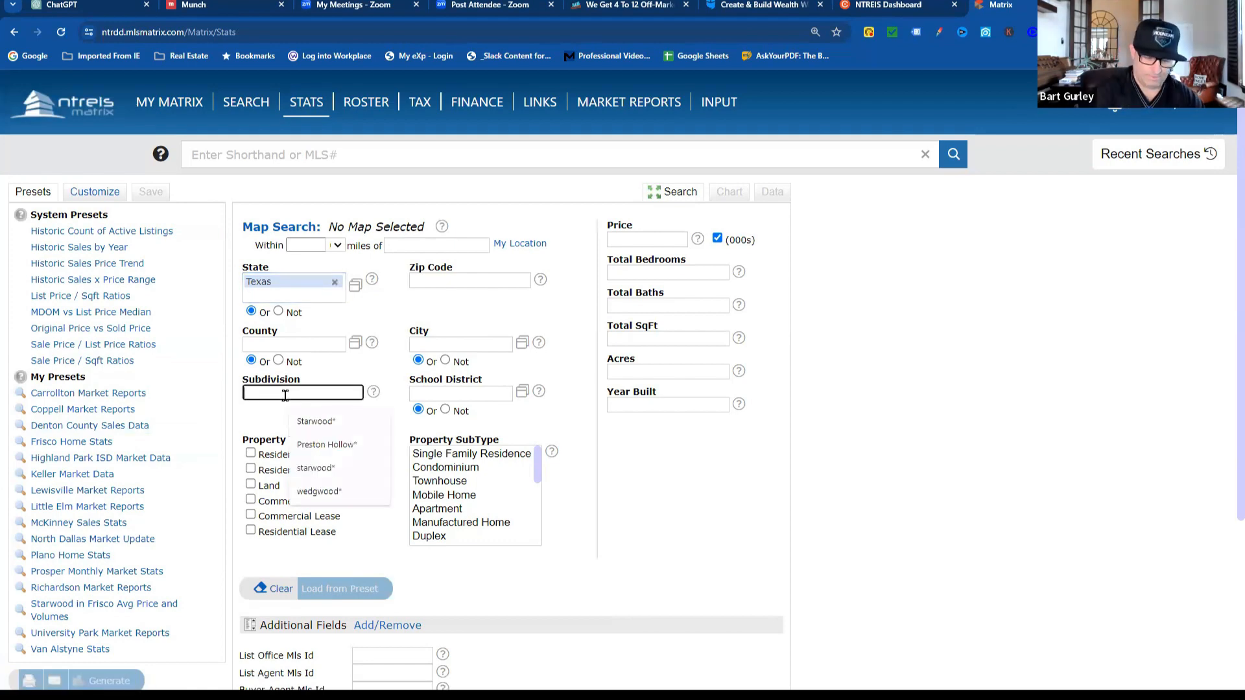
pyautogui.write('robson*')
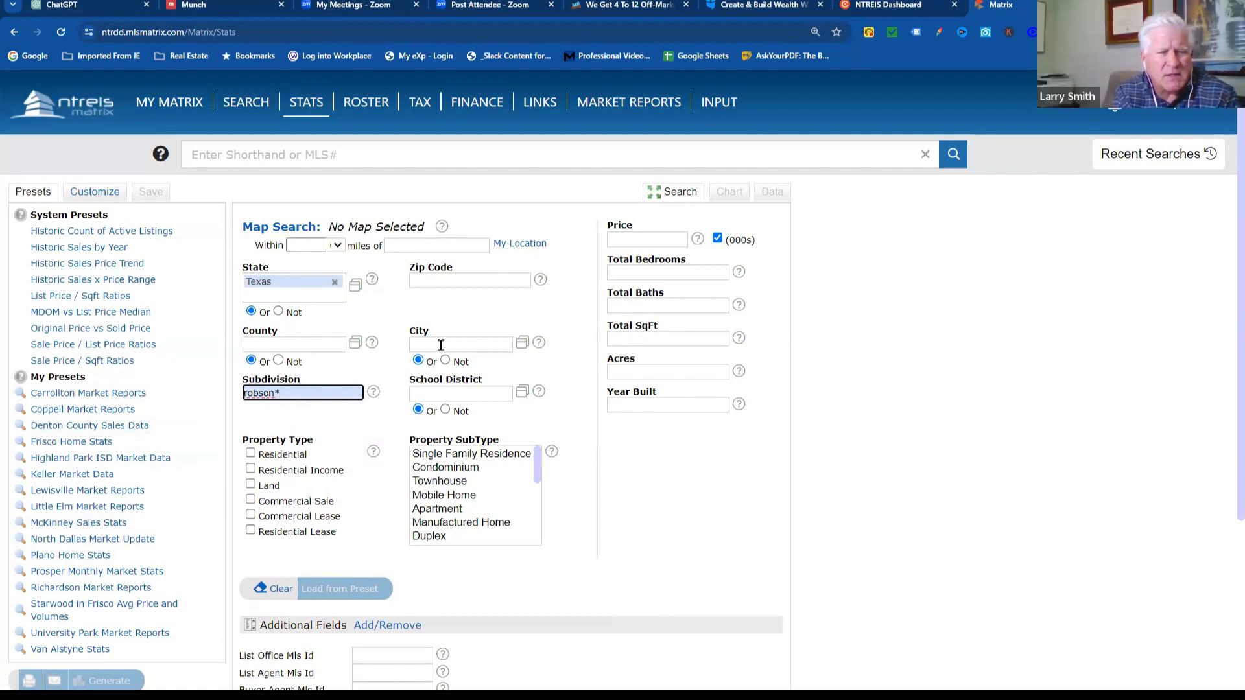
pyautogui.moveTo(442, 314)
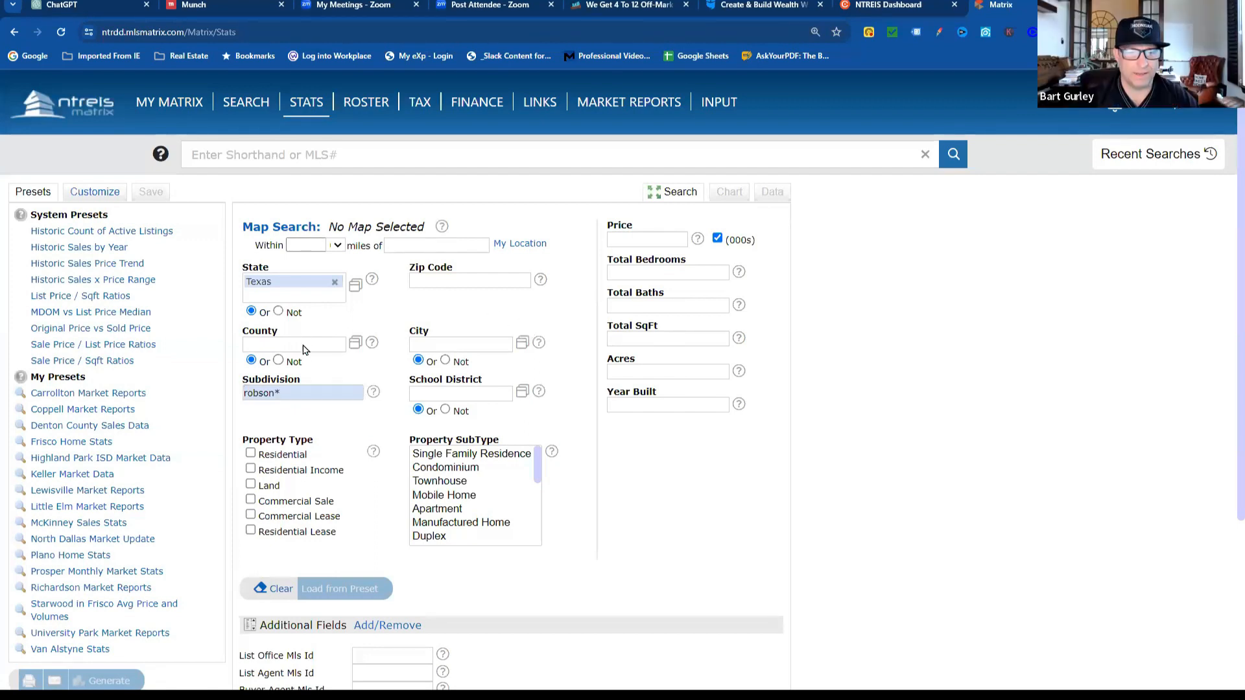
pyautogui.write('de')
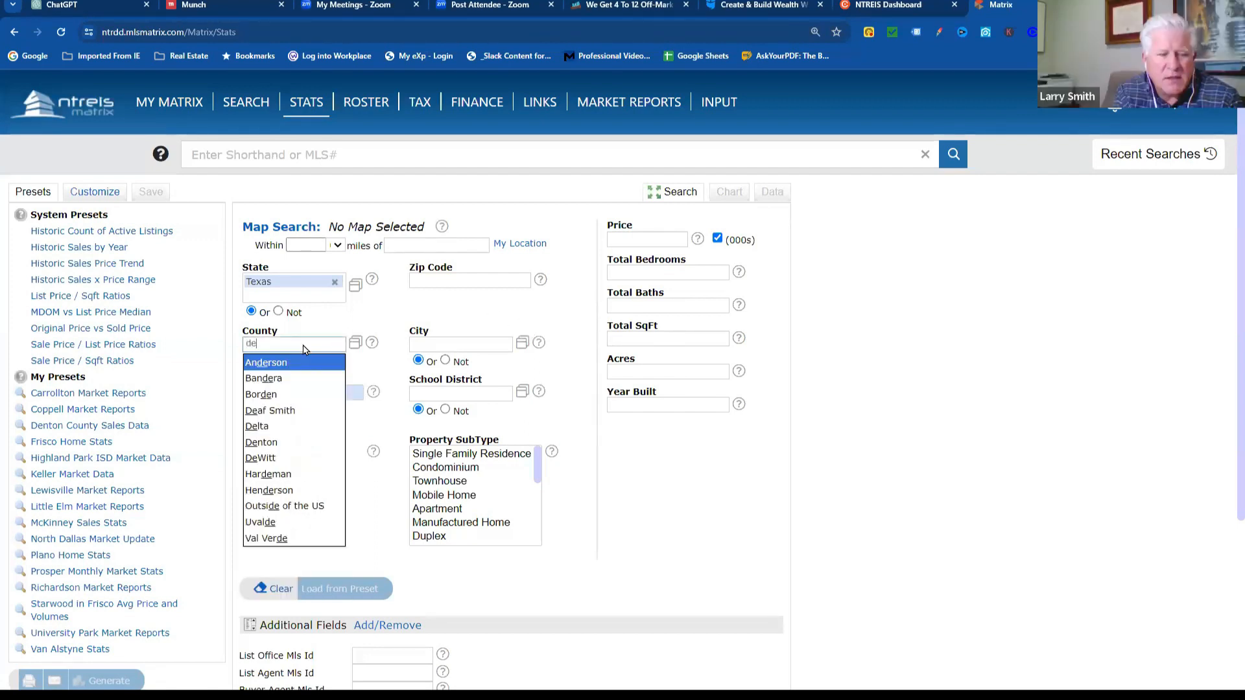
pyautogui.click(261, 362)
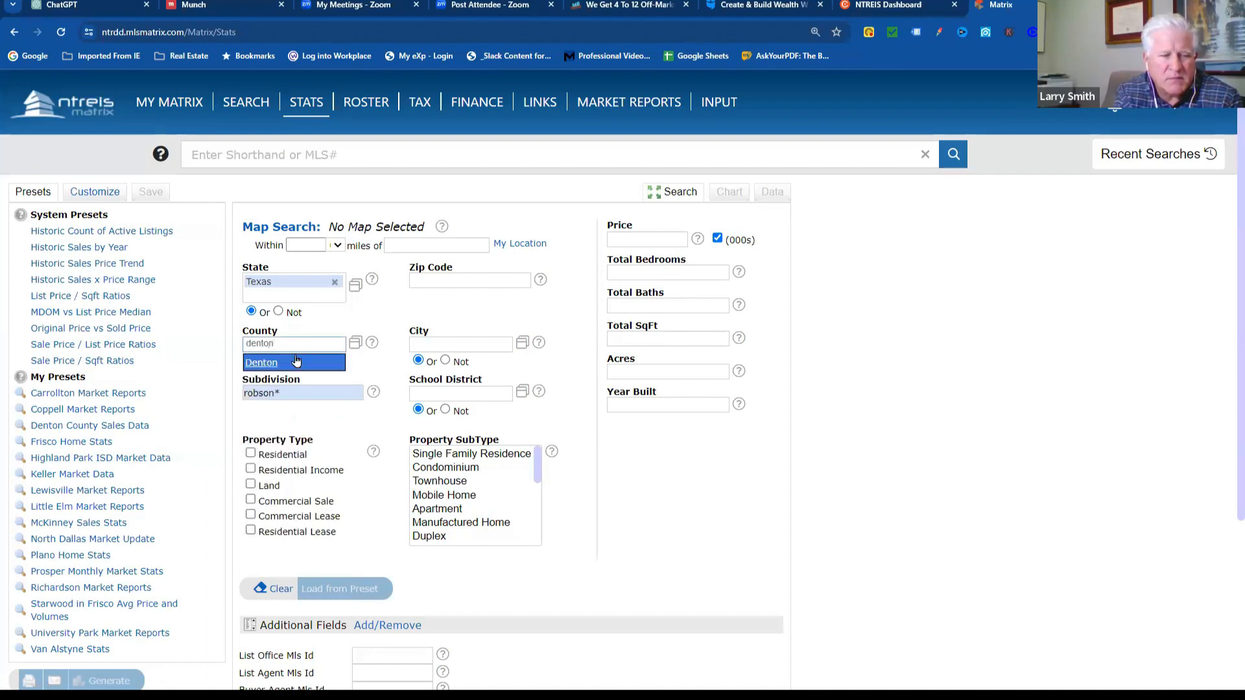
pyautogui.click(261, 362)
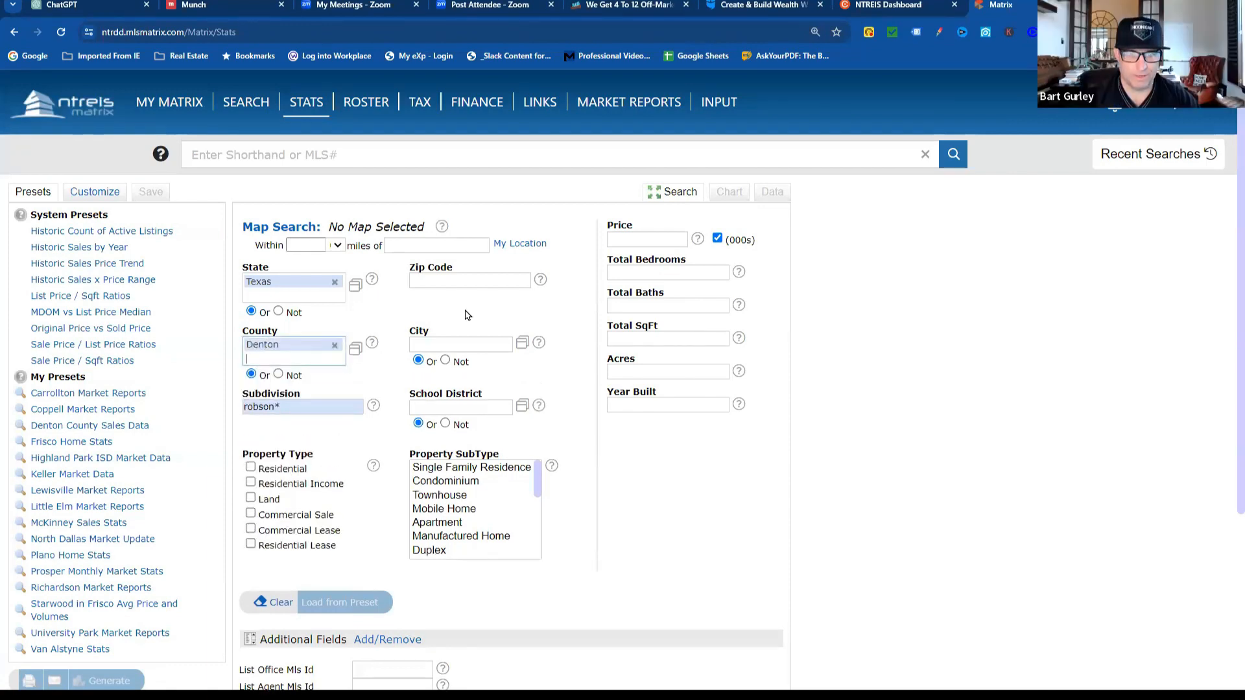
# - Limit results to Residential single-family homes with Standard/Individual sellers
pyautogui.click(251, 468)
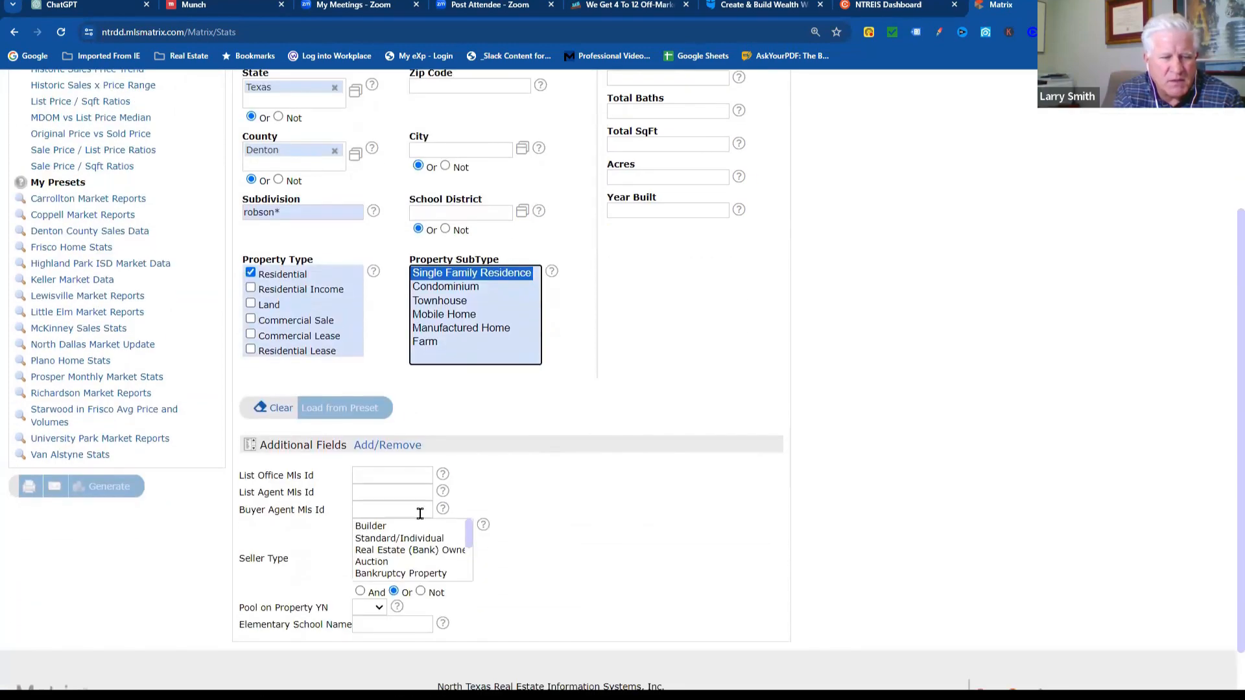
pyautogui.click(399, 538)
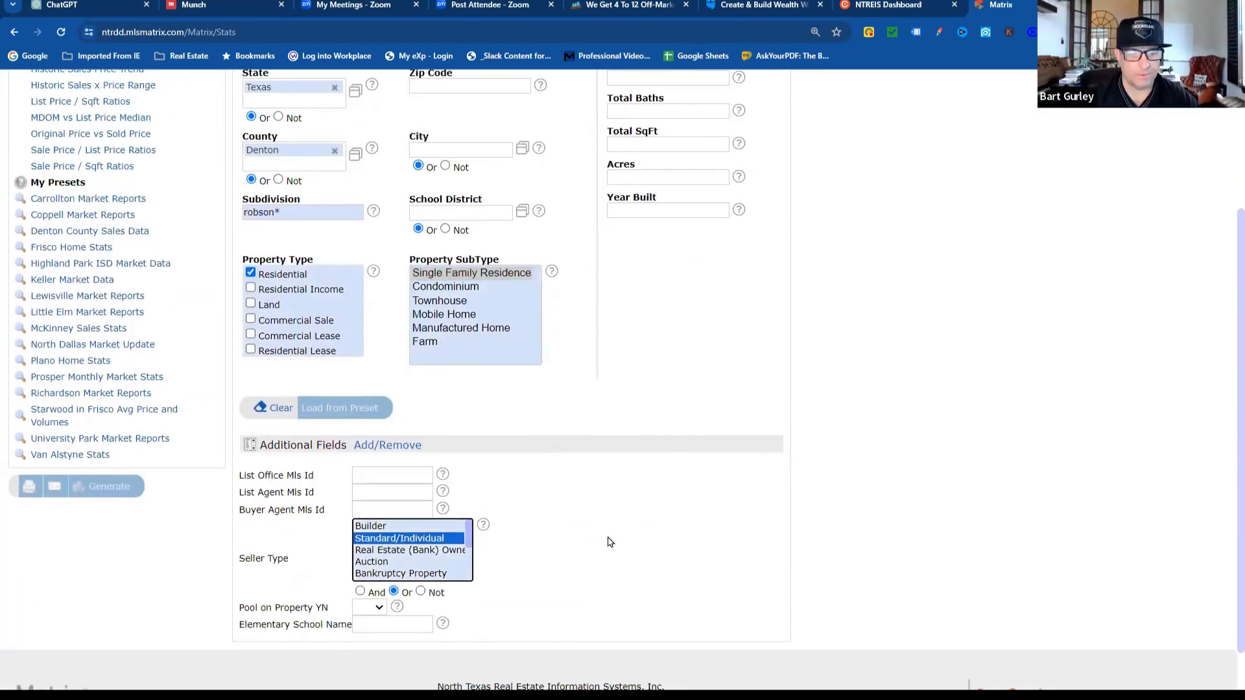
pyautogui.click(93, 141)
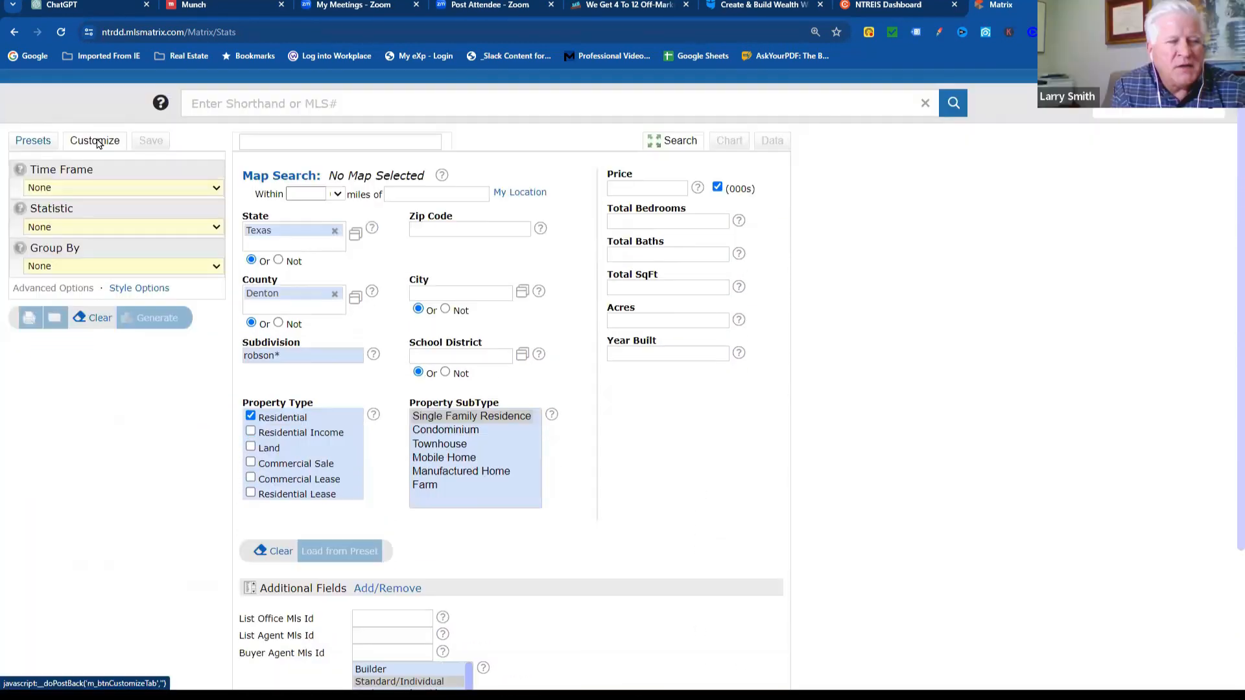
# - Set the report to the past 5 years, Number of Sales, grouped by month
pyautogui.click(122, 187)
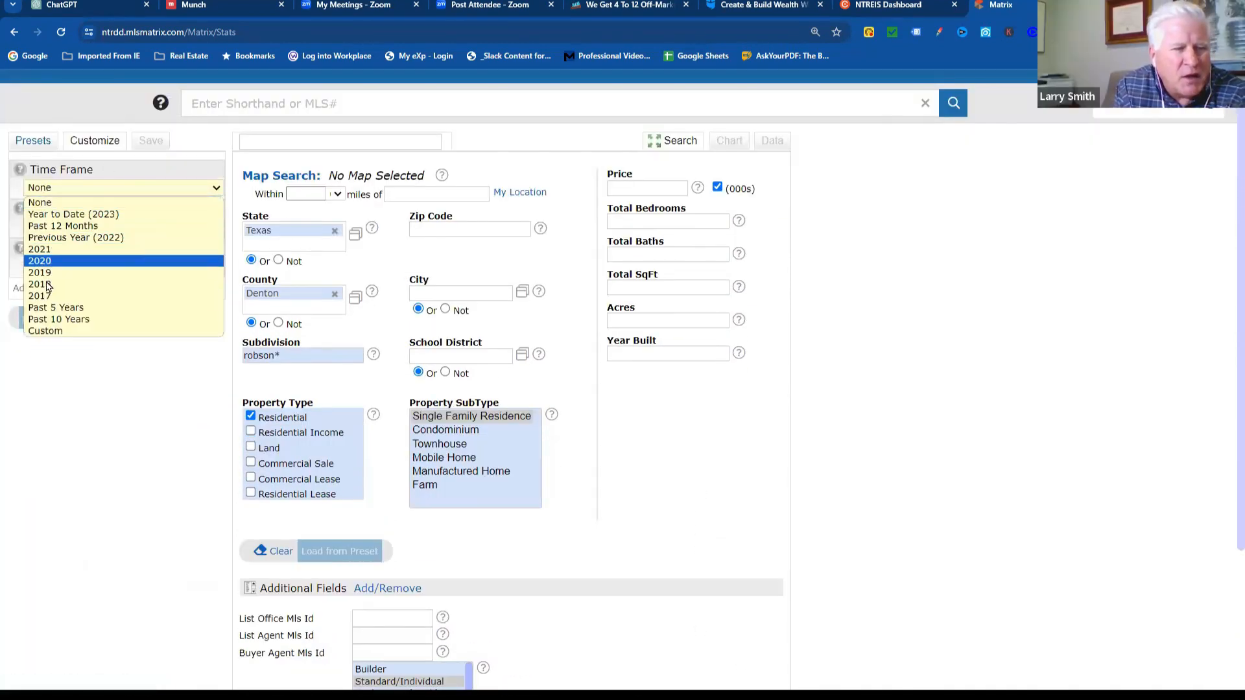
pyautogui.click(55, 307)
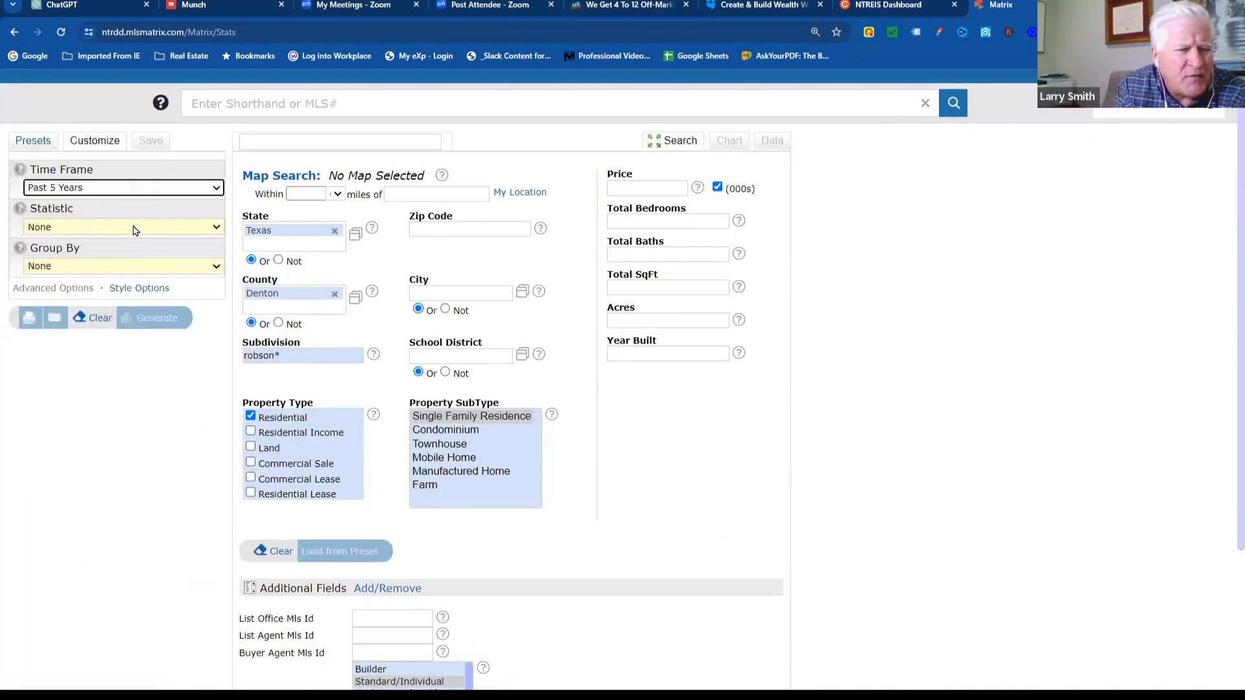
pyautogui.click(123, 227)
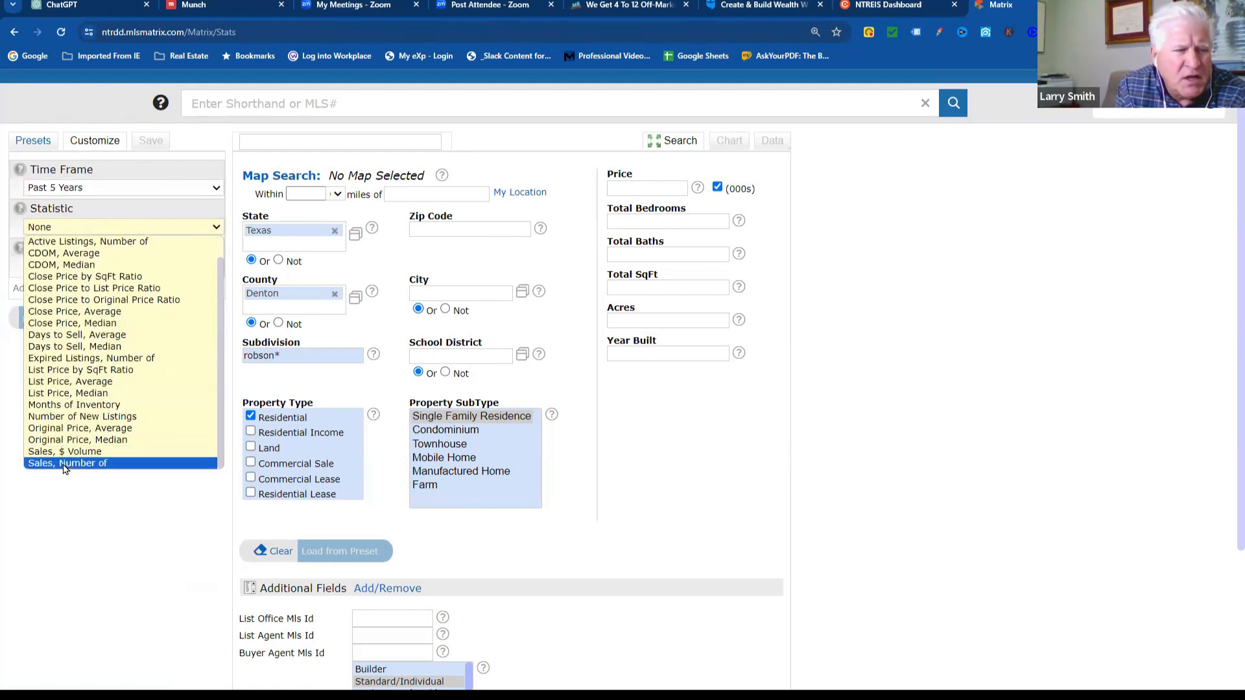
pyautogui.click(66, 462)
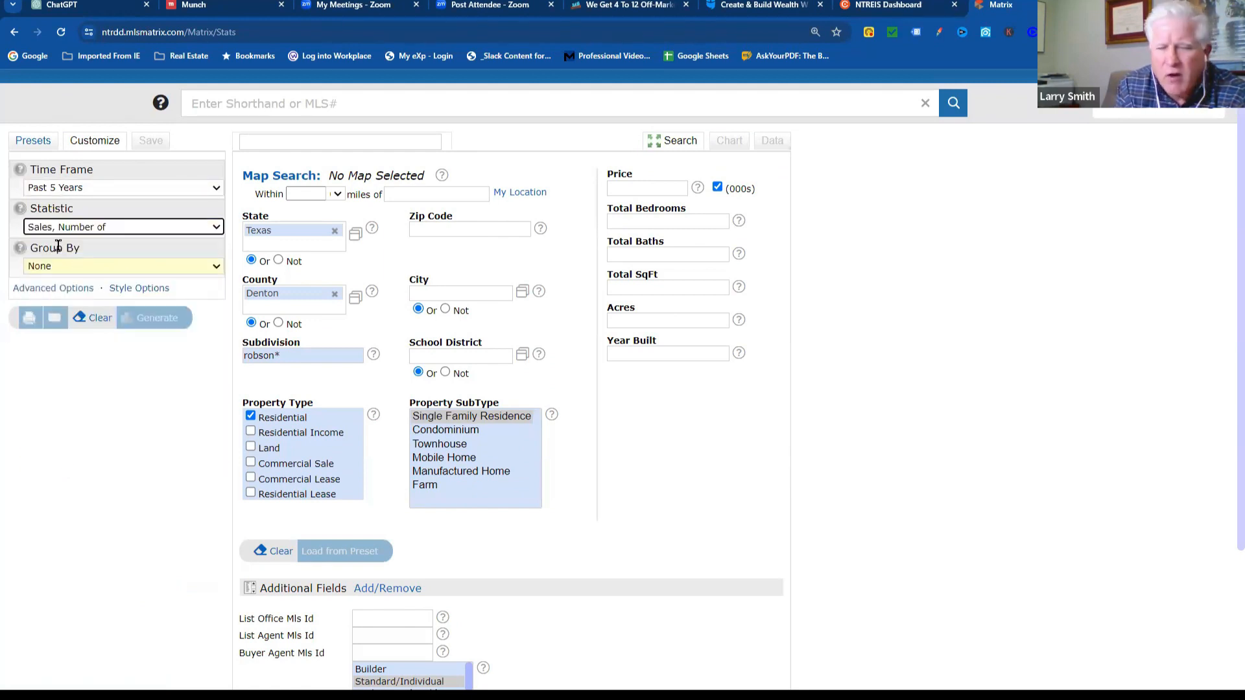
pyautogui.click(123, 266)
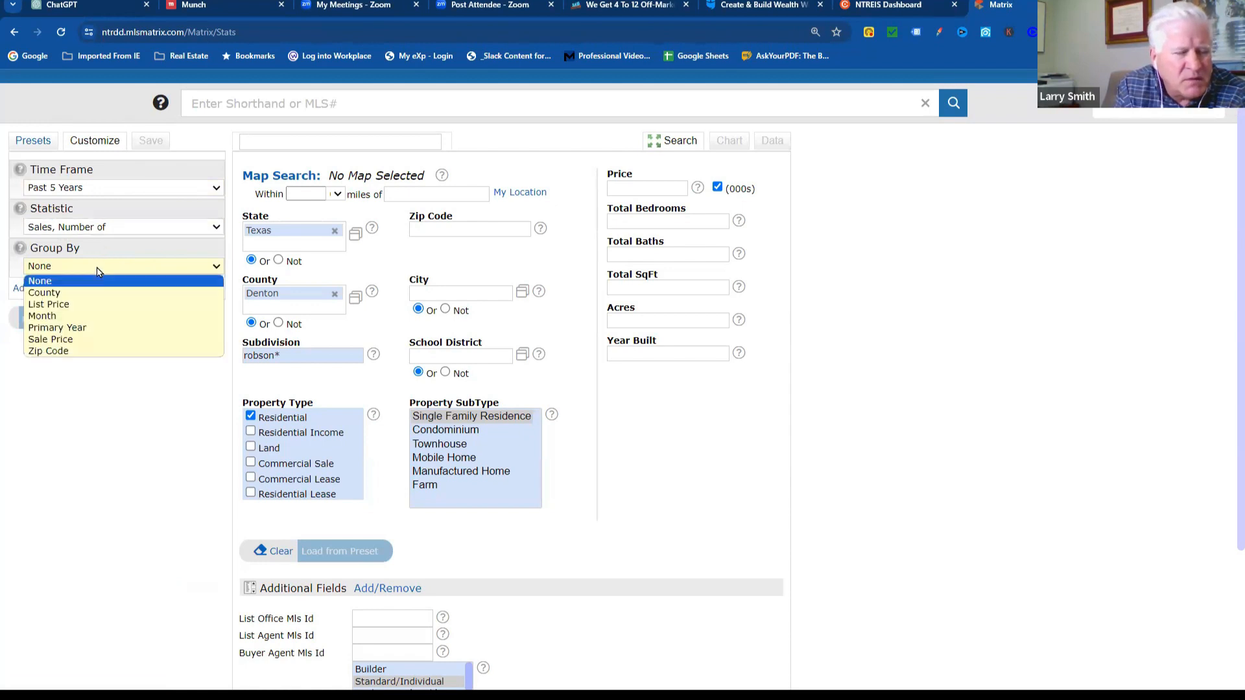
pyautogui.click(42, 316)
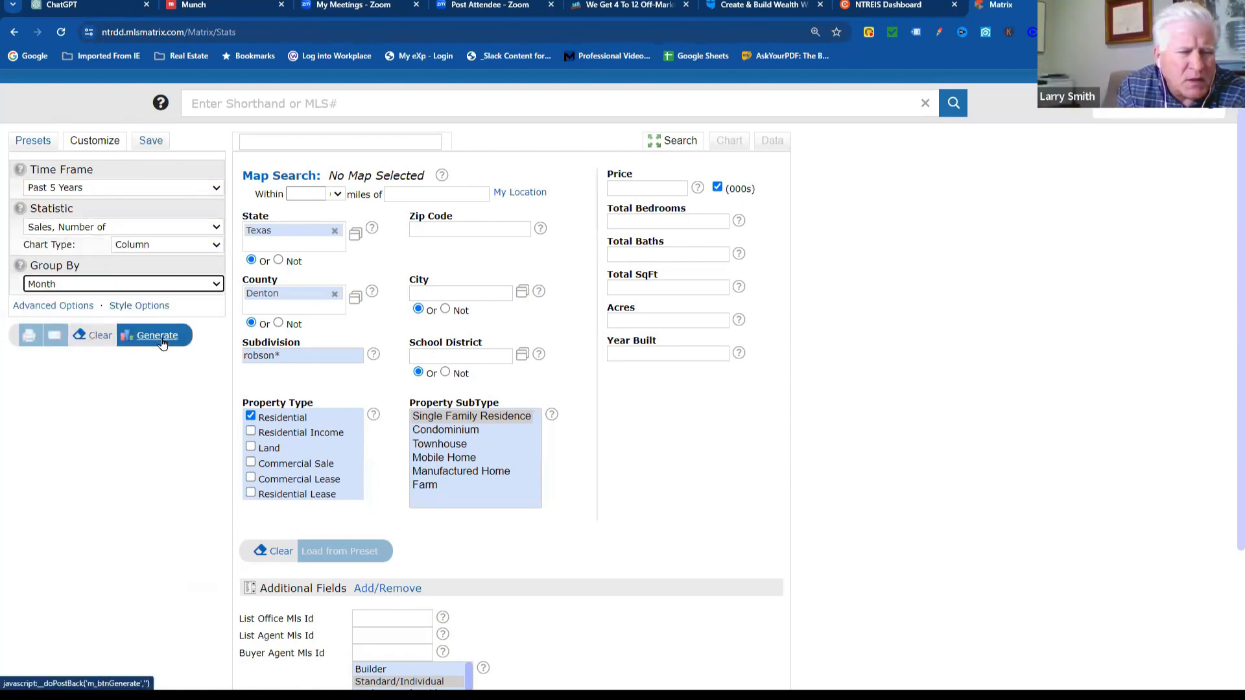
# - Generate the Robson subdivision sales stats and view them as a year-by-month data table
pyautogui.click(157, 334)
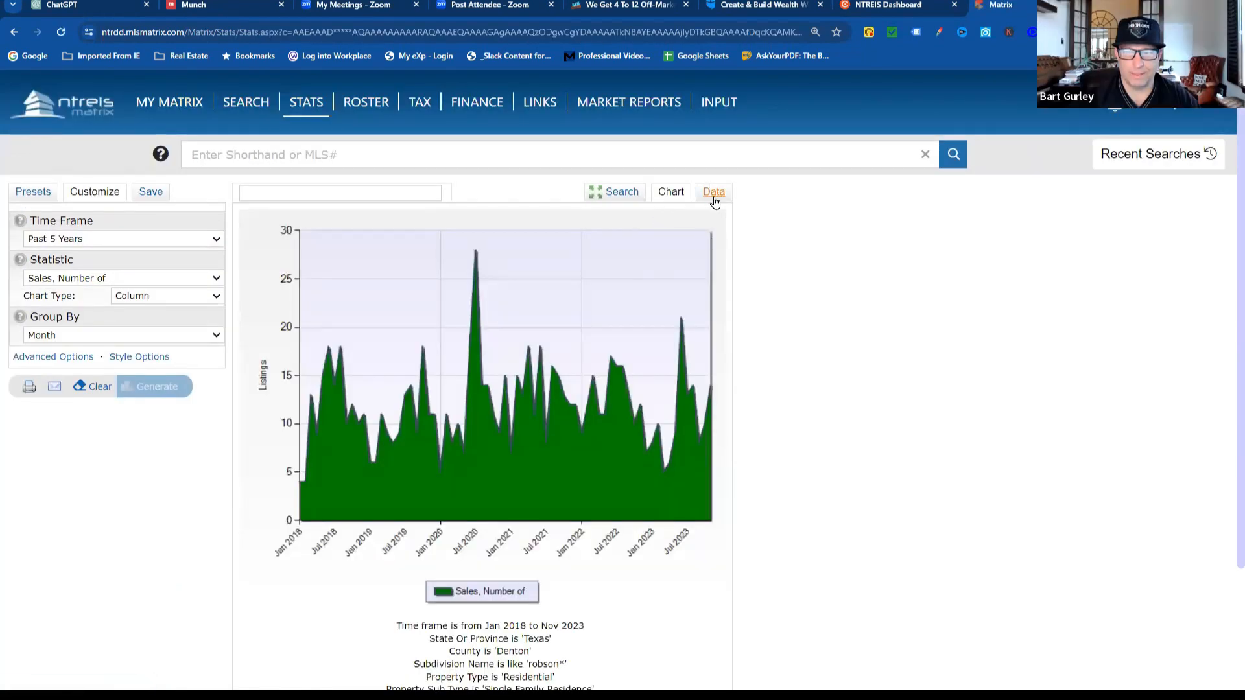
pyautogui.click(713, 191)
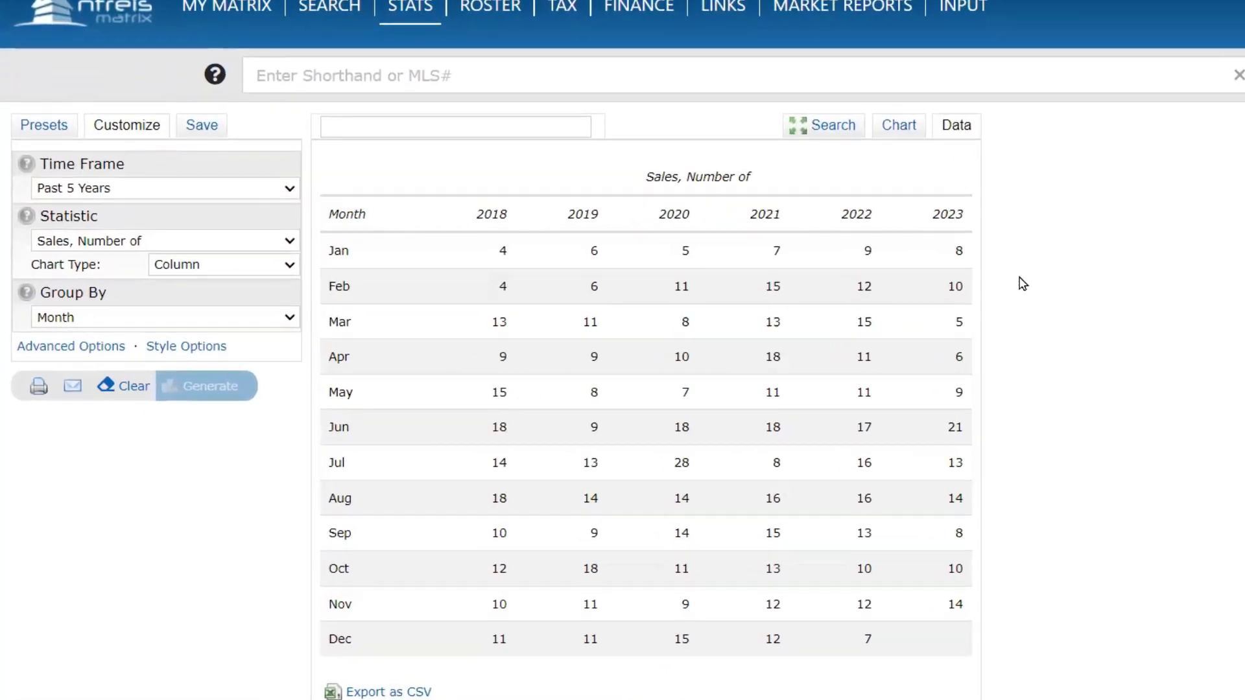
pyautogui.moveTo(244, 298)
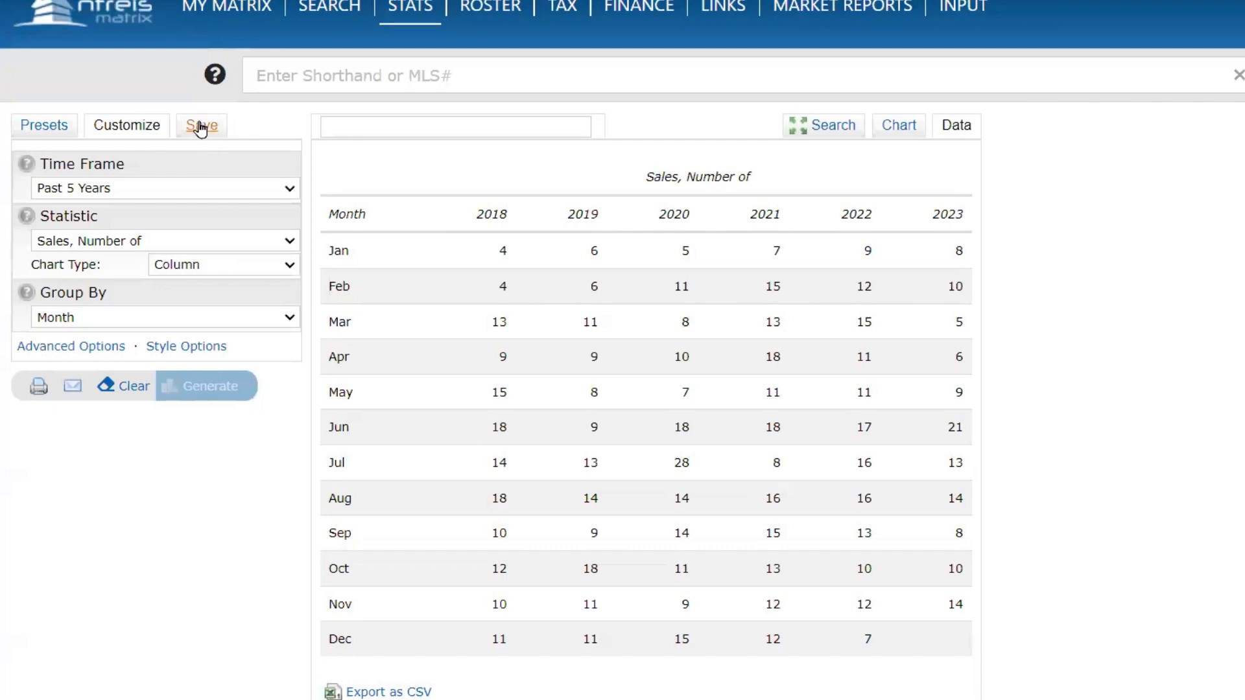
pyautogui.click(201, 125)
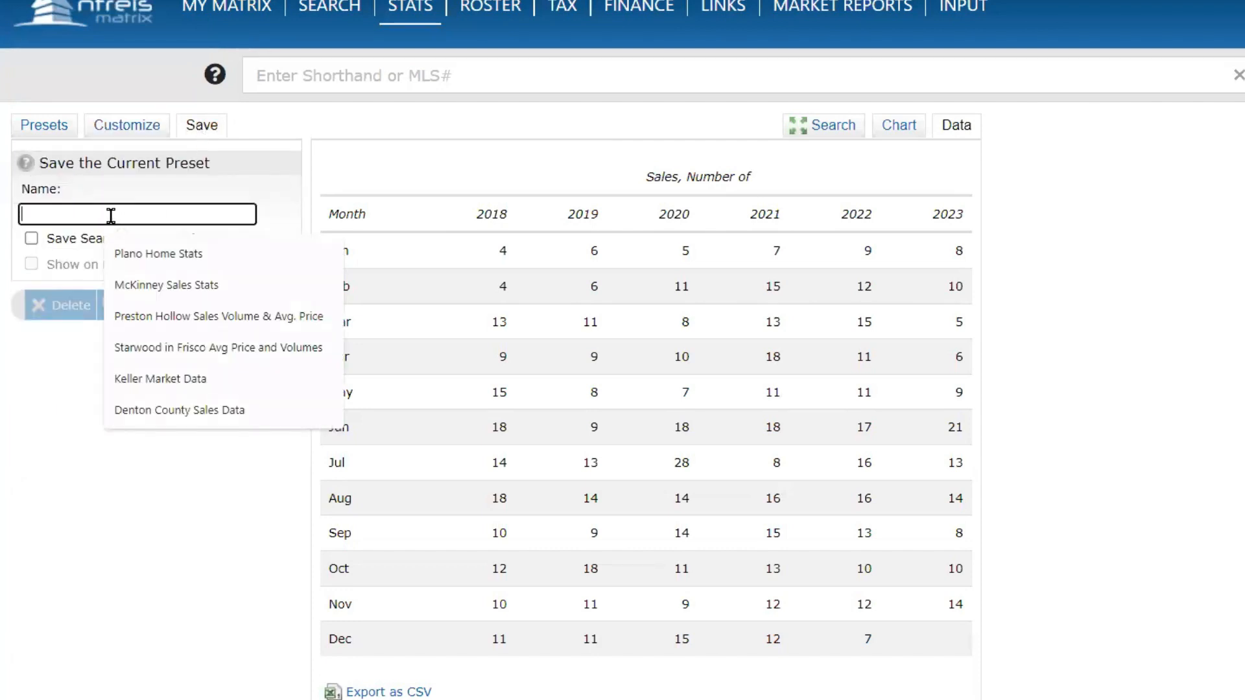
# - Name the preset 'Robson Ranch Sales Data', keep search criteria with it, and save
pyautogui.write('Robson Rn')
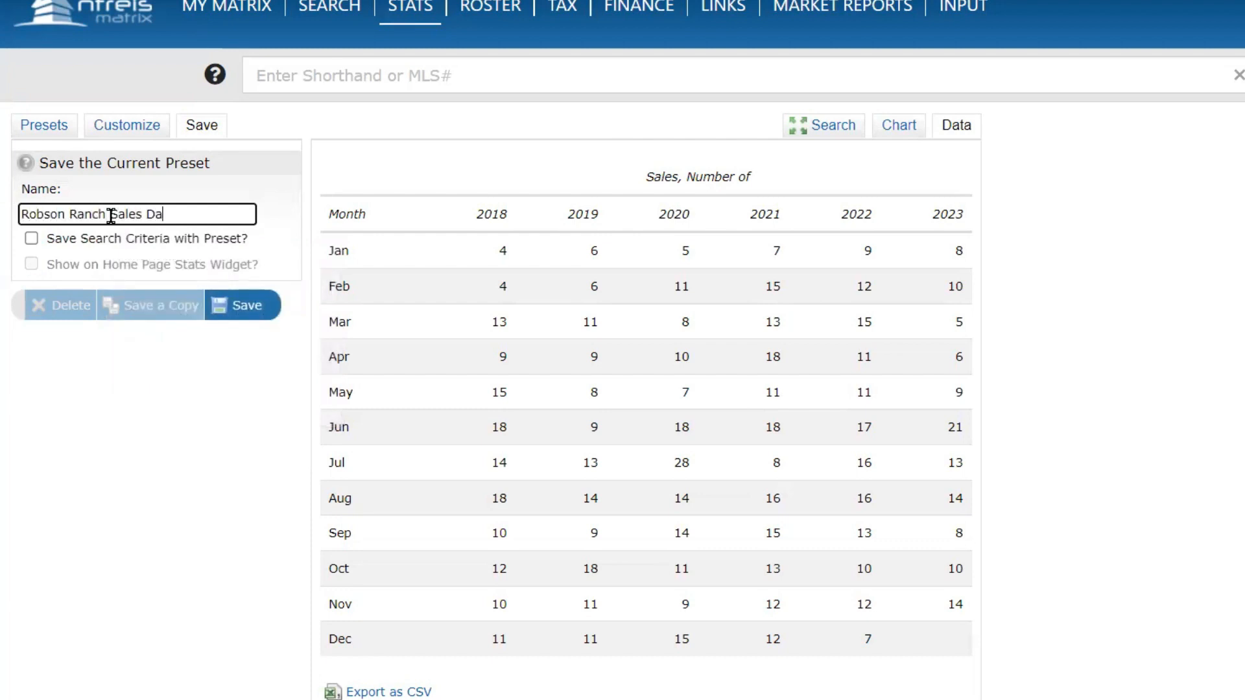
pyautogui.write('ta')
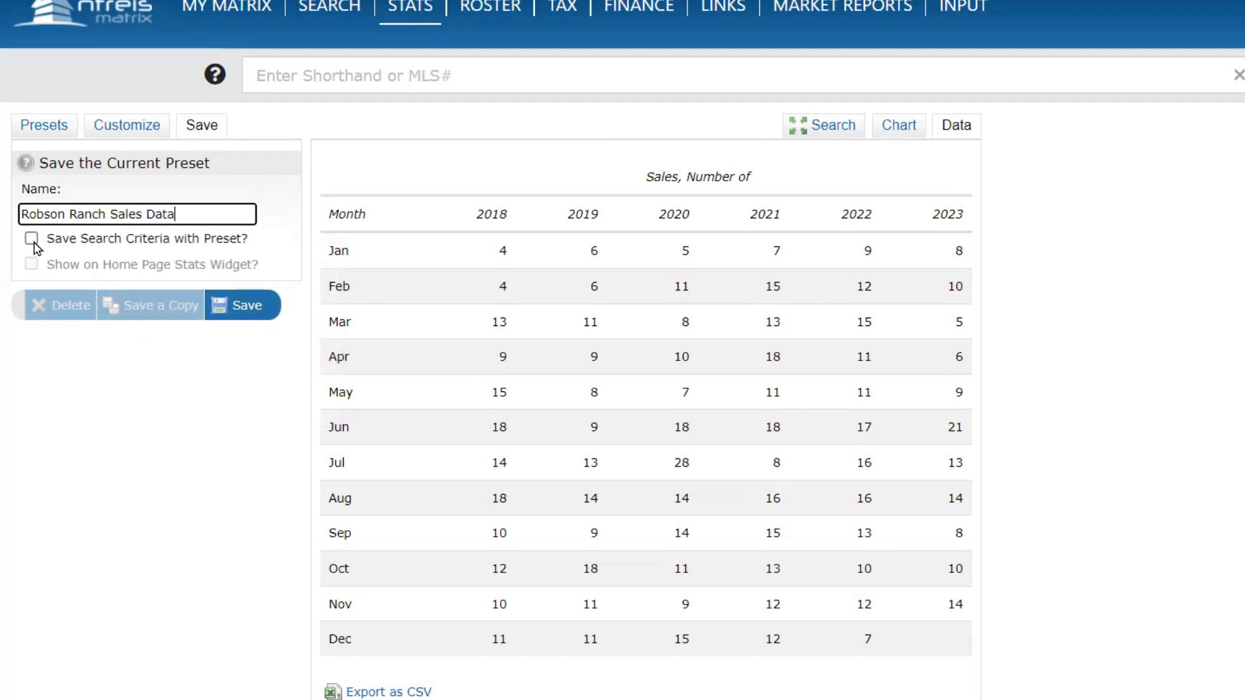
pyautogui.click(31, 238)
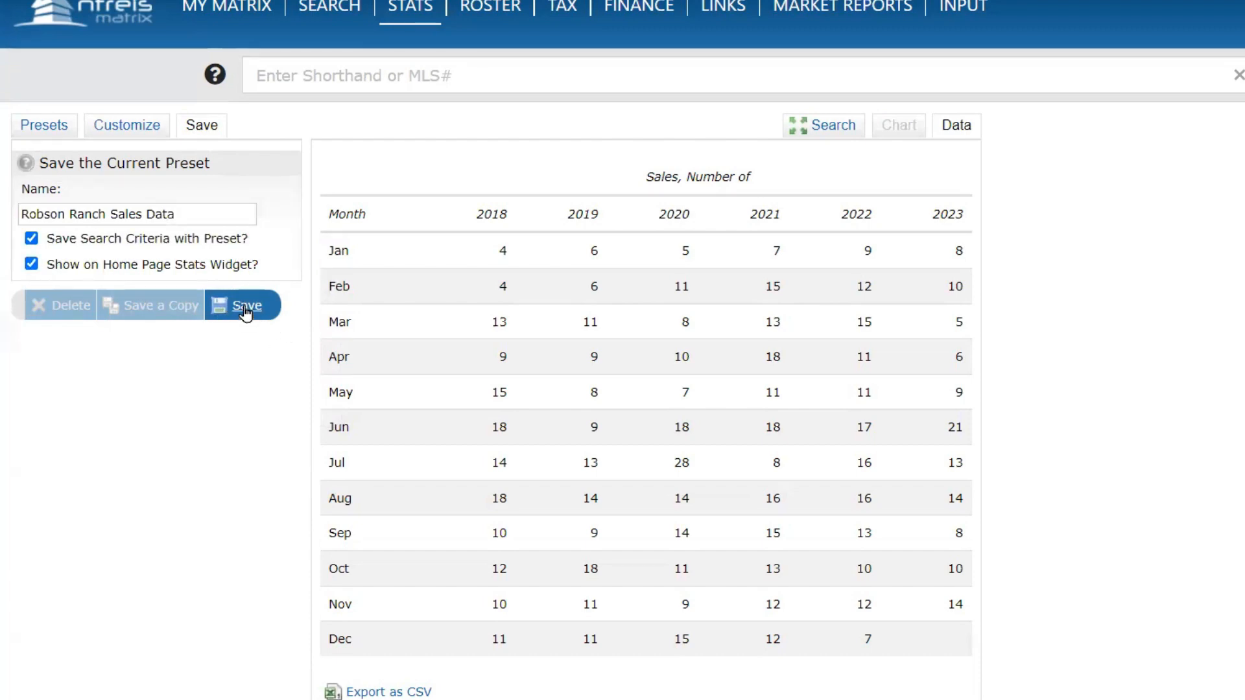
pyautogui.click(244, 305)
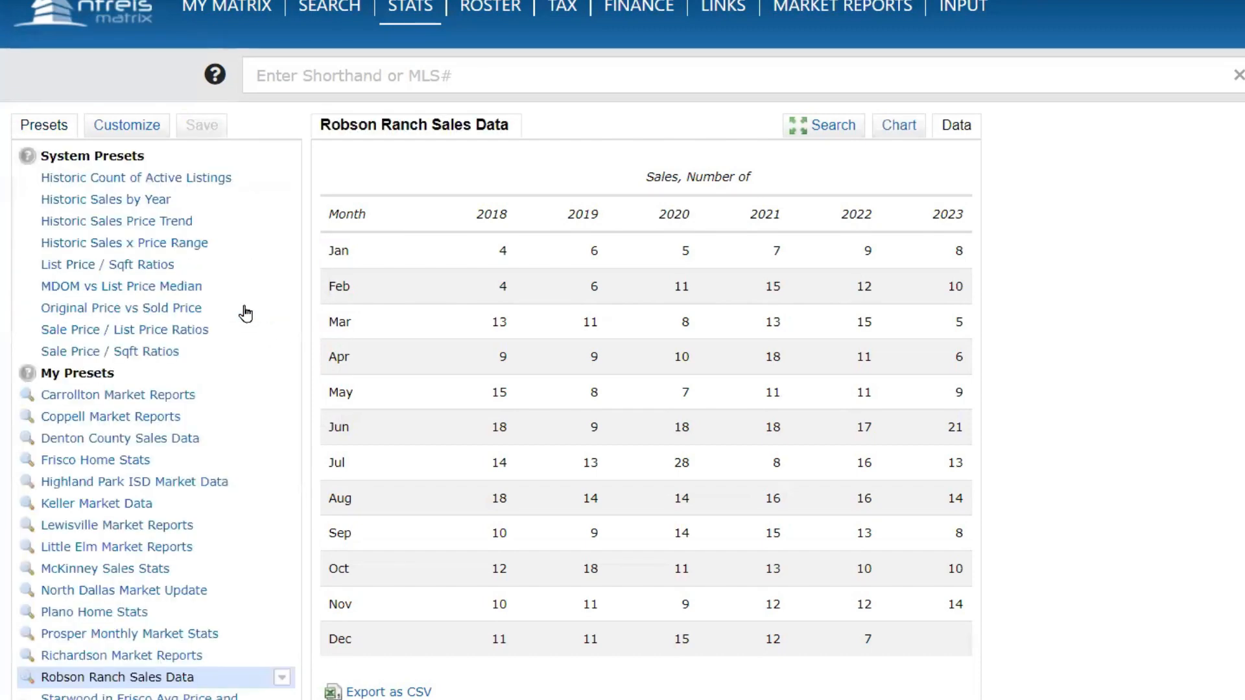
pyautogui.click(125, 125)
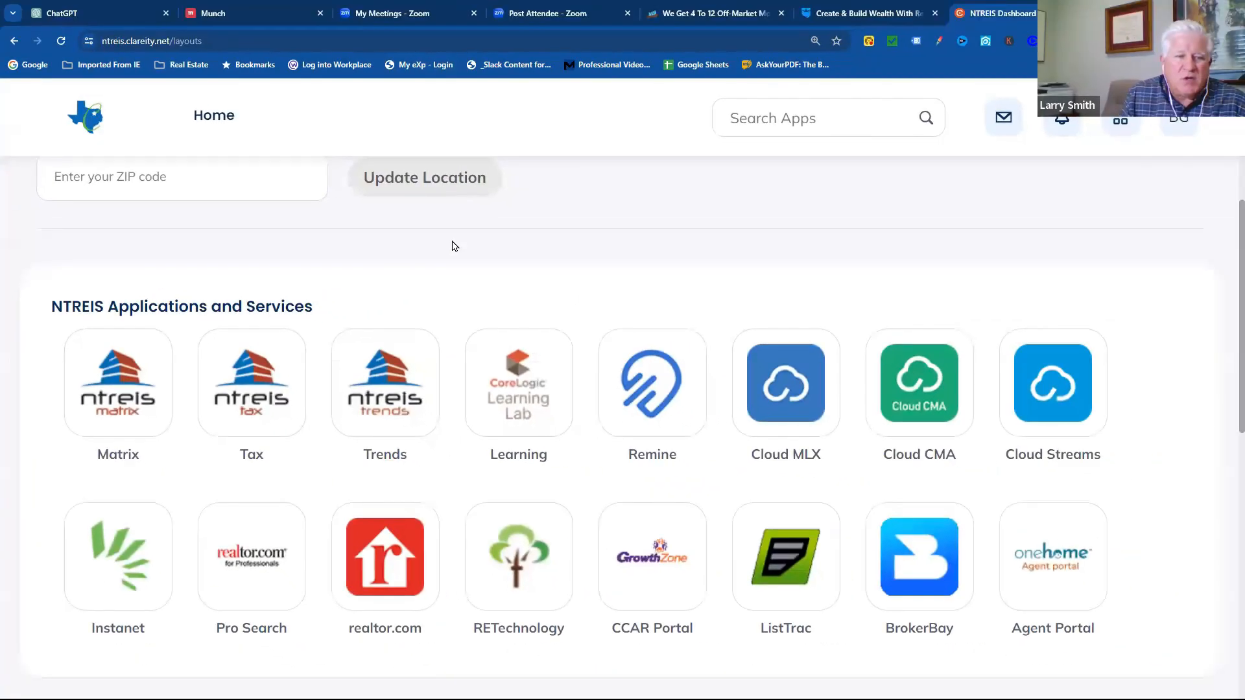
pyautogui.moveTo(118, 383)
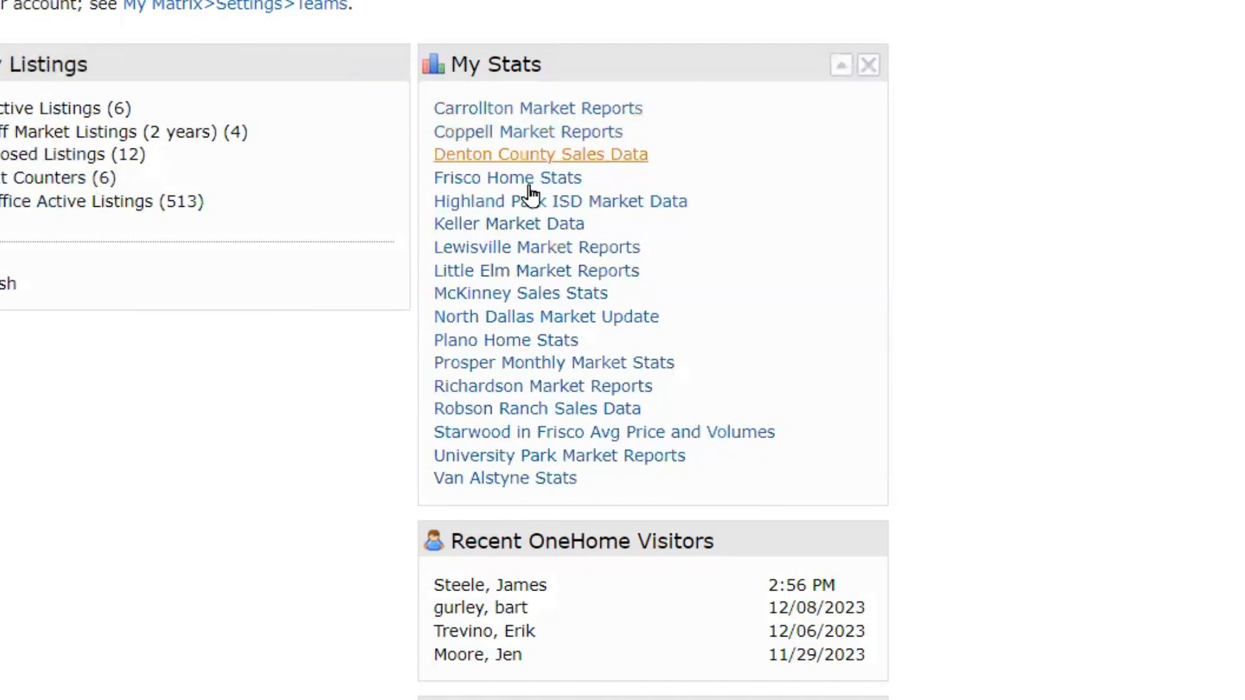
pyautogui.moveTo(534, 357)
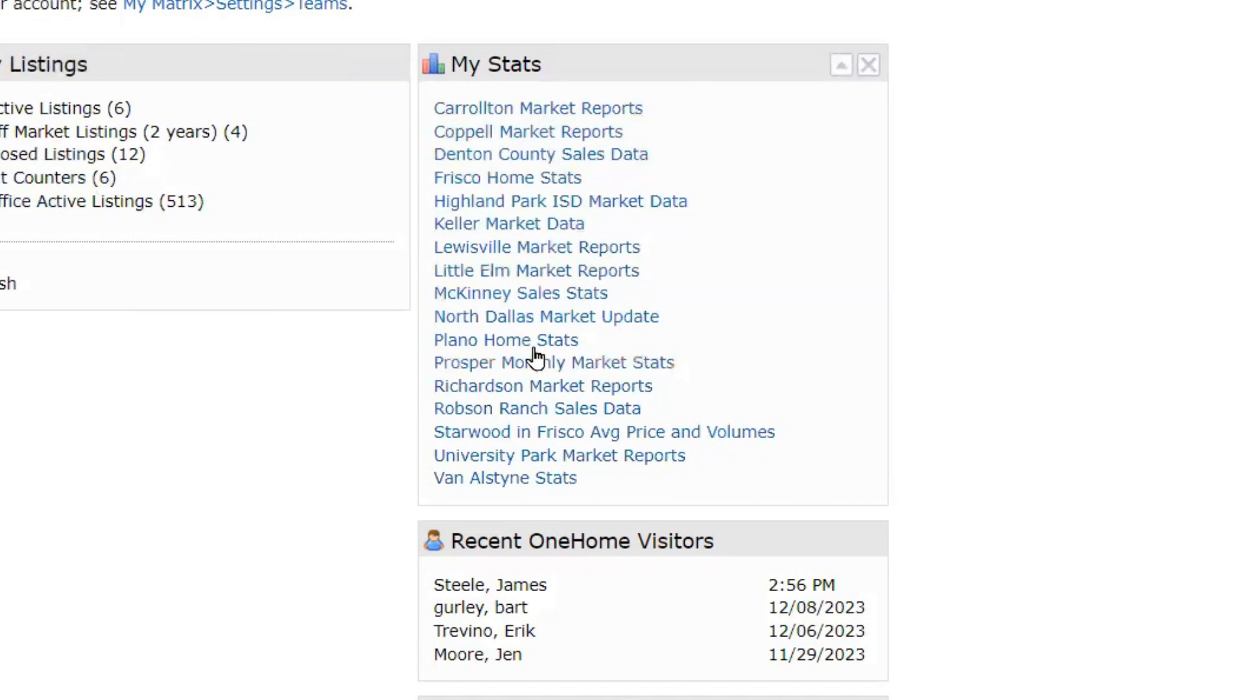
# - Return to the Matrix home page where My Stats lists Robson Ranch Sales Data
pyautogui.click(540, 154)
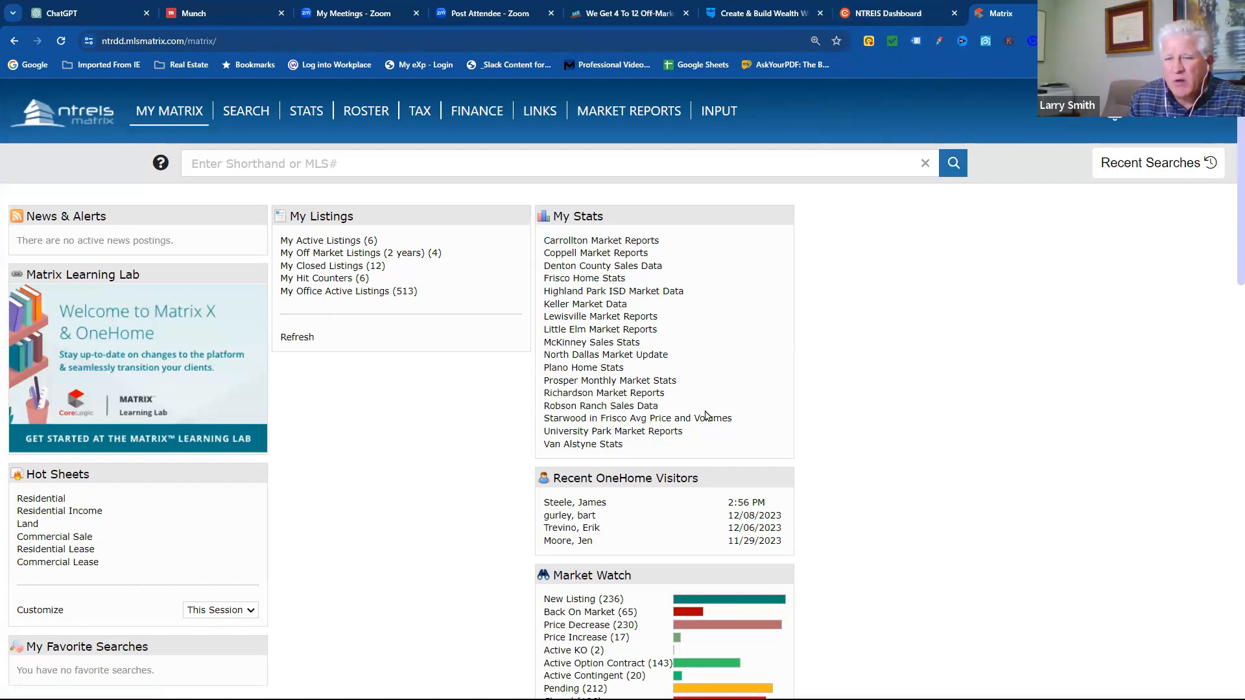
# - Open McKinney Sales Stats as a monthly data table ending August 2023 and show its time-frame settings
pyautogui.click(591, 342)
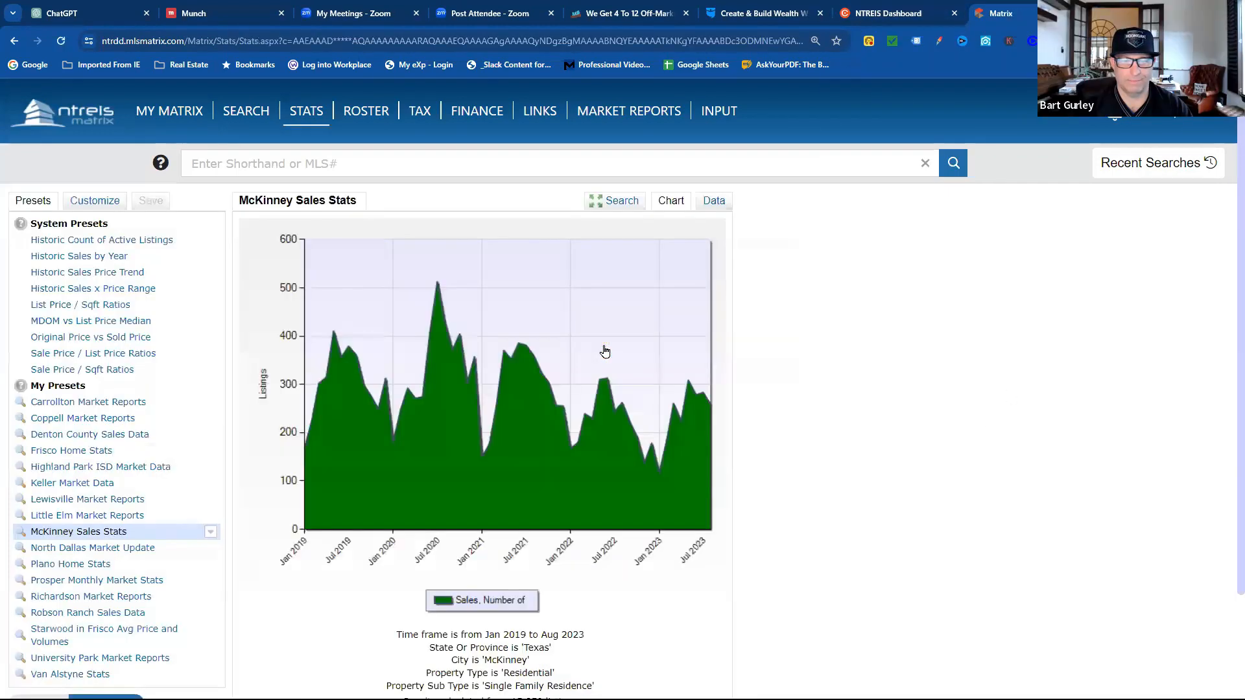
pyautogui.click(712, 200)
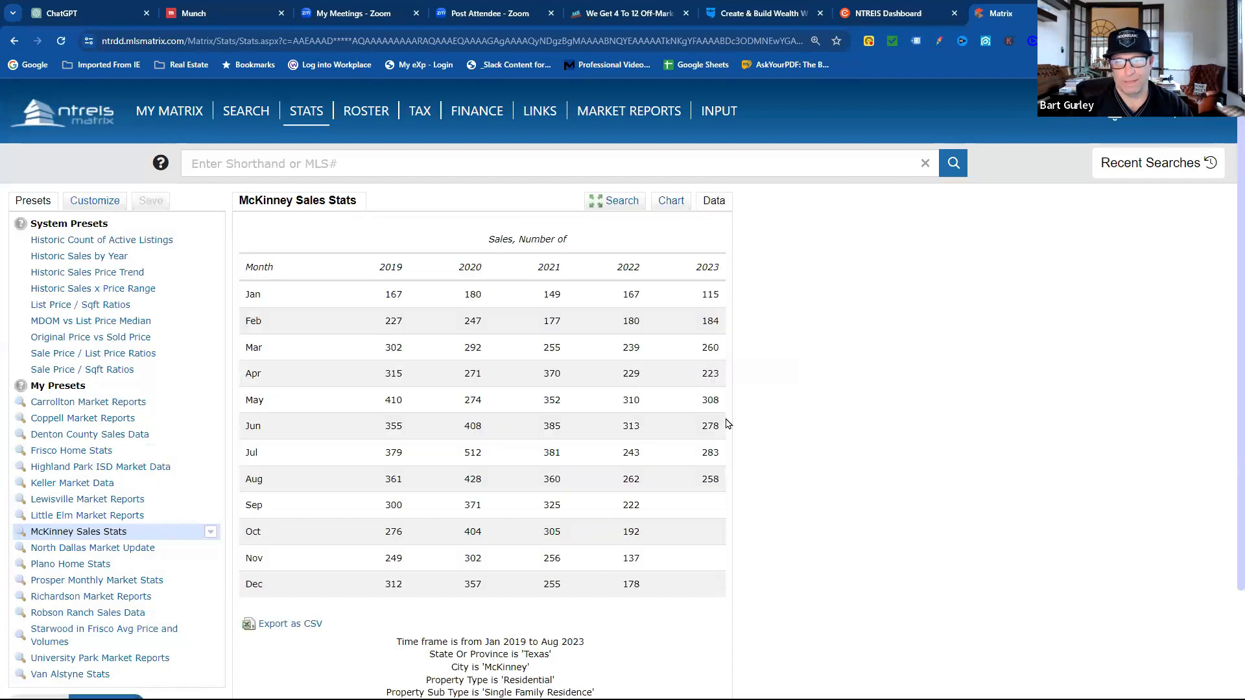
pyautogui.moveTo(671, 424)
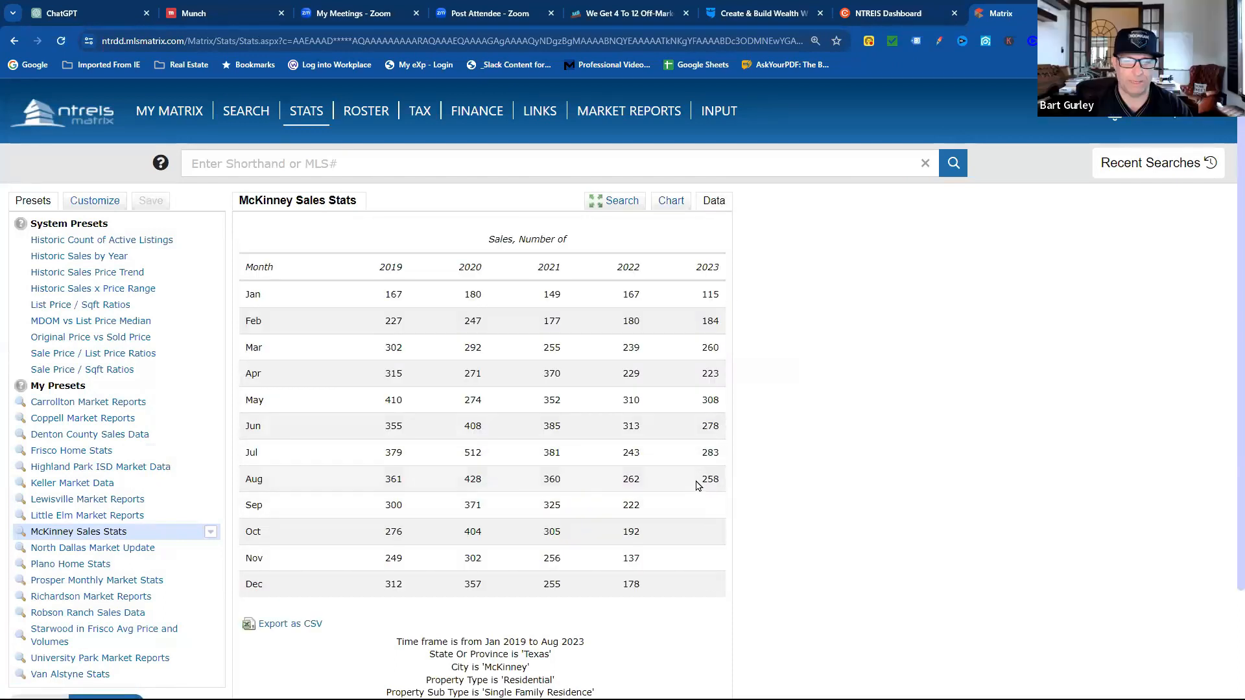
pyautogui.doubleClick(709, 478)
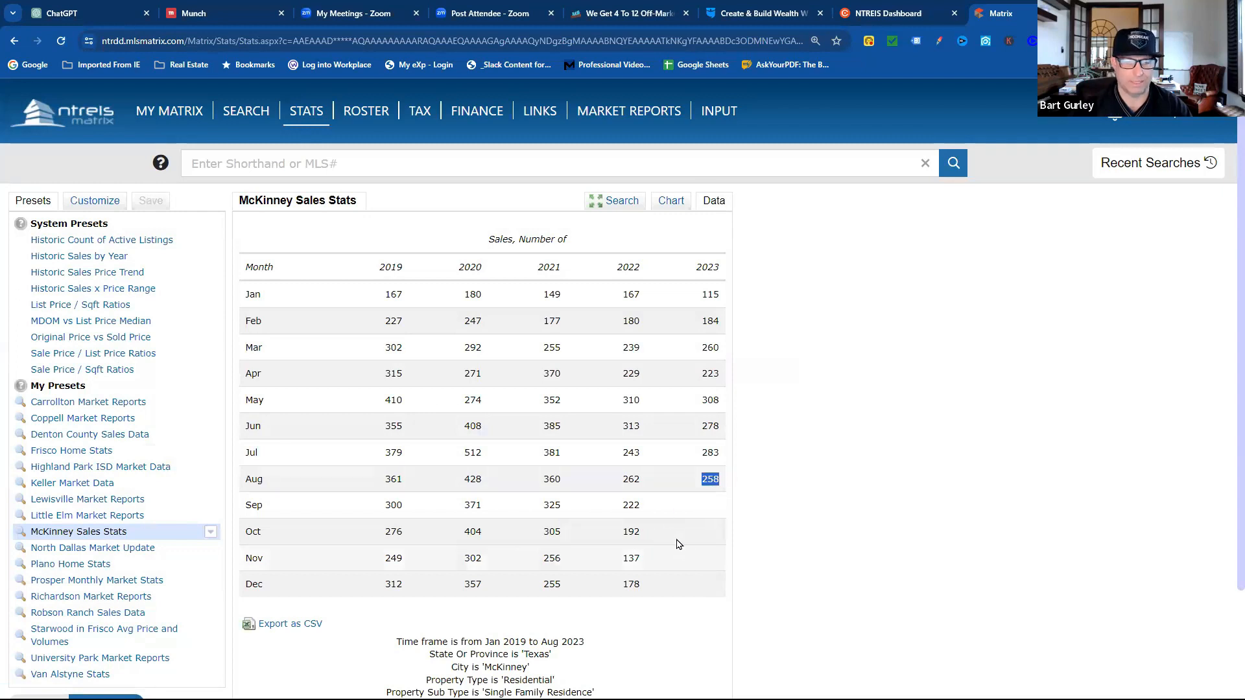
pyautogui.moveTo(477, 516)
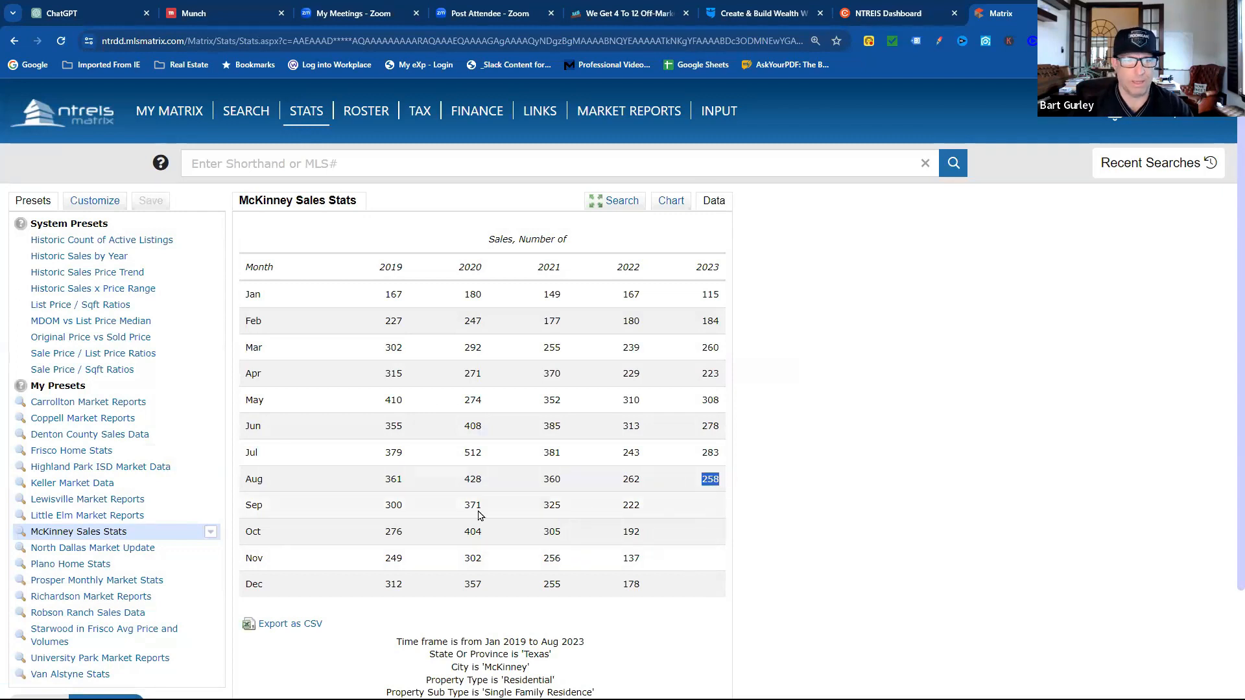
pyautogui.click(93, 201)
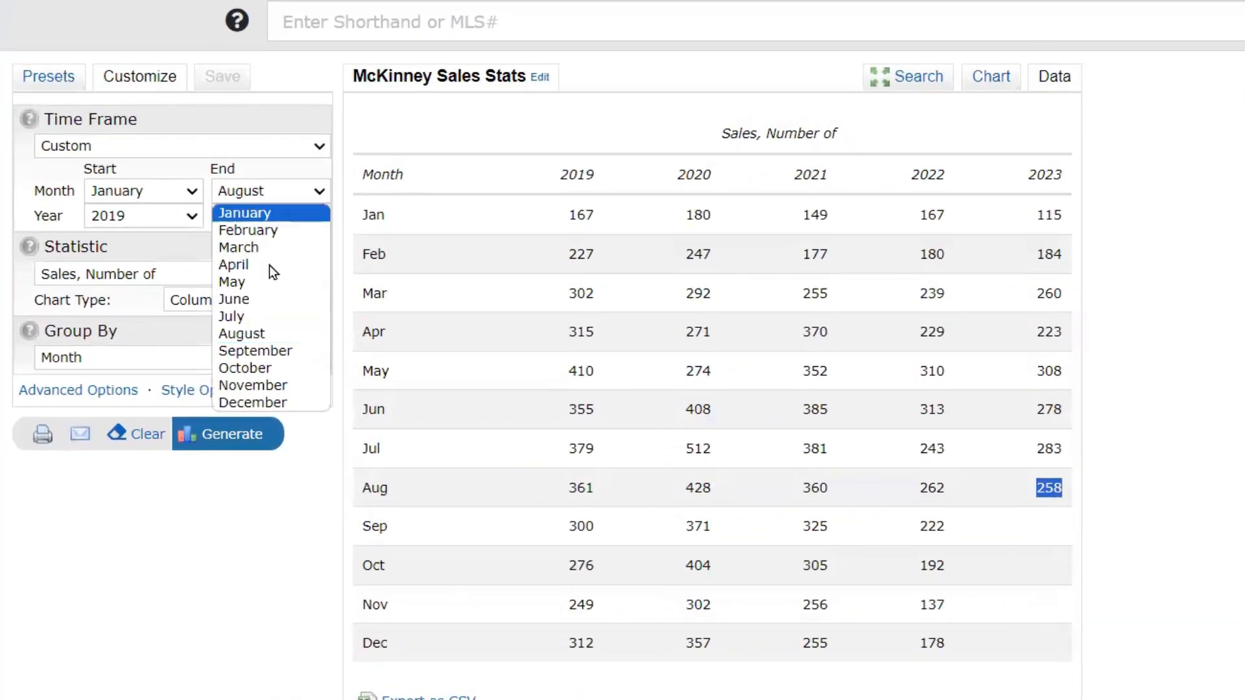
# - Set the McKinney preset's end month to December 2023, save it, and confirm the data table
pyautogui.click(252, 402)
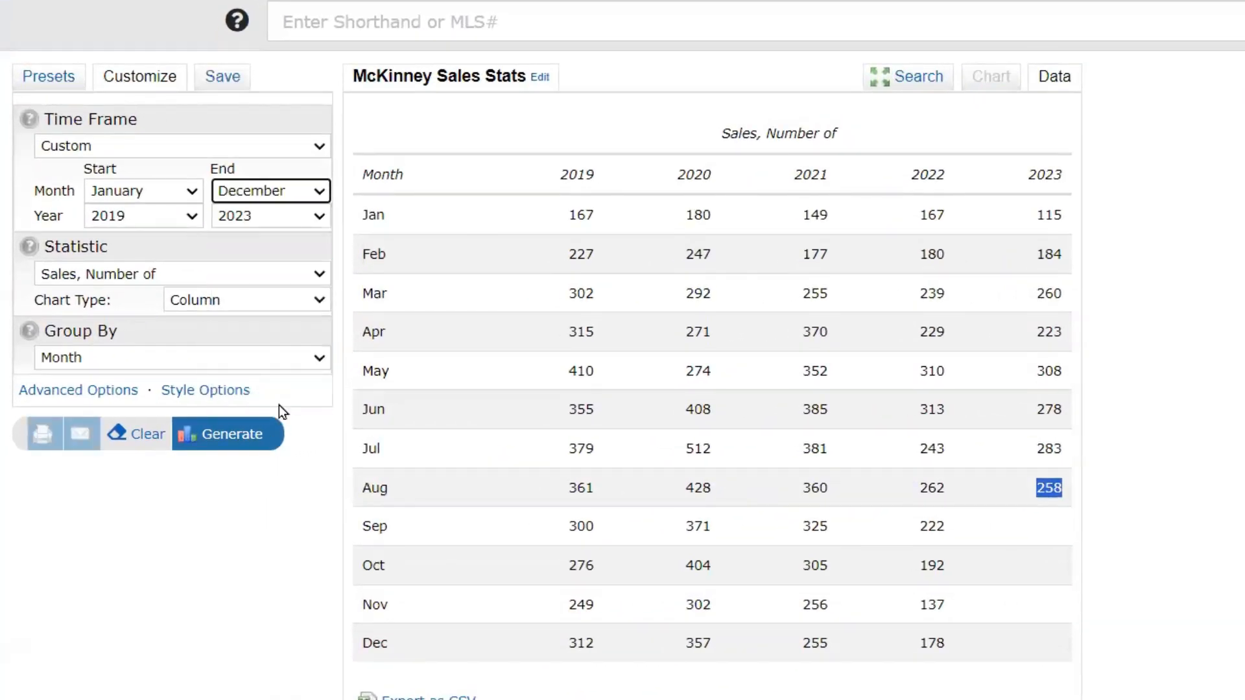
pyautogui.moveTo(223, 77)
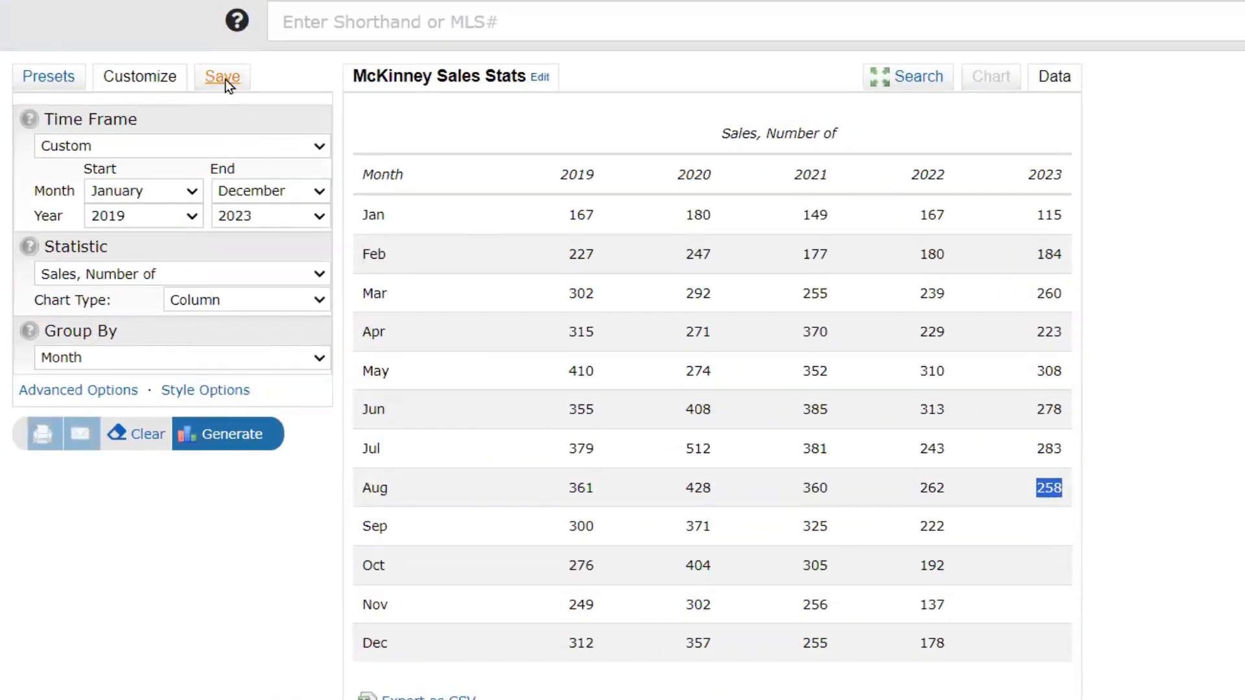
pyautogui.click(222, 76)
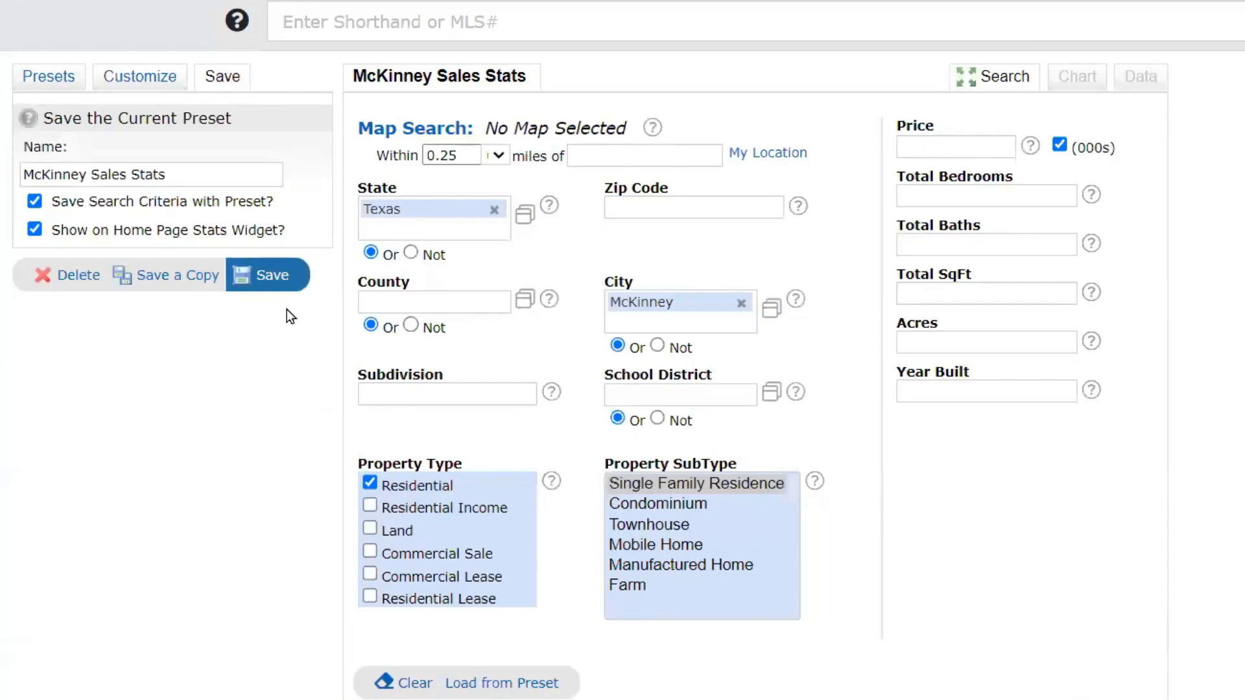
pyautogui.click(47, 77)
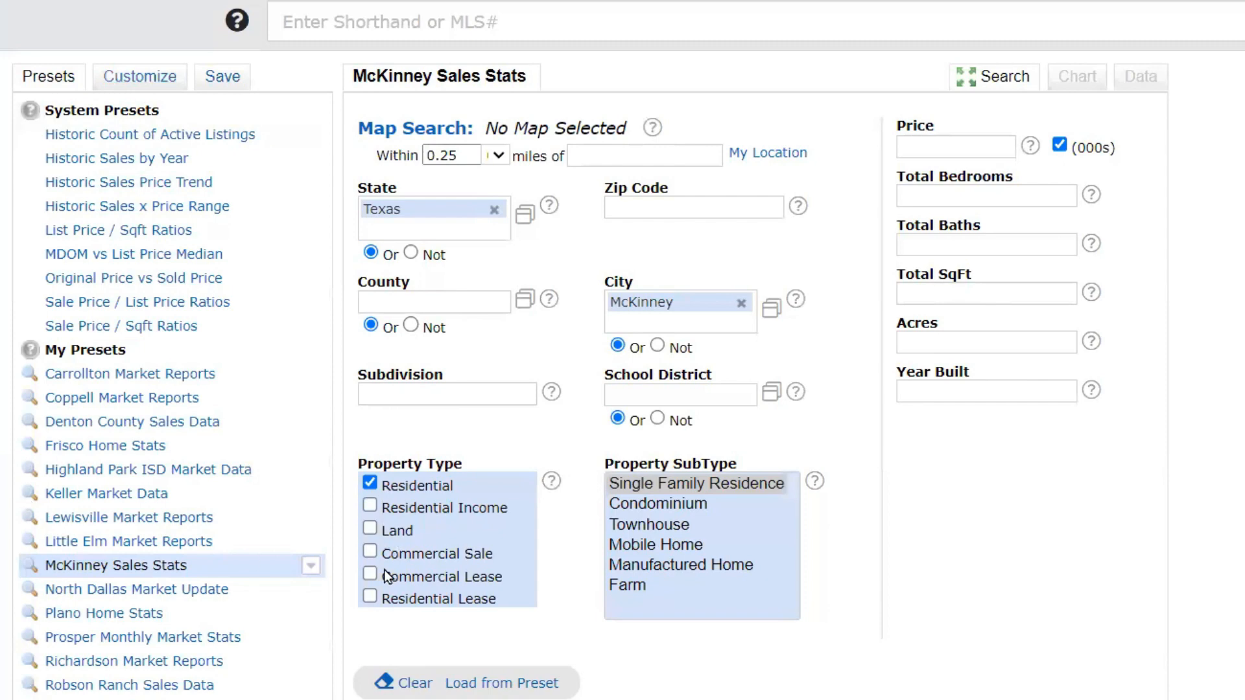
pyautogui.scroll(-3)
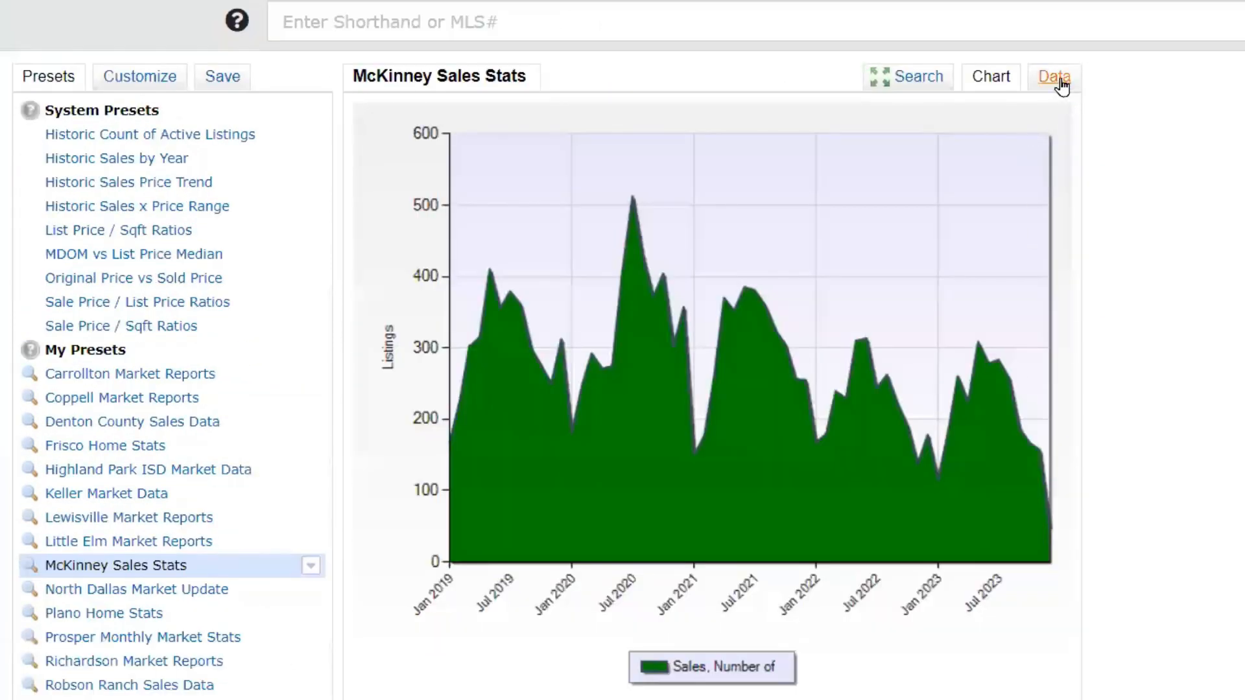
pyautogui.click(1053, 77)
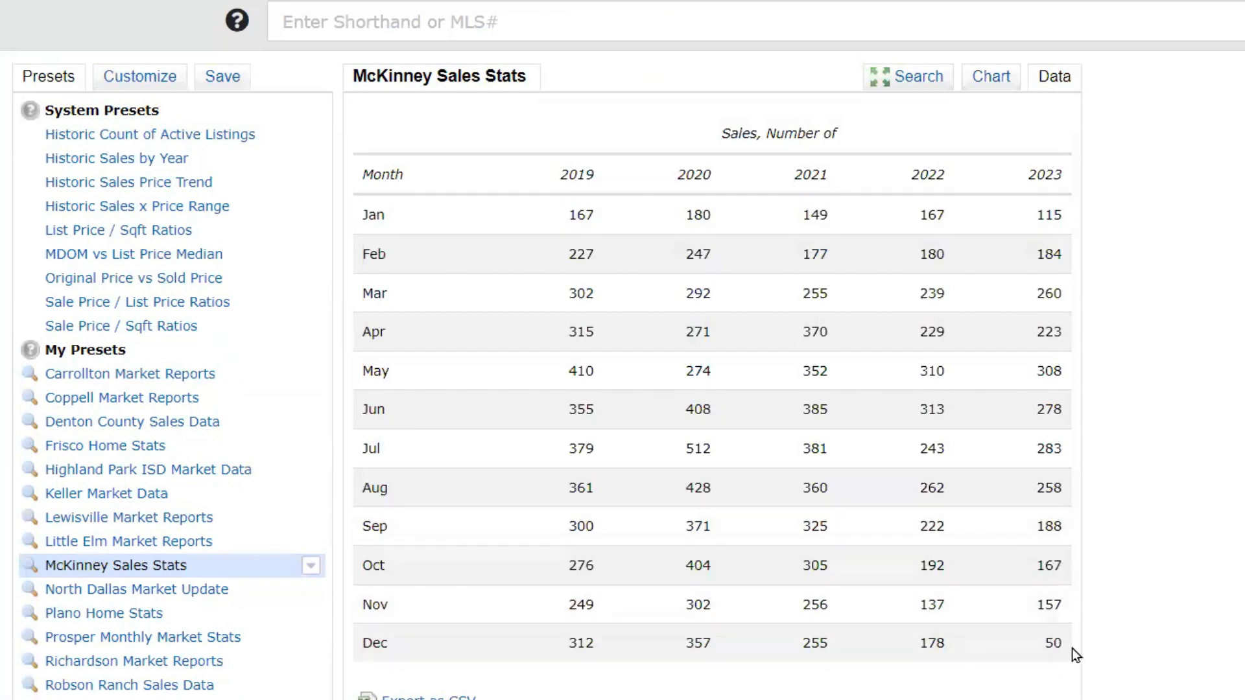
pyautogui.moveTo(133, 254)
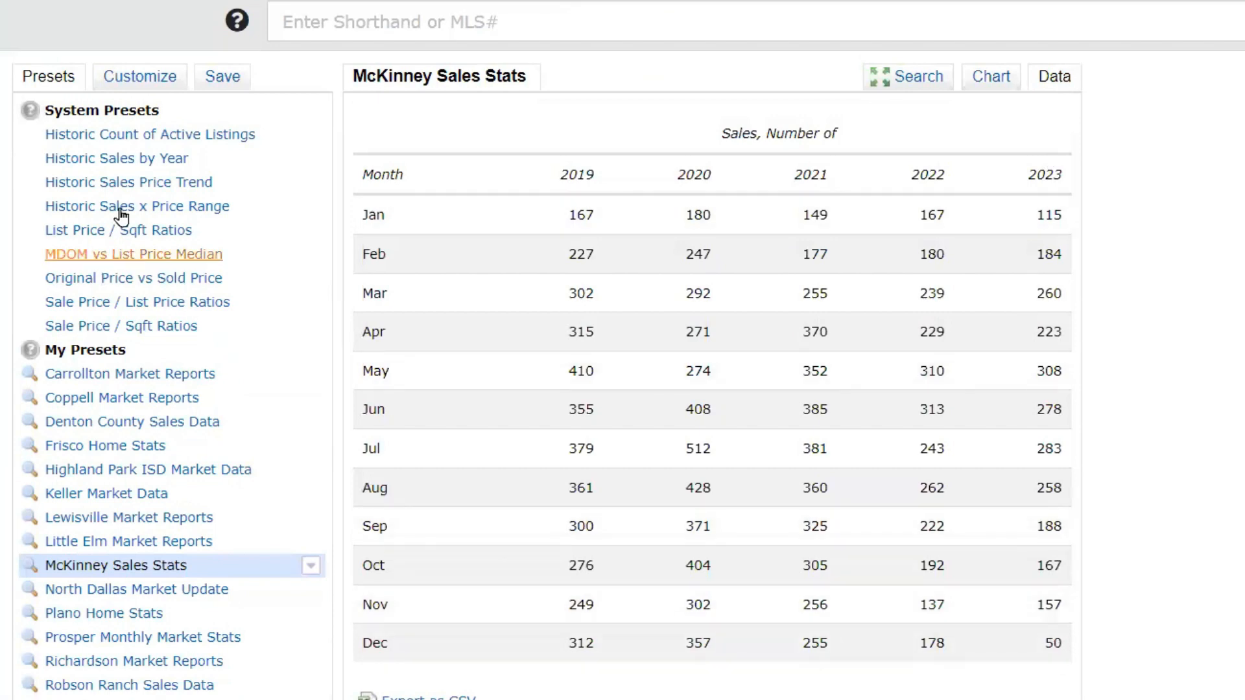
pyautogui.click(139, 77)
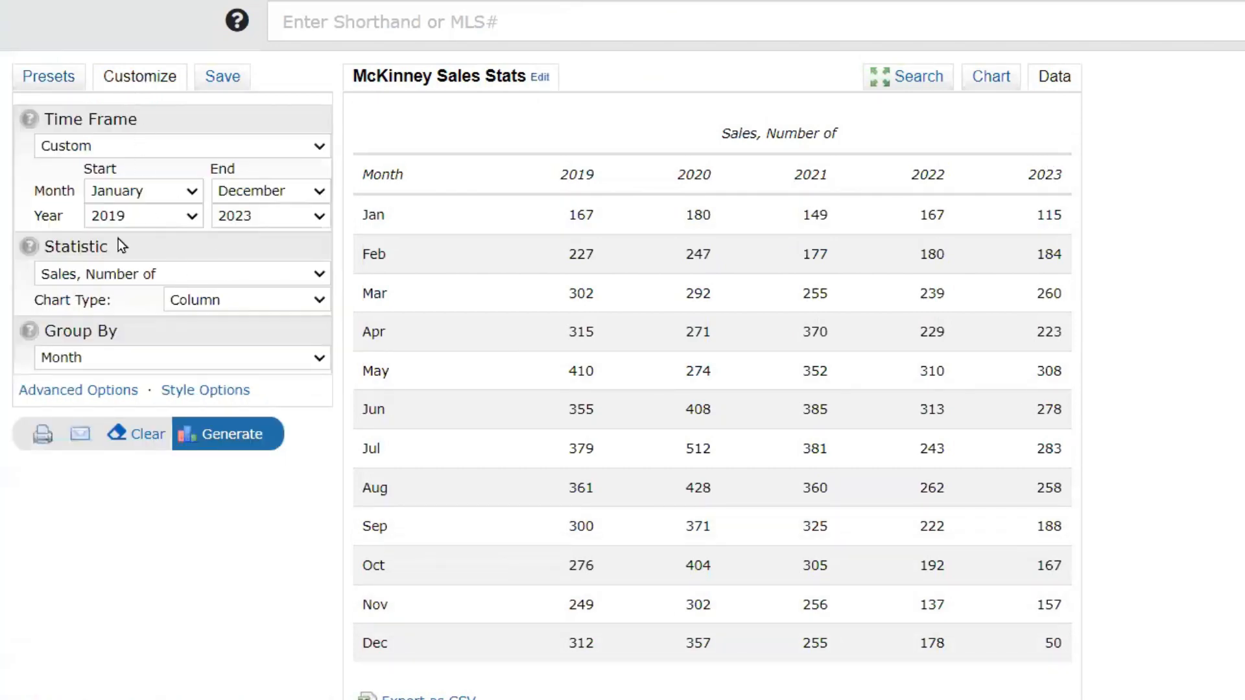